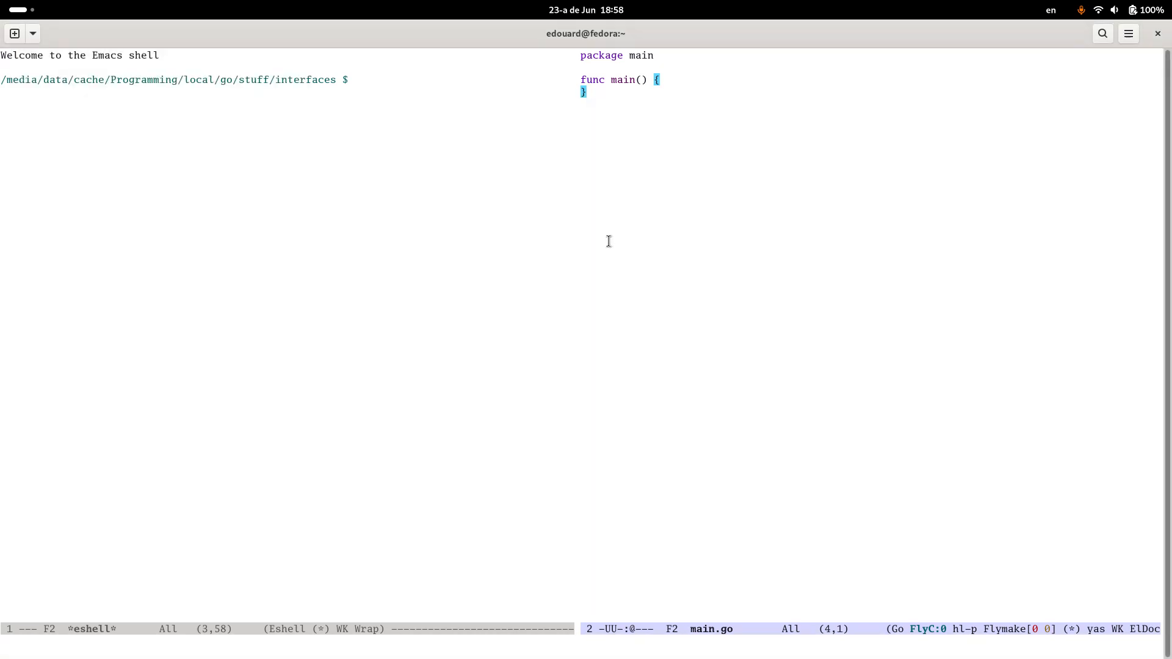
Step: Insert blank lines after 'package main' in main.go to make room for new code
left_click(585, 92)
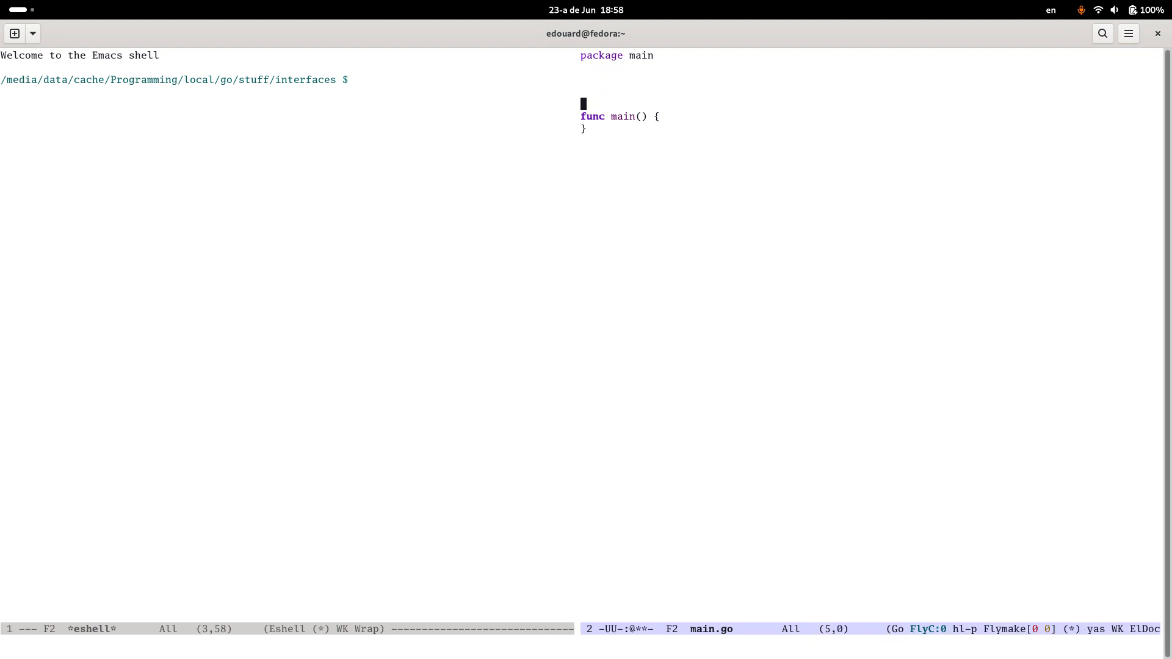
Step: Declare a Car struct with int fields Gear and Rpm above main
key("Up")
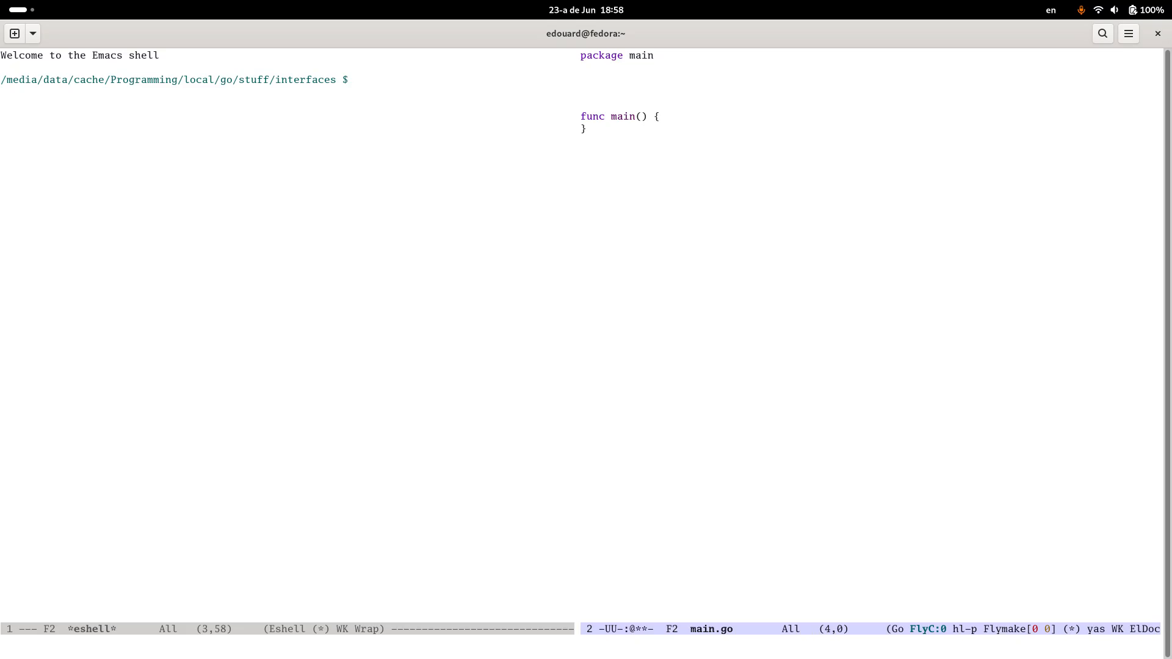
type("type")
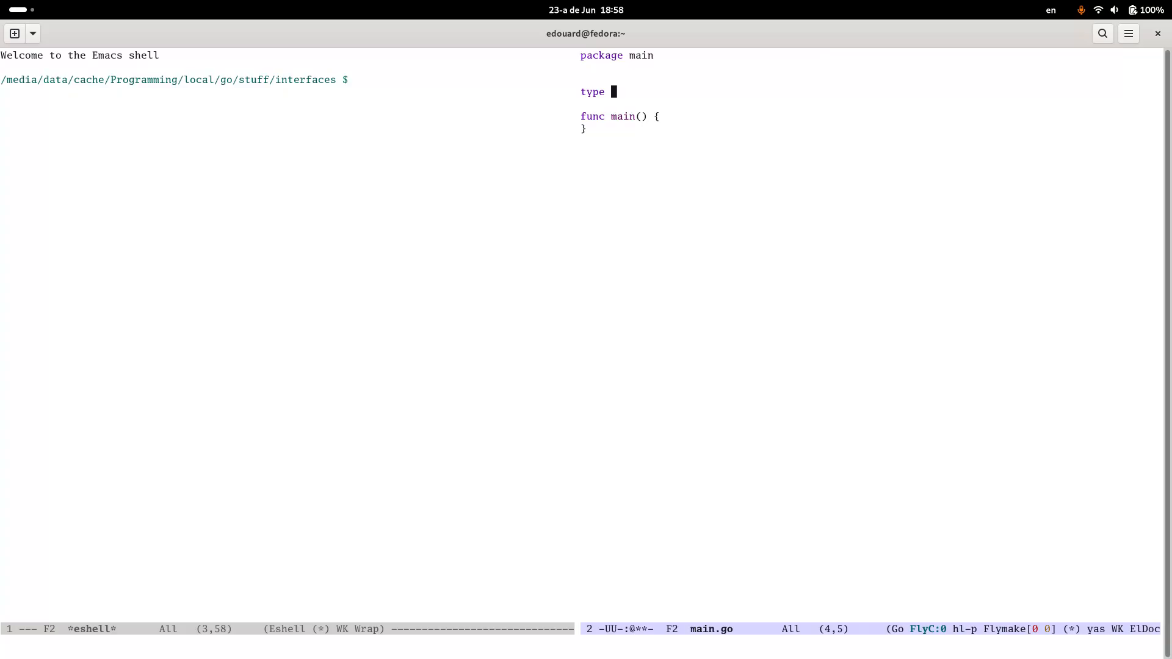
type("Car")
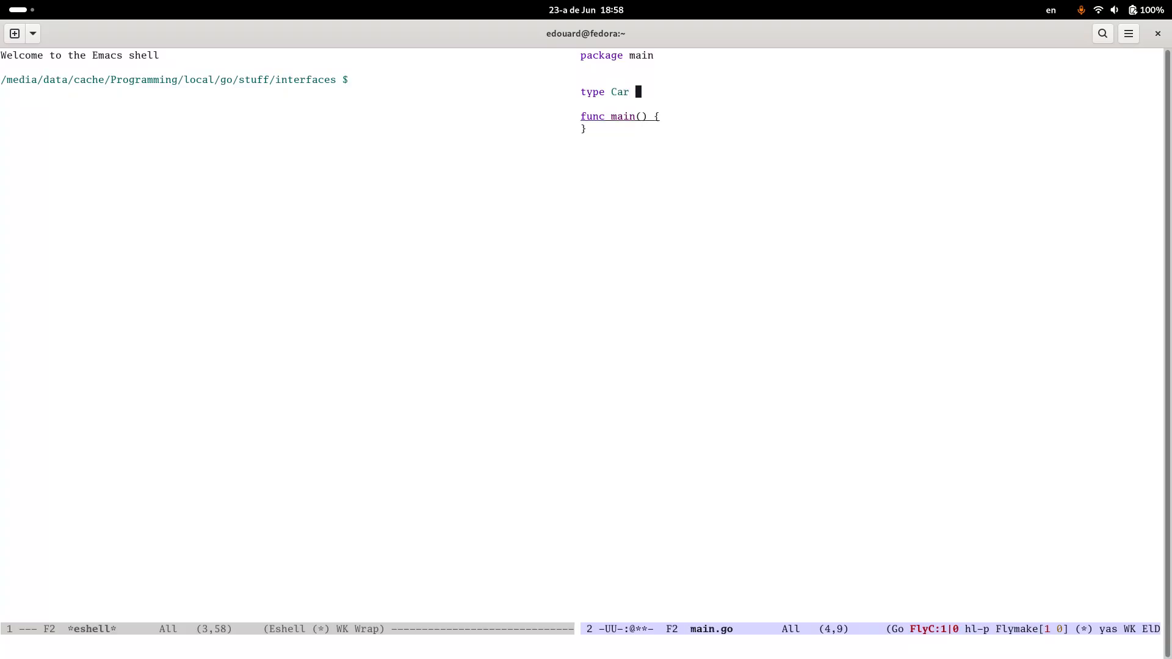
type("struct {")
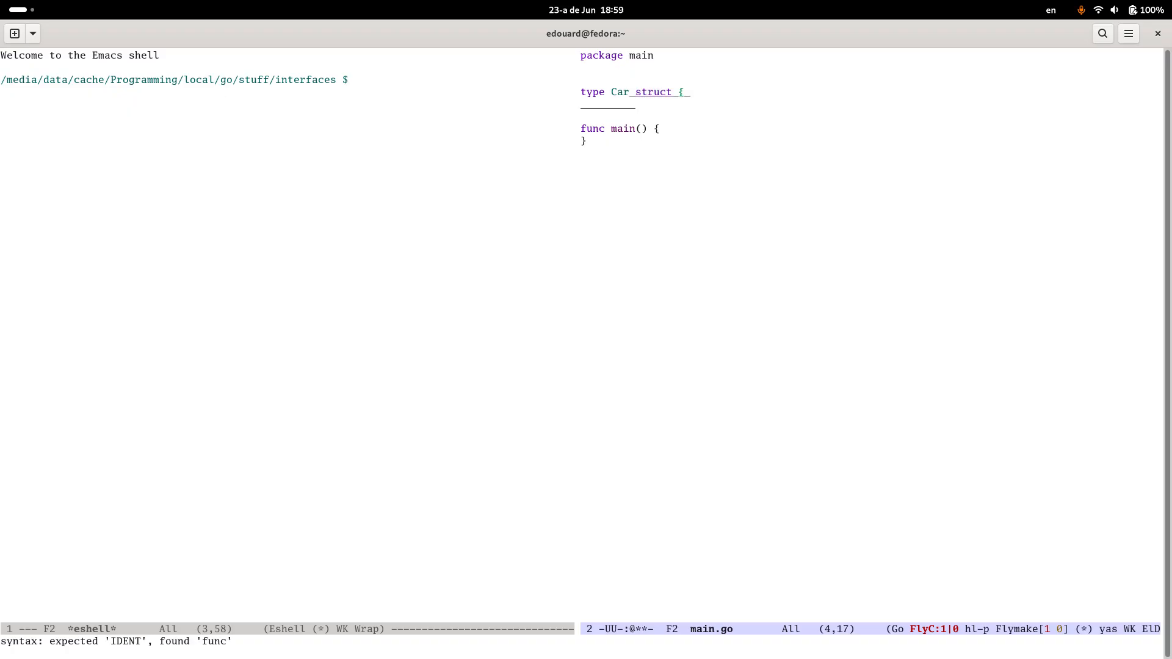
key("Return")
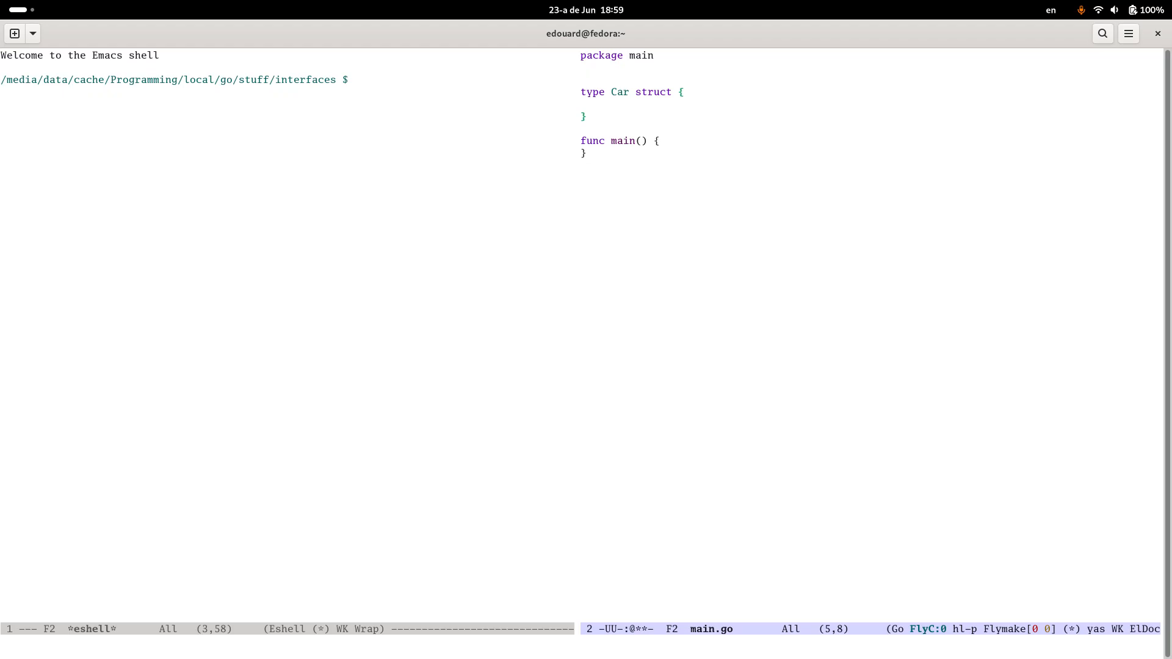
type("Gear")
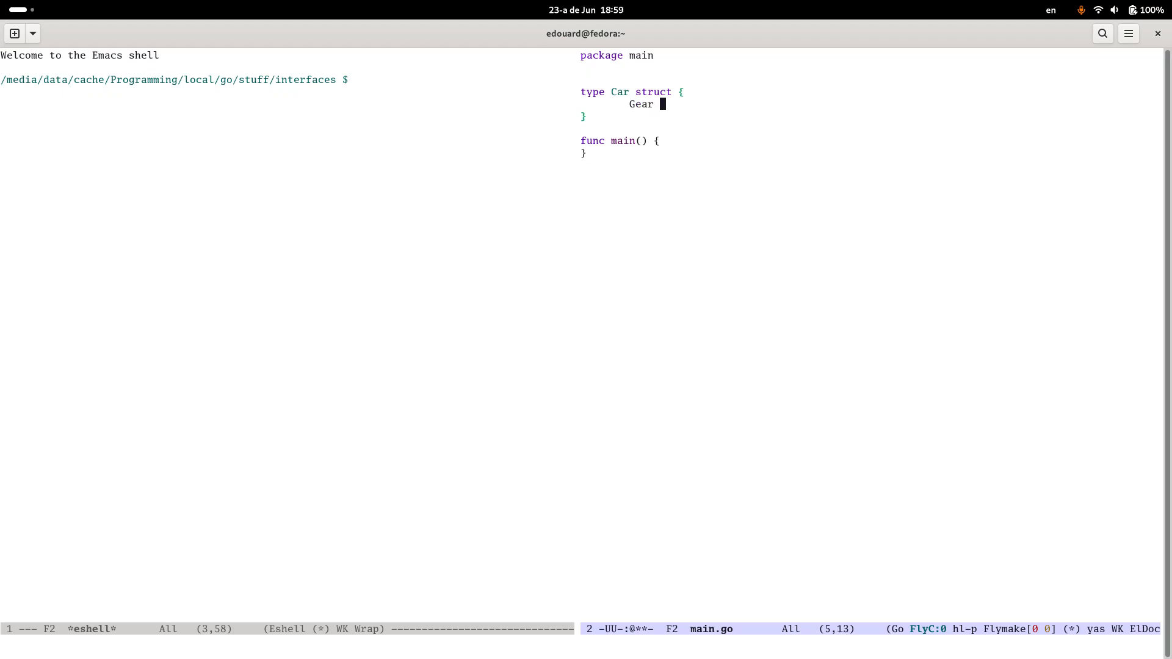
type("int")
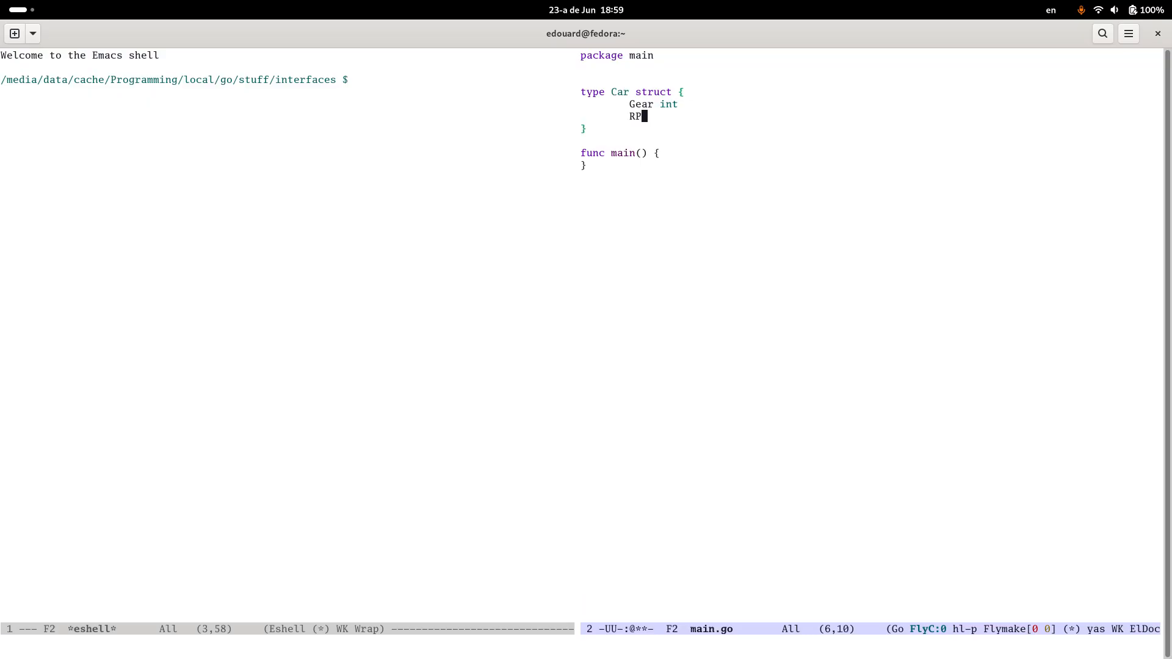
type("m int")
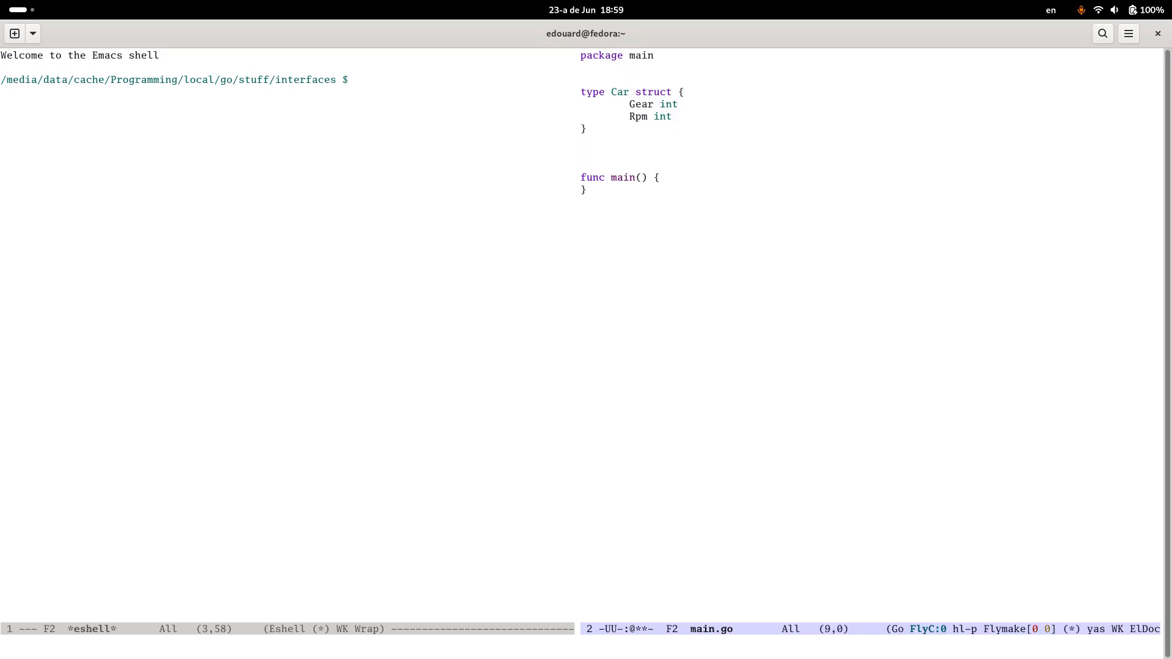
Step: Add a (c *Car) GetSpeed() int method returning c.Gear * c.Rpm / 1000
type("func (c")
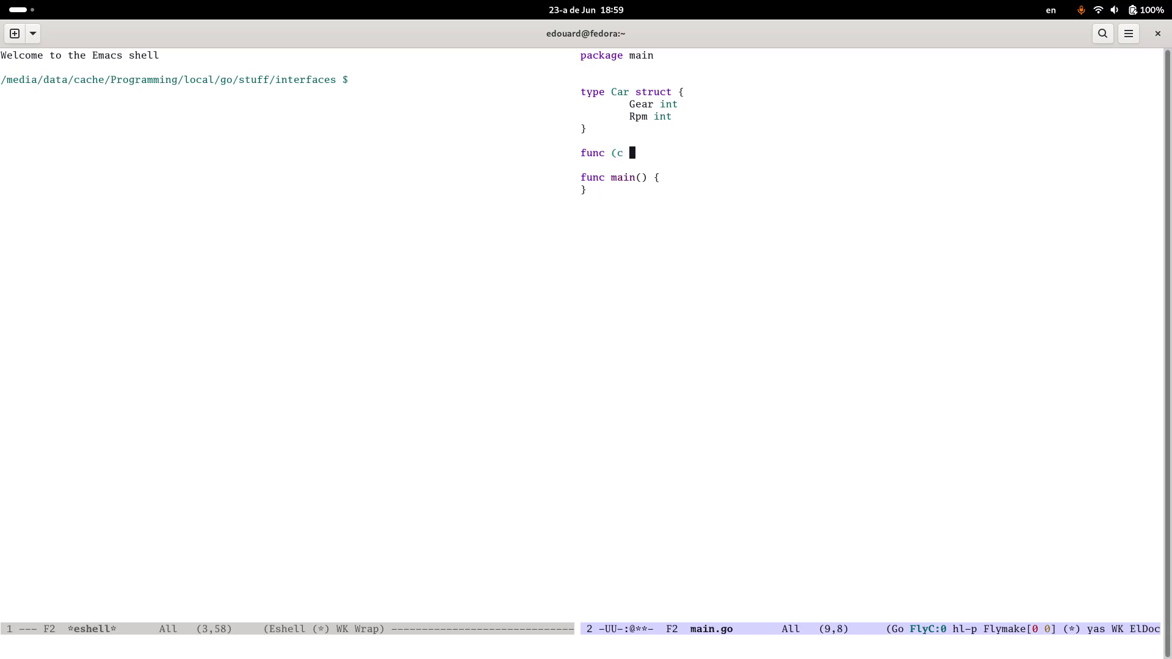
type("*Car)GetSp")
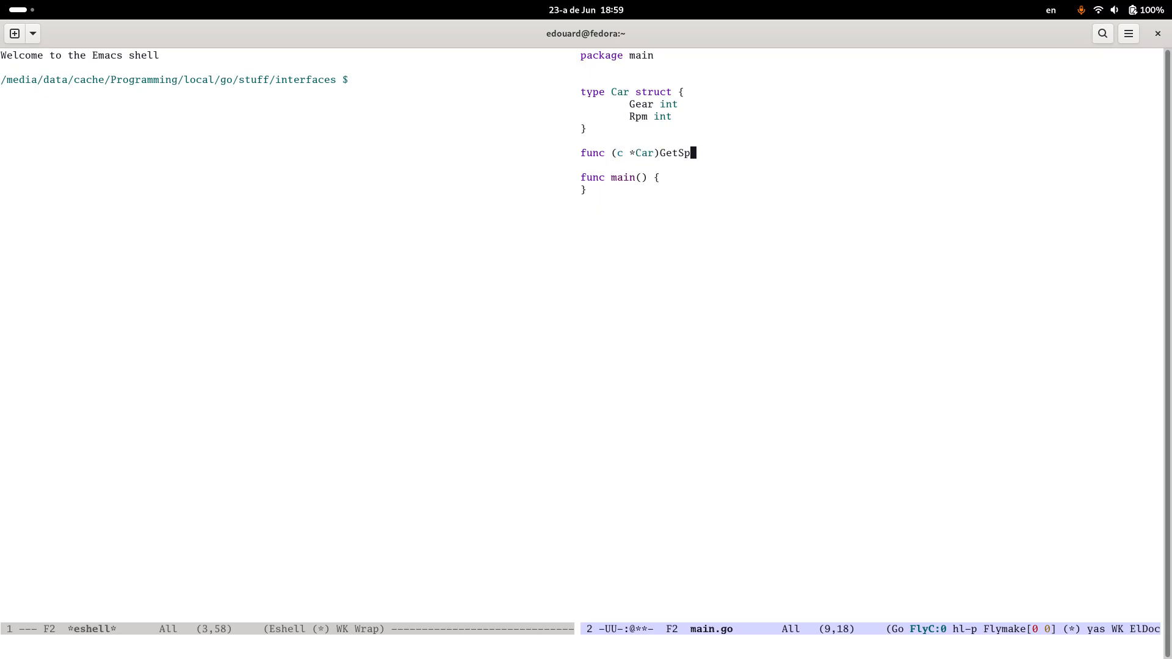
type("eed() int {")
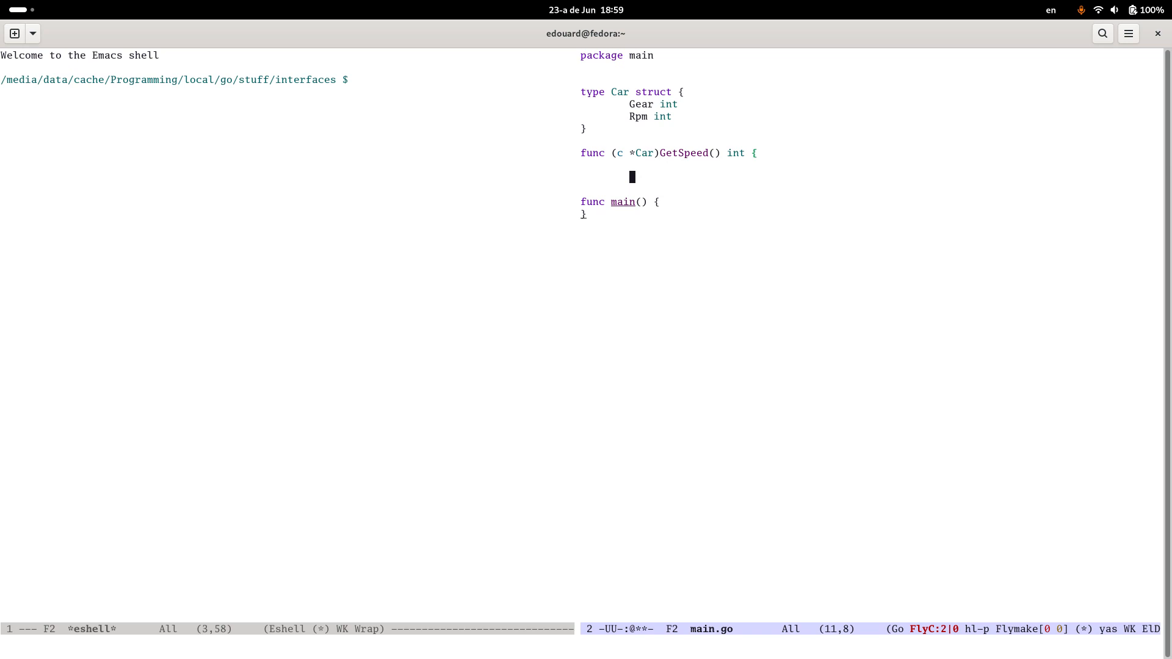
type("return c.Gear")
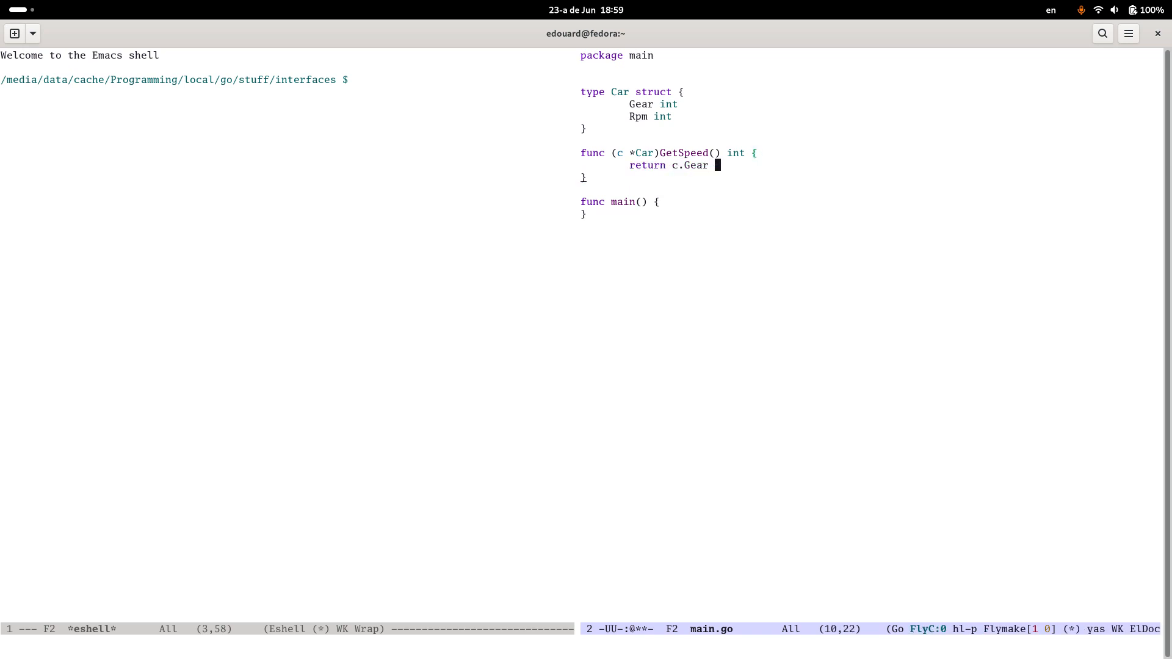
type("* c.R")
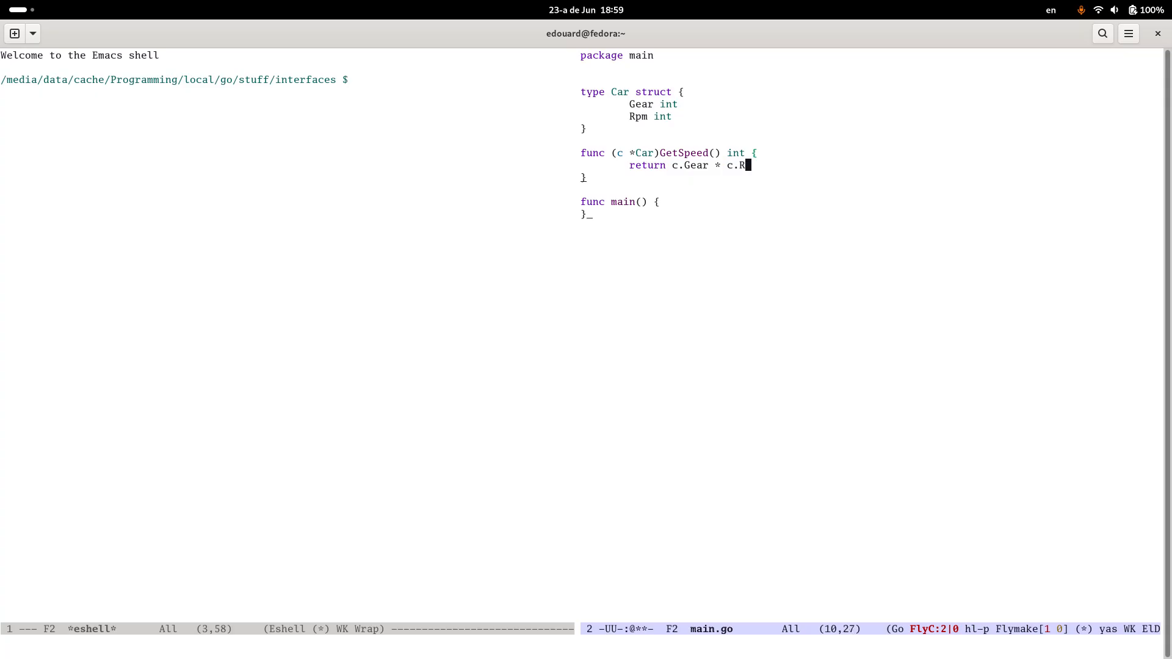
type("PM / 10")
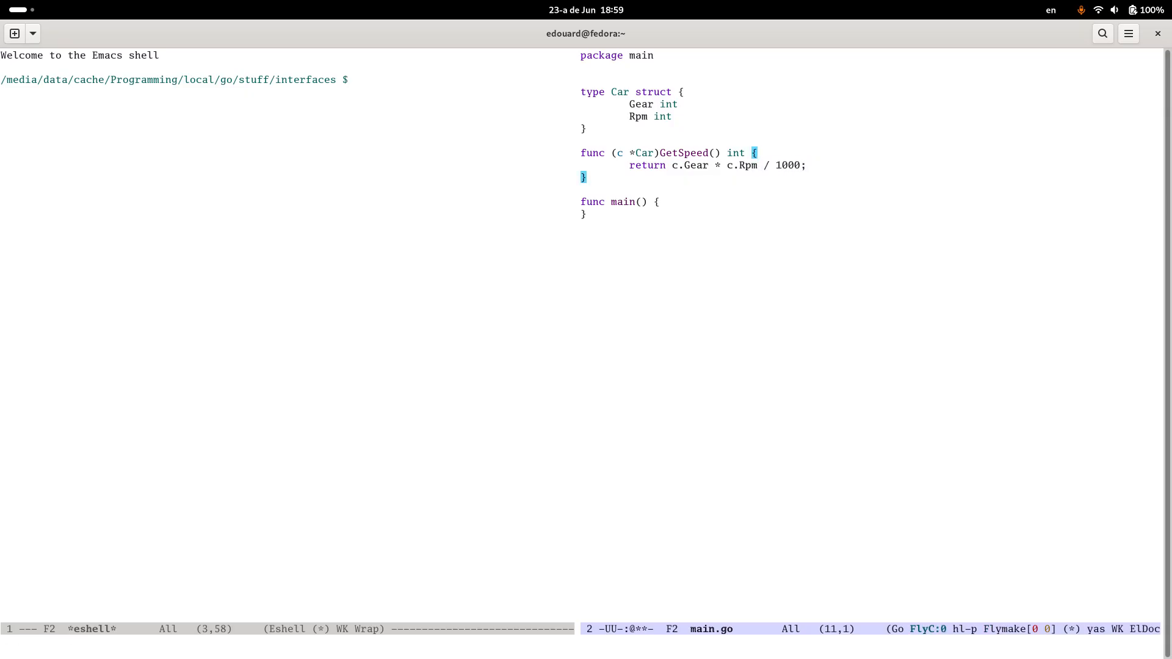
Step: Declare a Bike struct with PedalFrequency int and Slope float64 fields below GetSpeed
type("type")
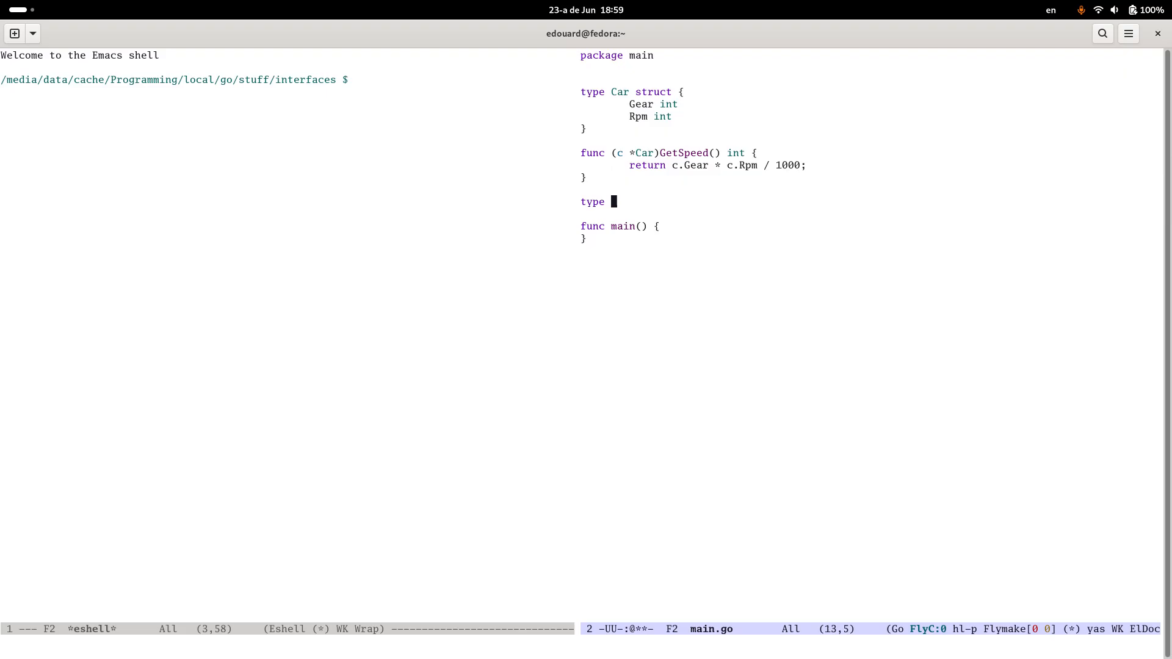
type("Bike")
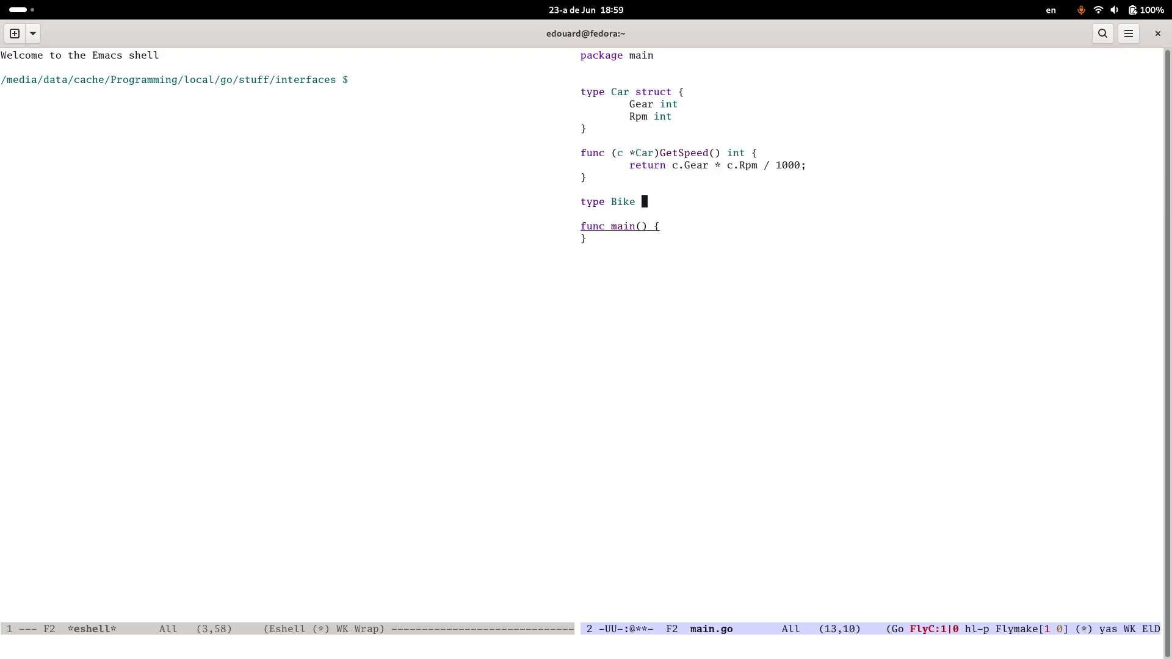
type("_struct {")
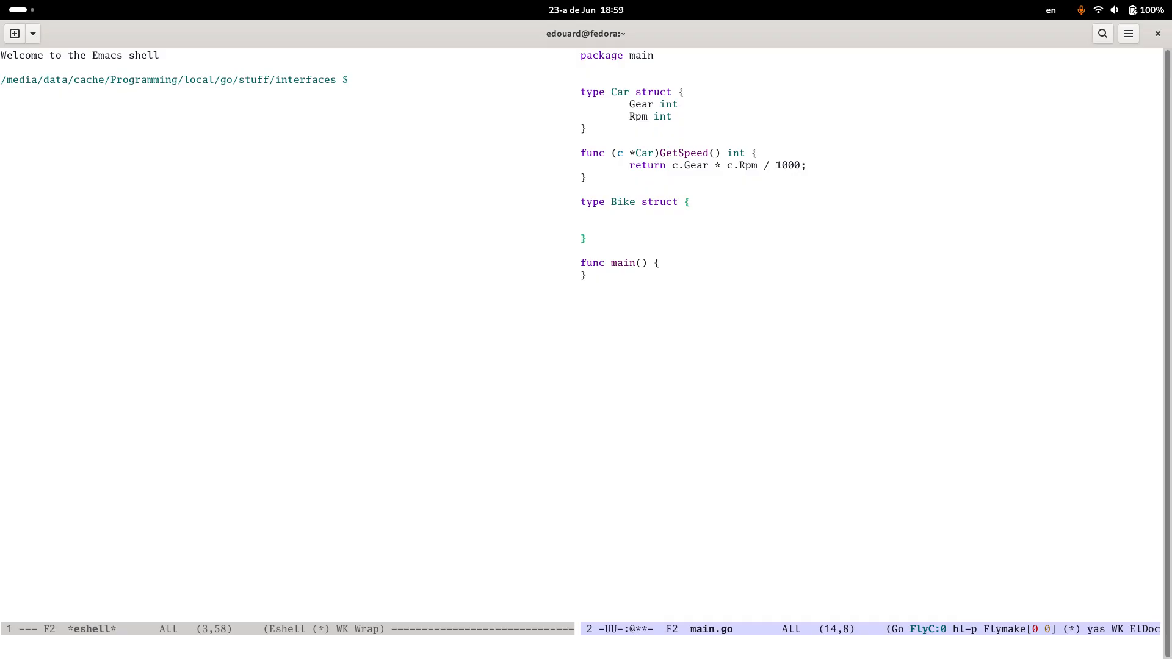
type("Peda")
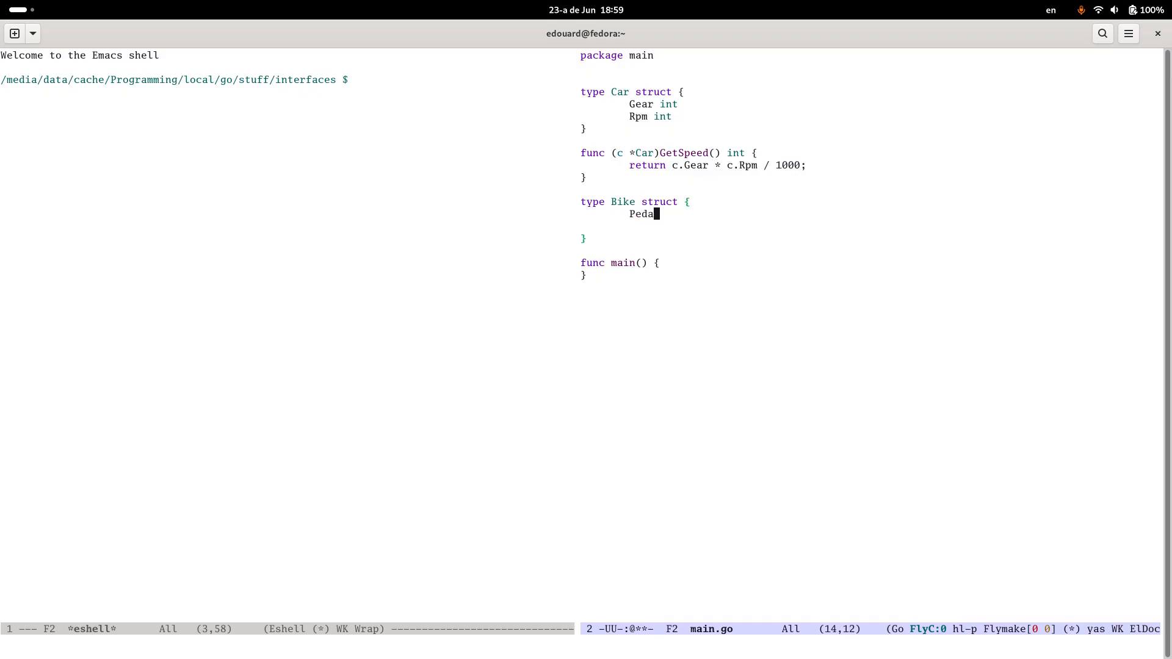
type("Frequency int")
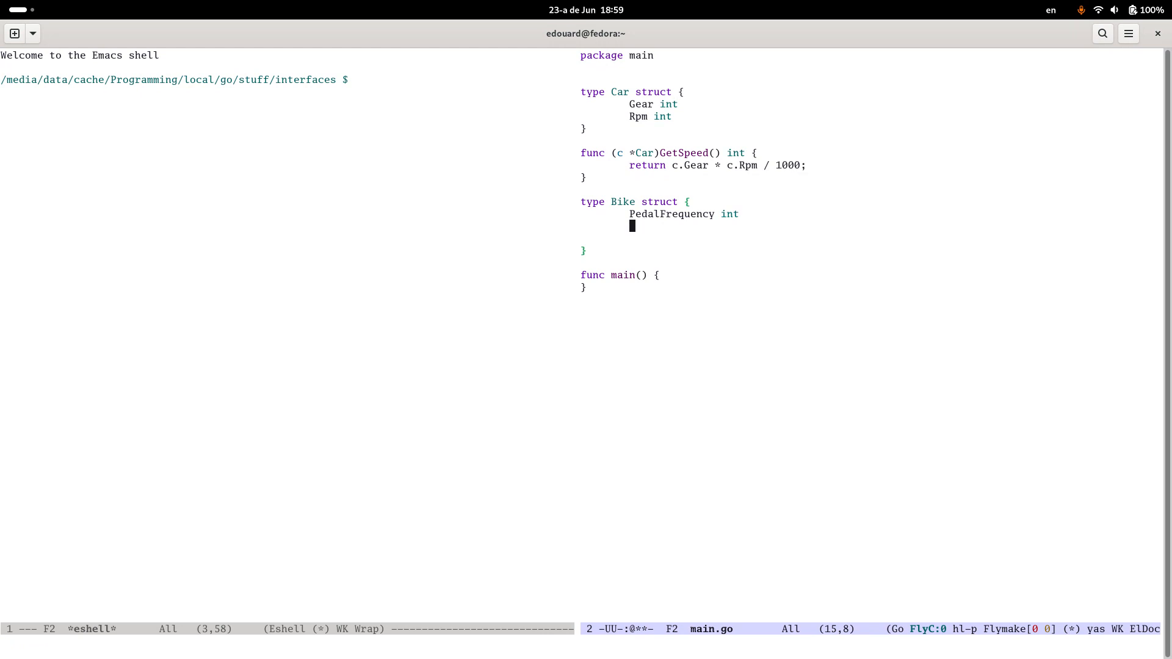
type("Slope")
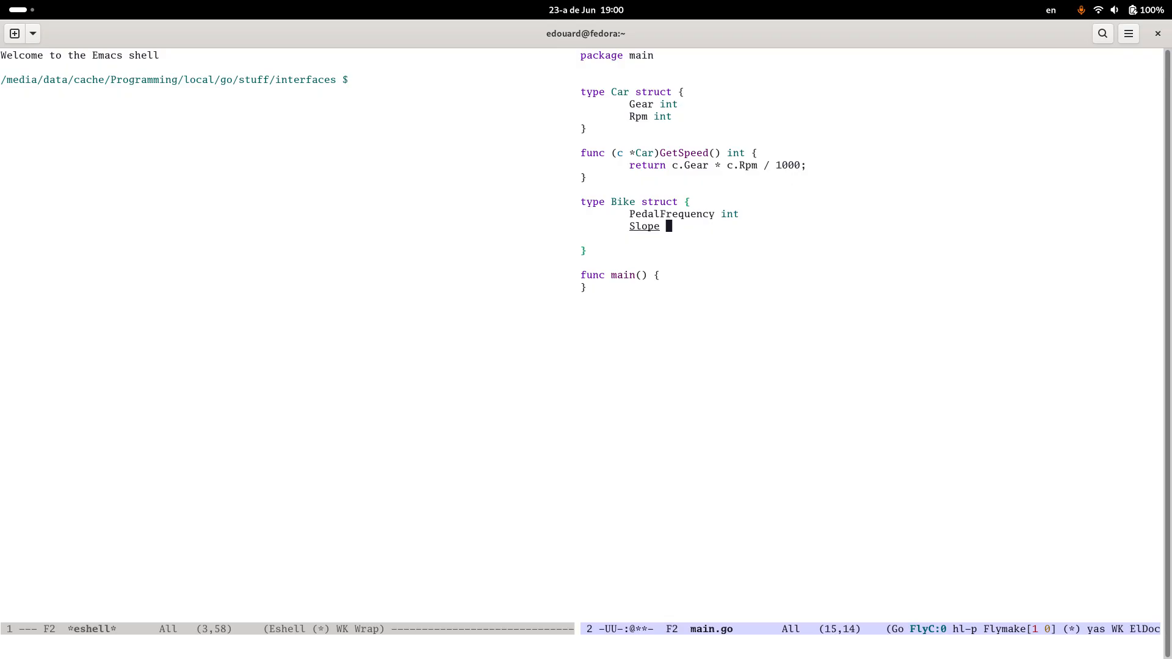
type("float64")
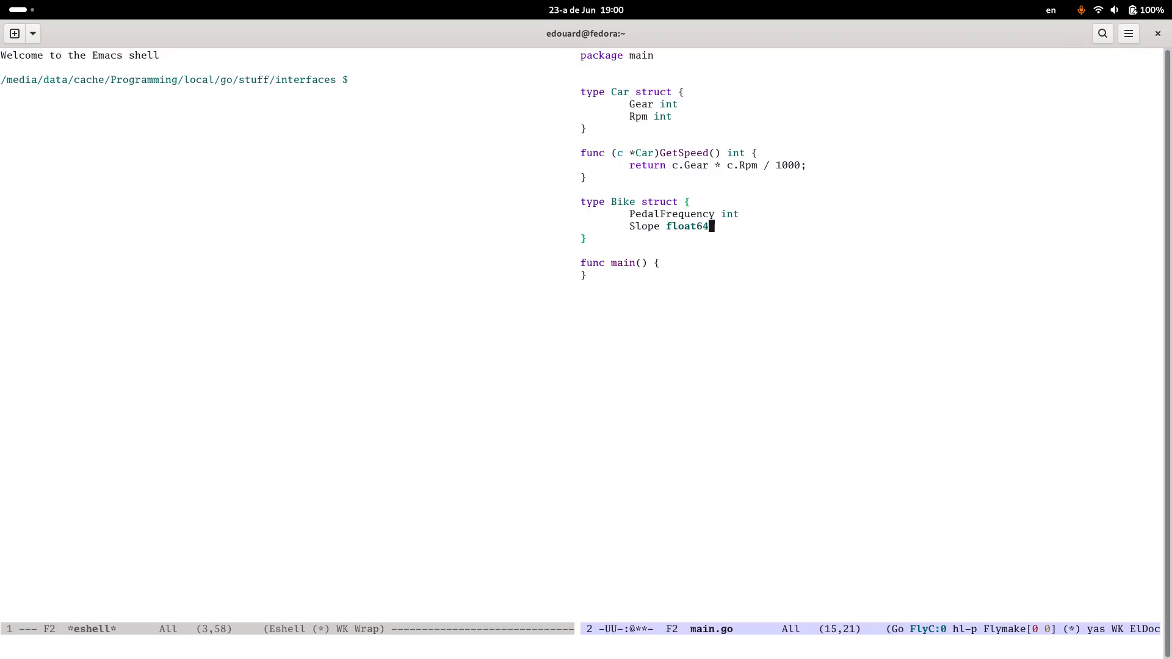
Step: Write a (b *Bike) Speed method returning b.PedalFrequency * (1 - b.Slope)
type("func")
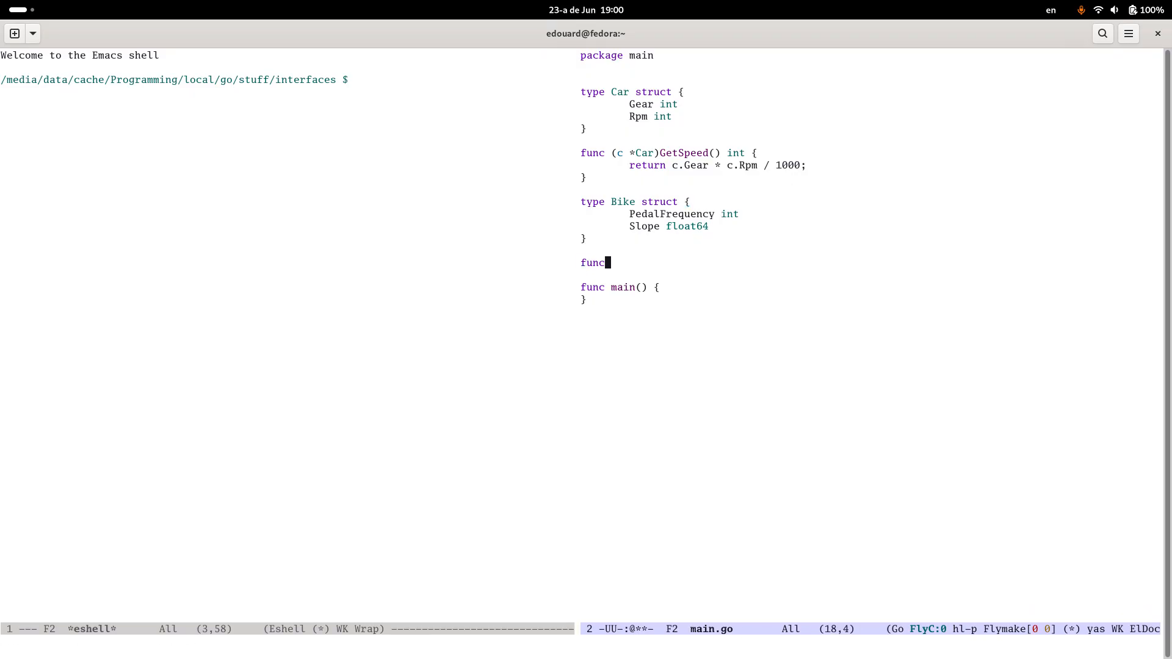
type("(b *Bike)")
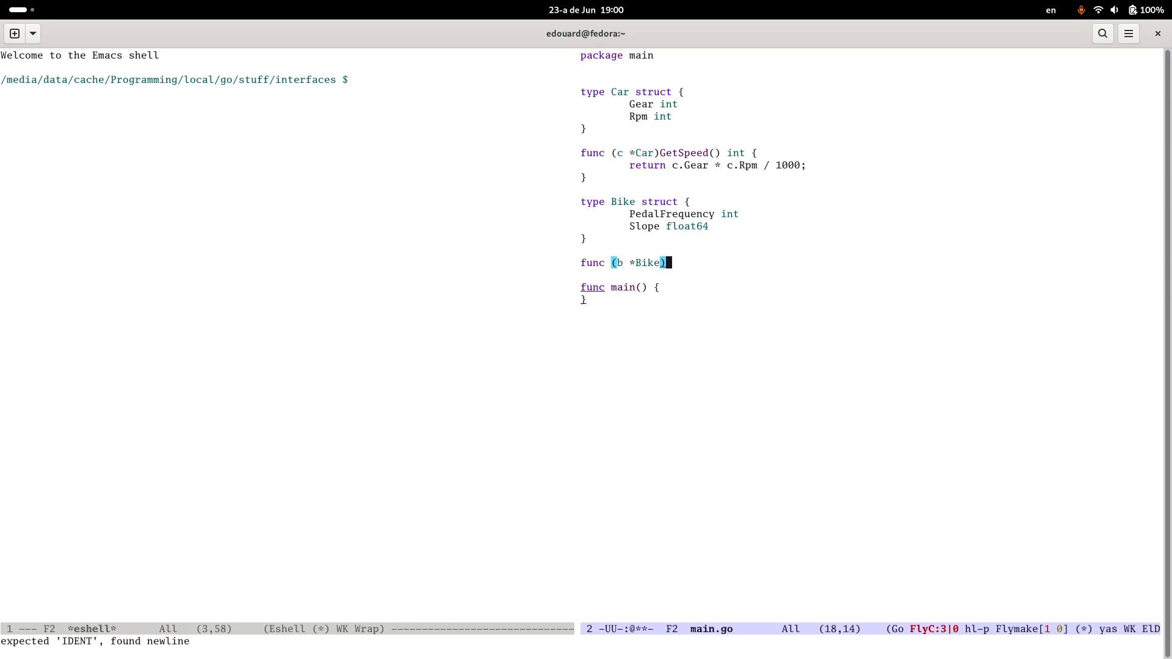
type("Speed() int {")
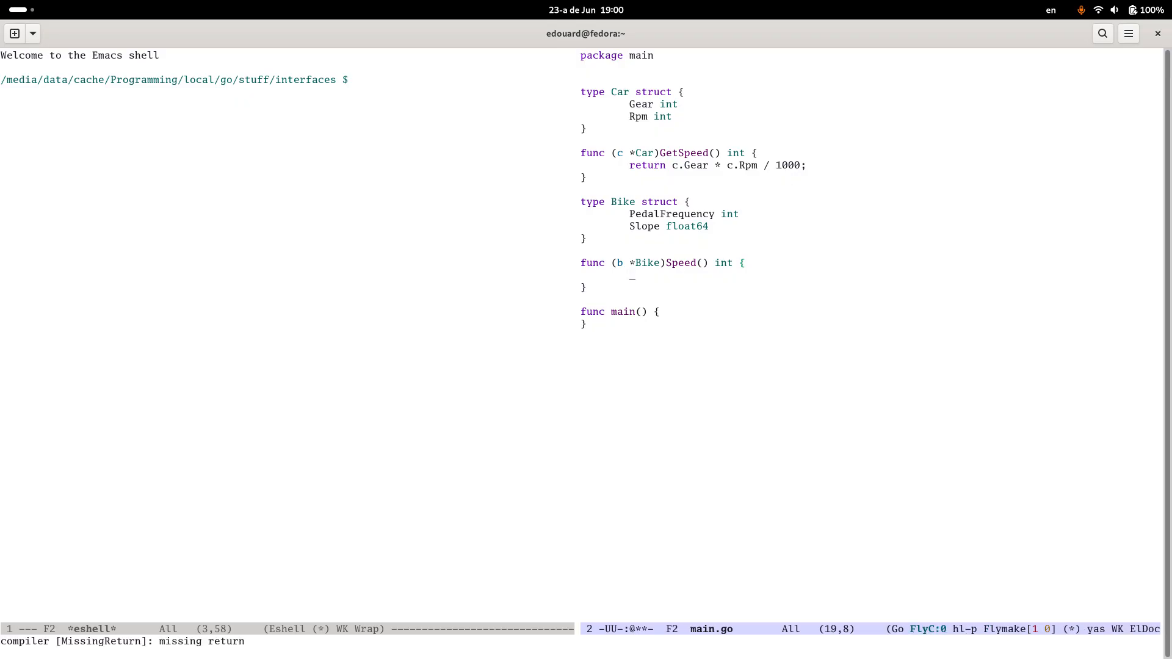
type("return b.")
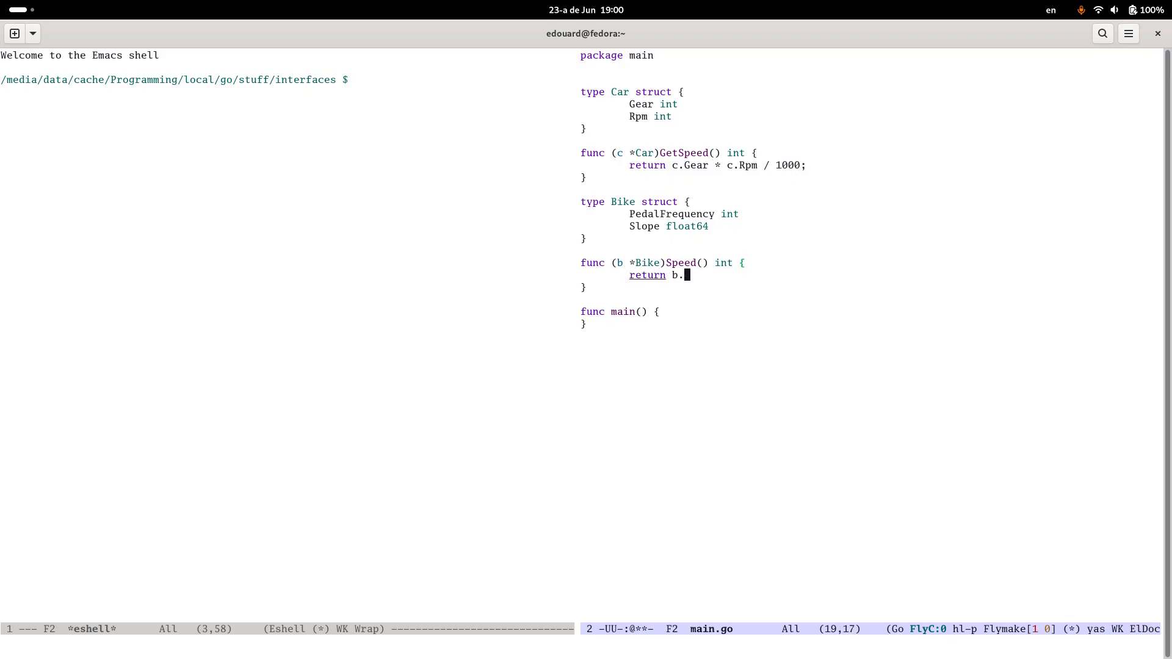
type("PedalFrequenc")
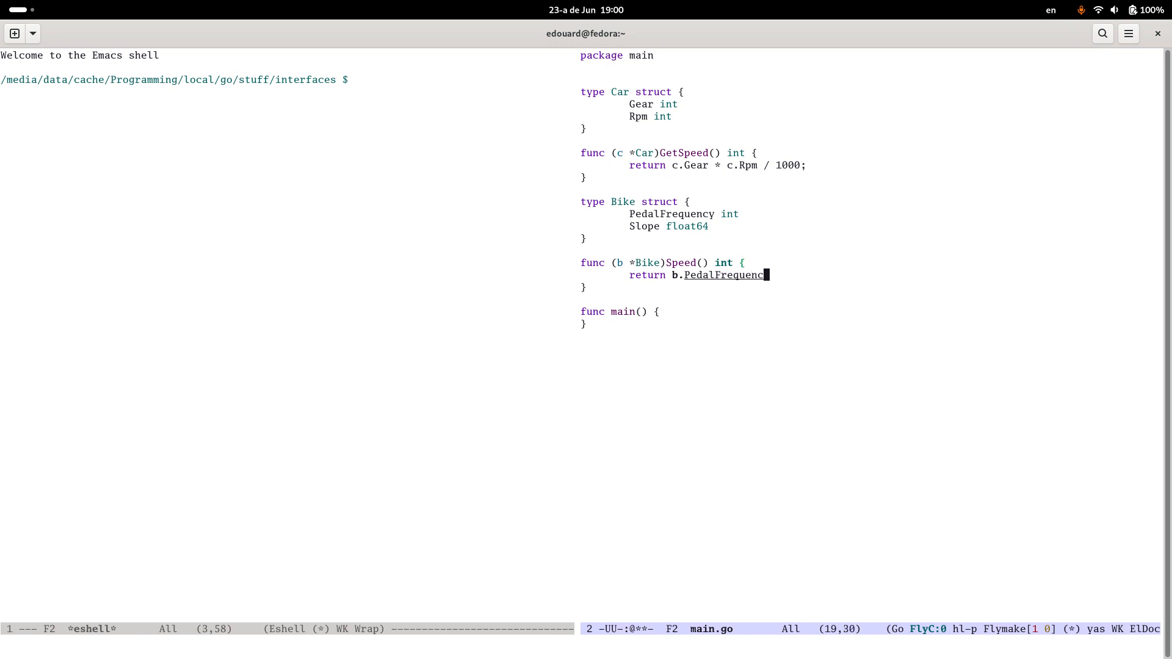
type("*")
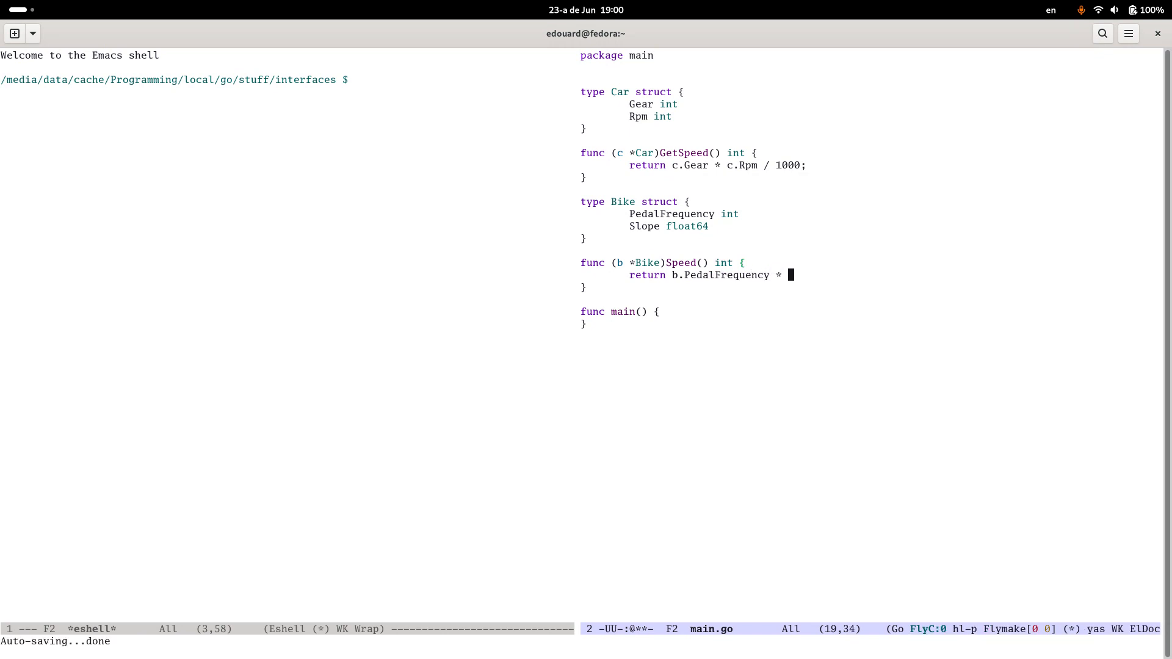
type("(1- b.")
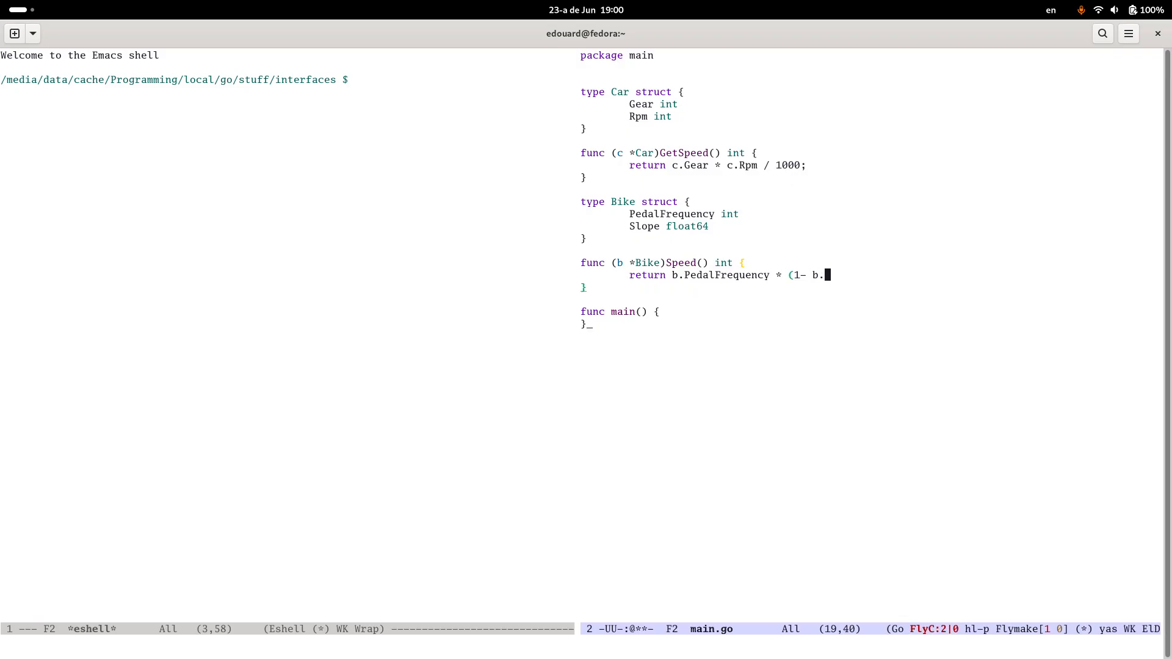
type("Slope)")
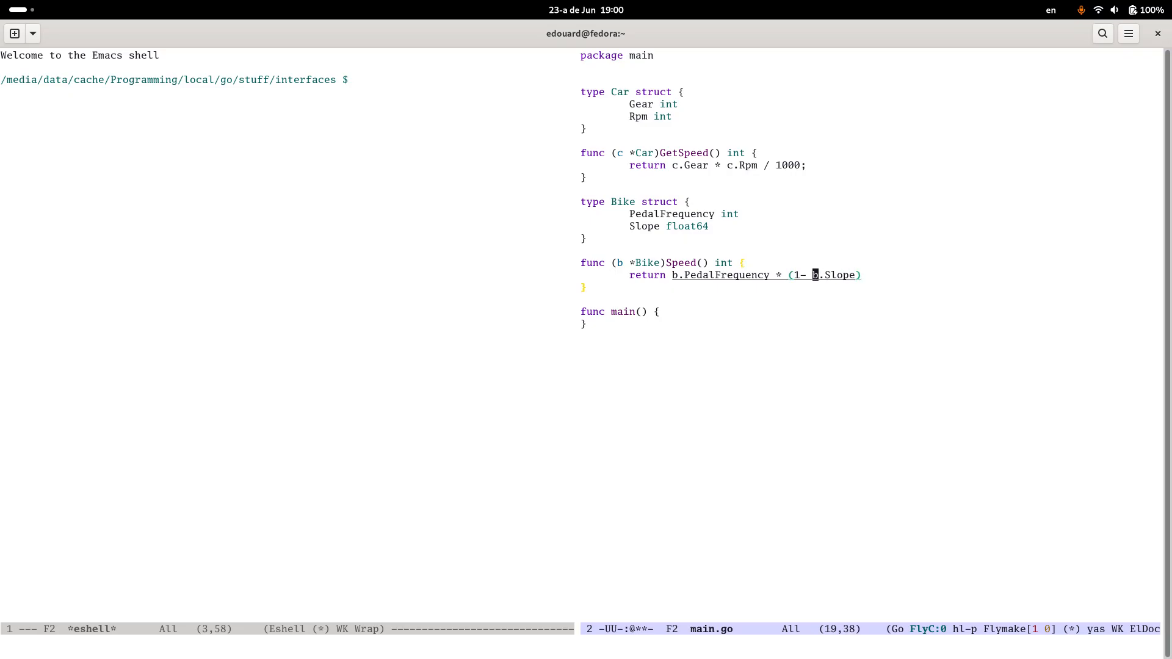
Step: Fix the type mismatch so Speed returns int(float64(b.PedalFrequency) * (1.0 - b.Slope))
type(".0")
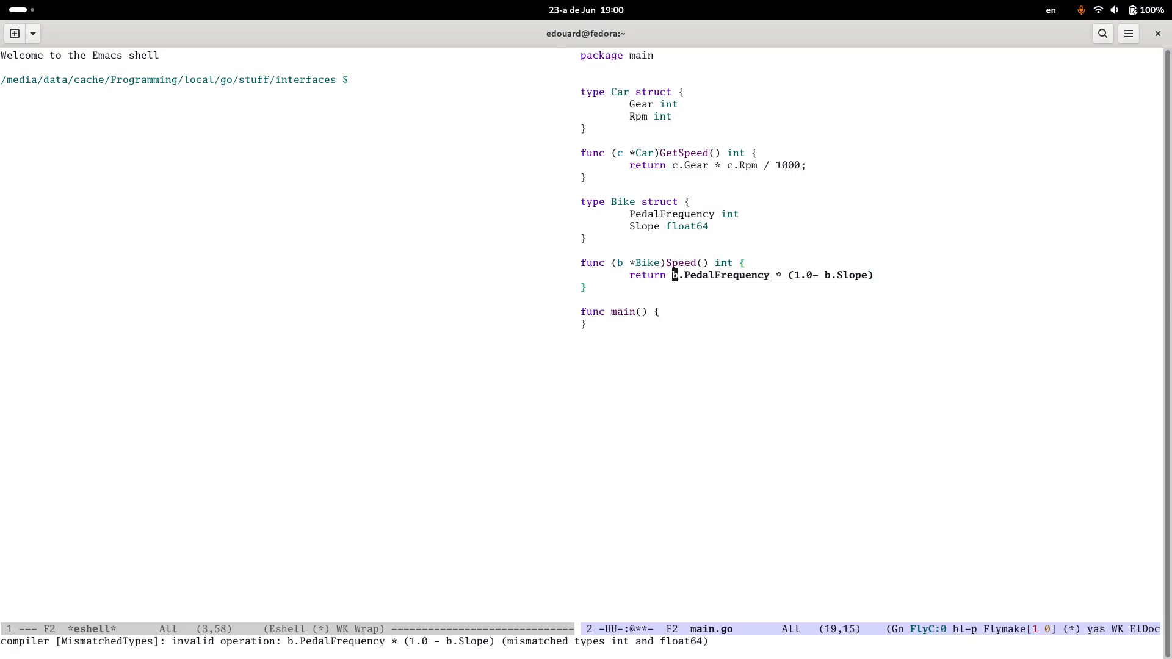
type("int(float64(")
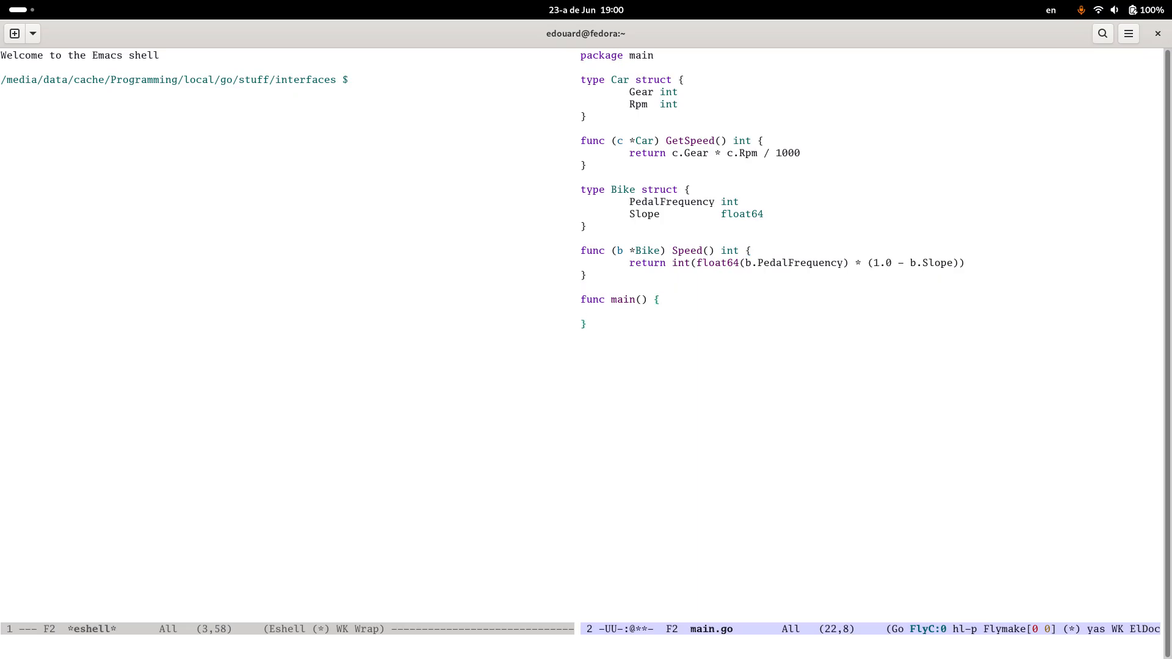
Step: In main, create bike := &Bike{PedalFrequency: 34, Slope: 0.1}
type("bike")
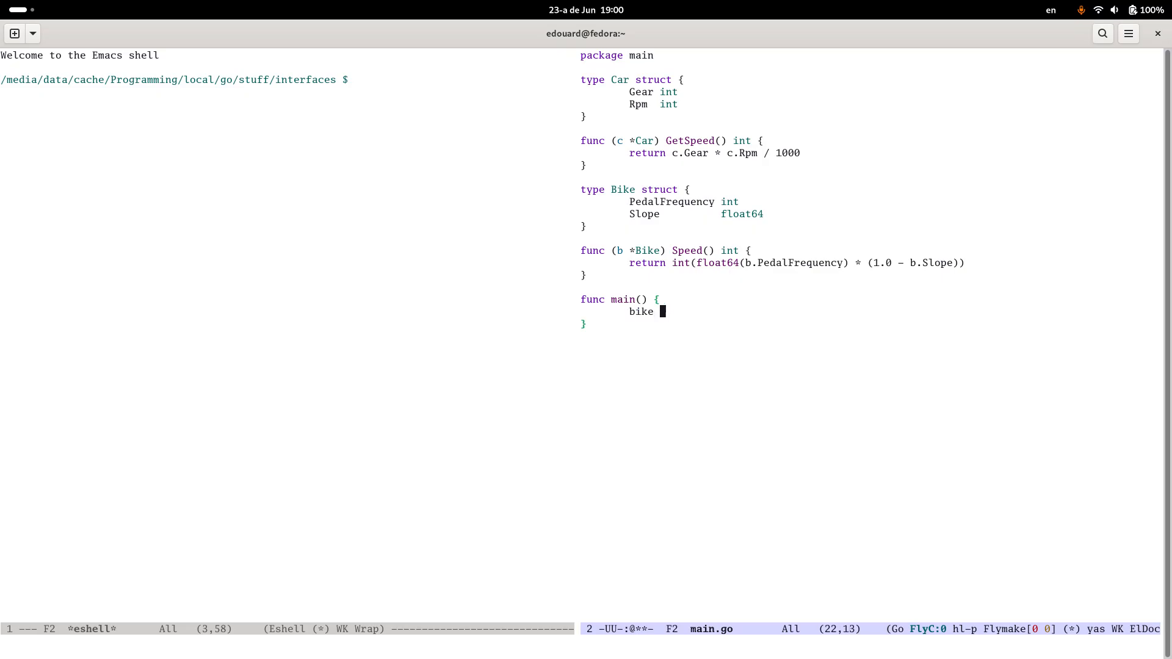
type(":= &")
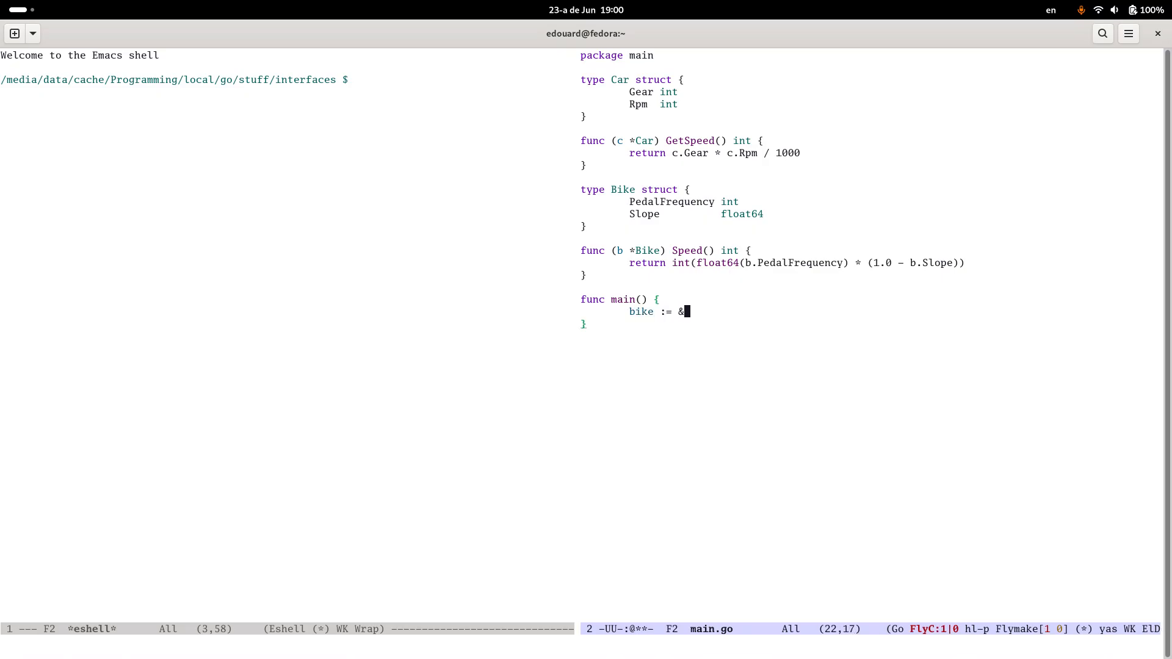
type("Bike{P")
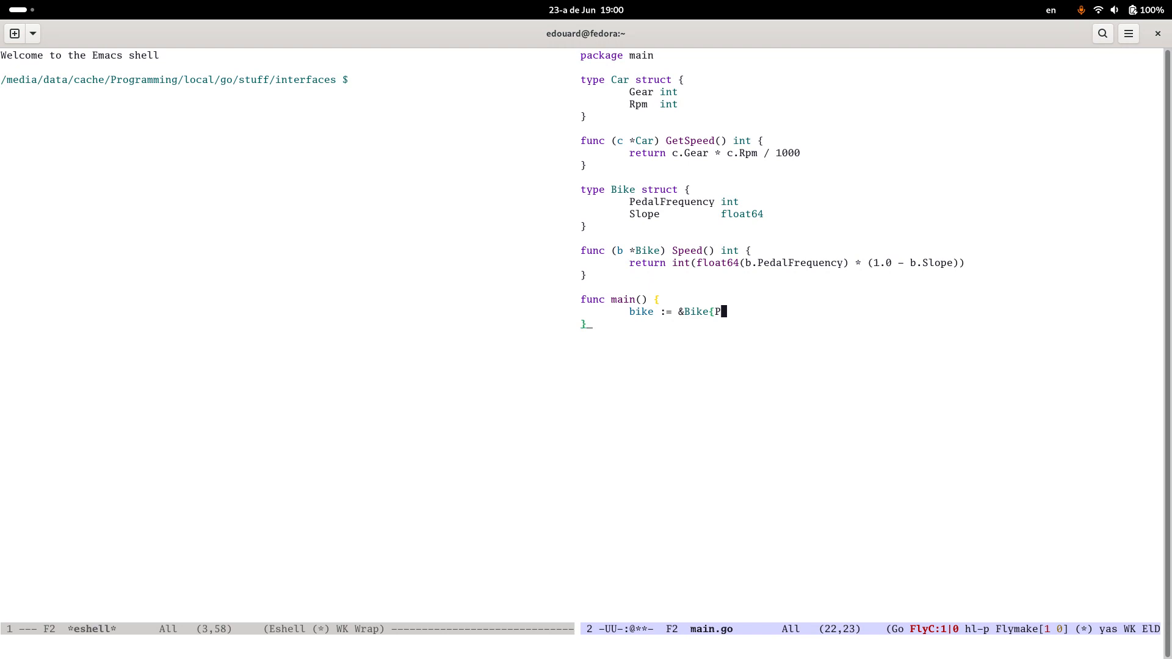
type("edalFreq")
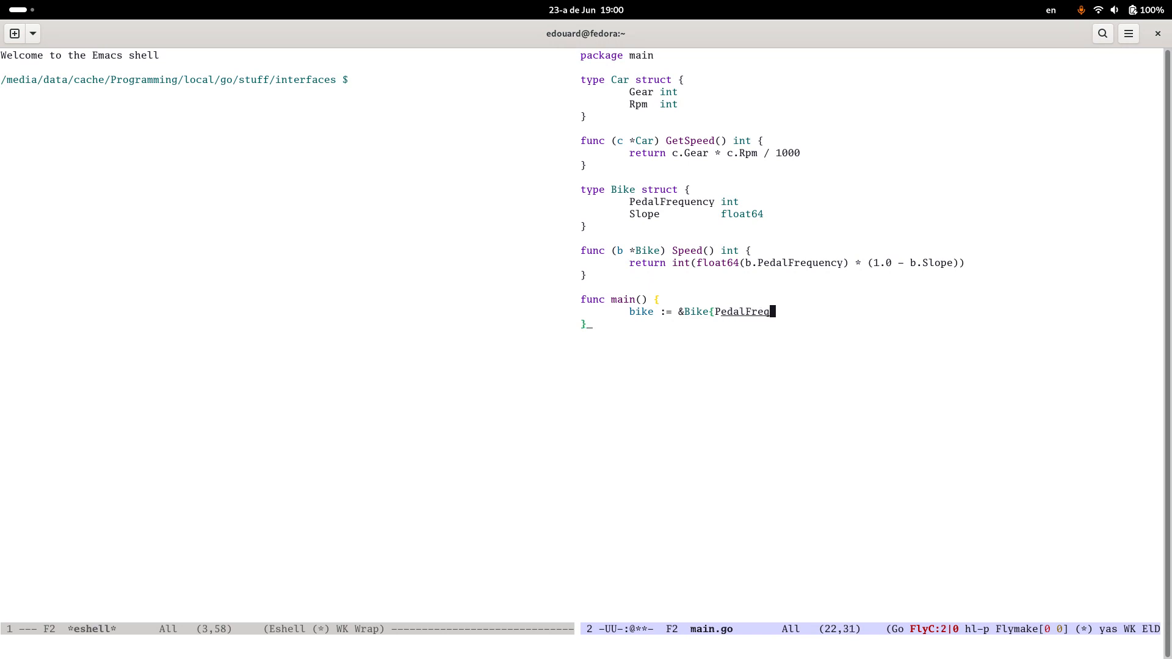
type("uency:")
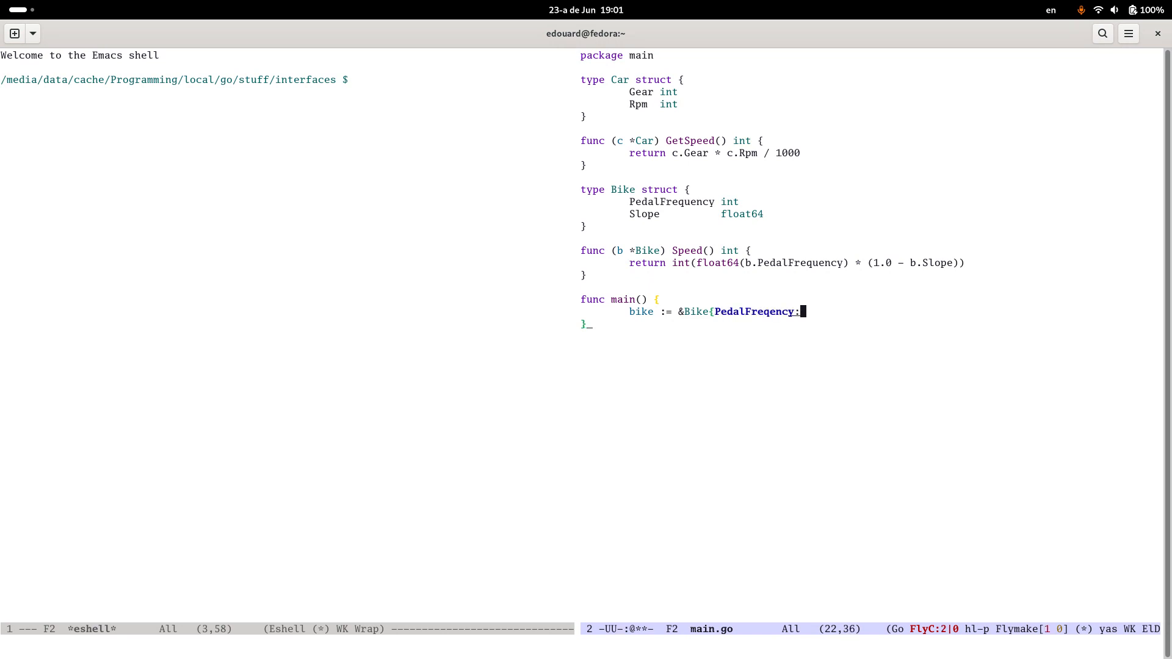
type("34")
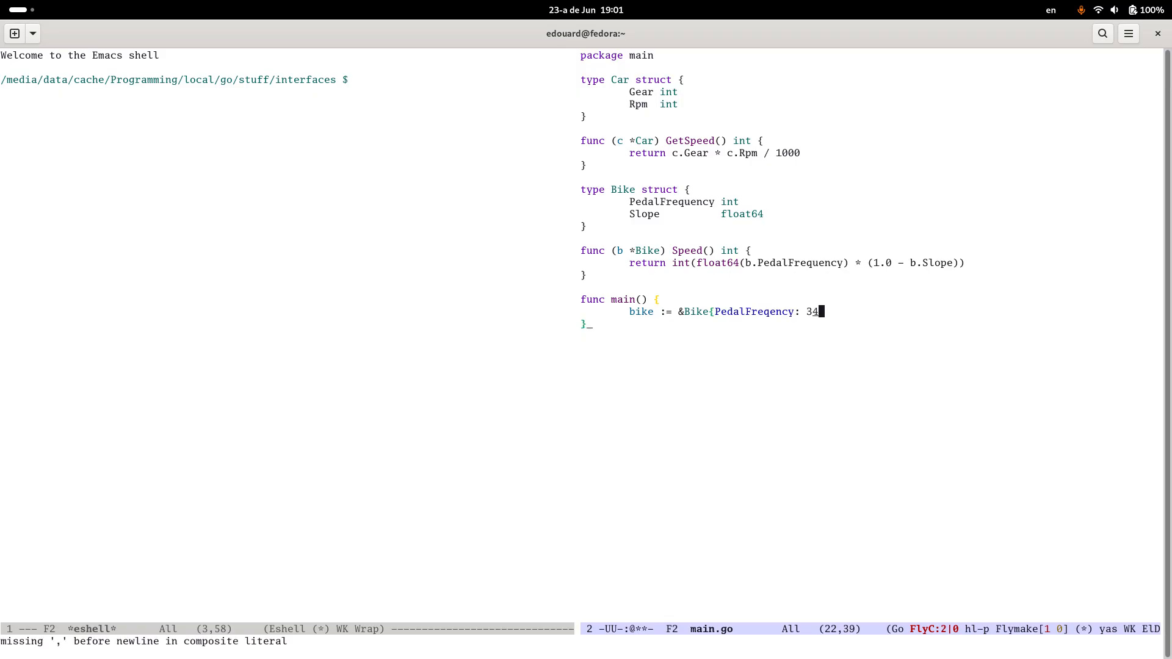
type(", Slope: 0.1")
type("fmt.P")
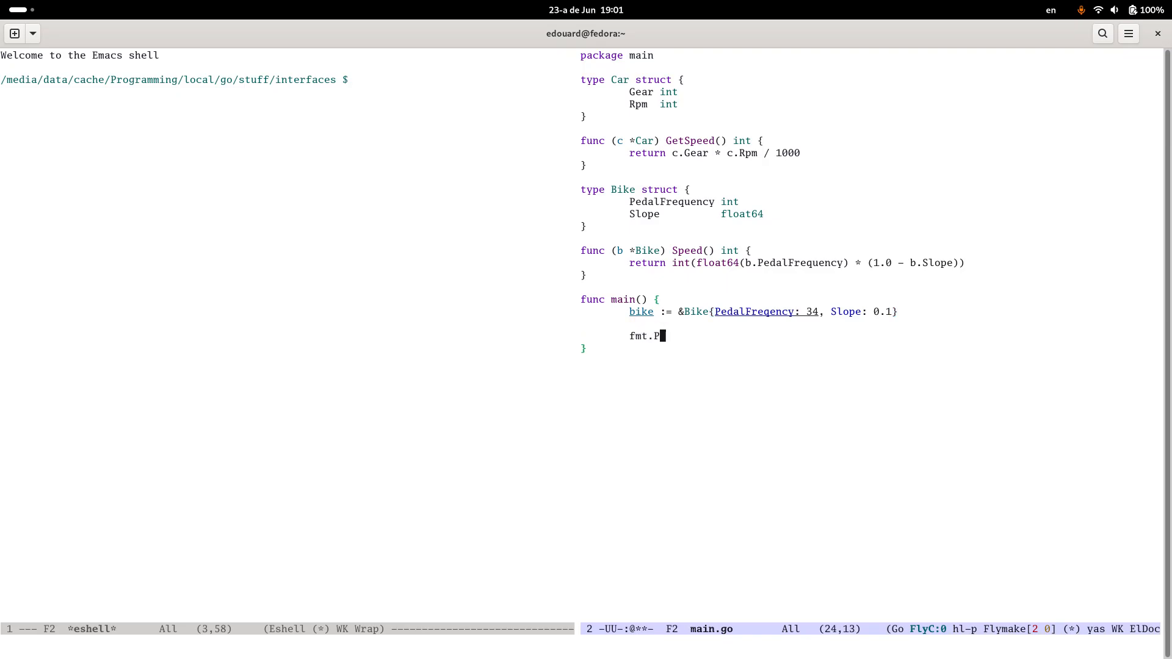
Step: Print the bike with fmt.Printf("Bike: %v\n", bike)
type("rintf")
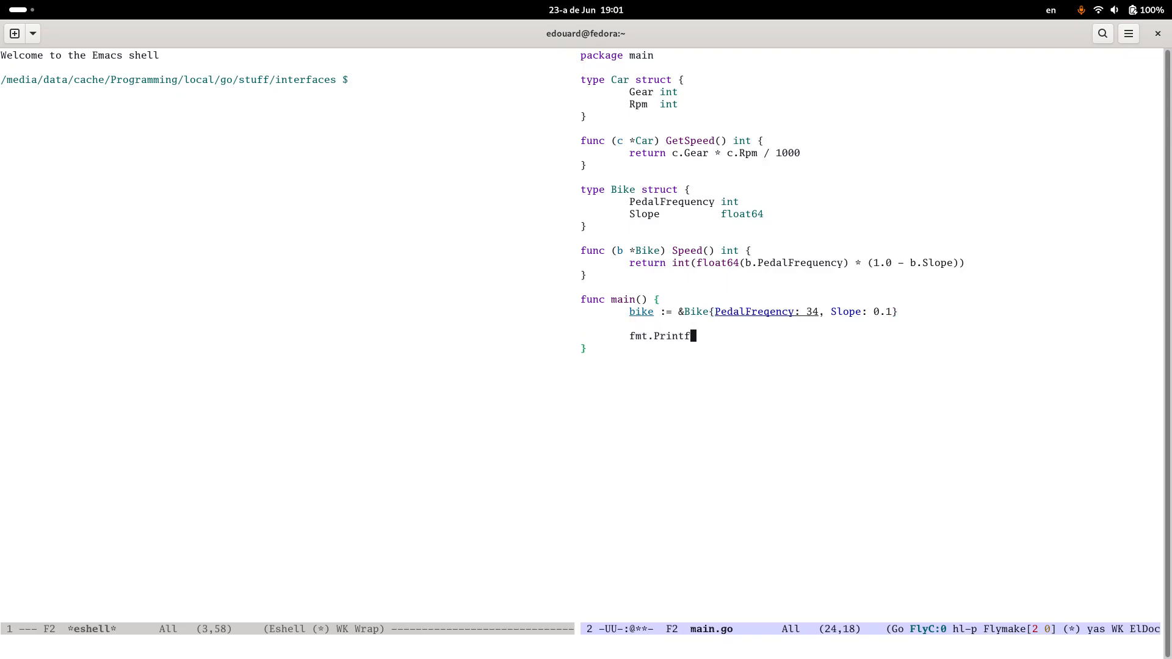
type("(\"")
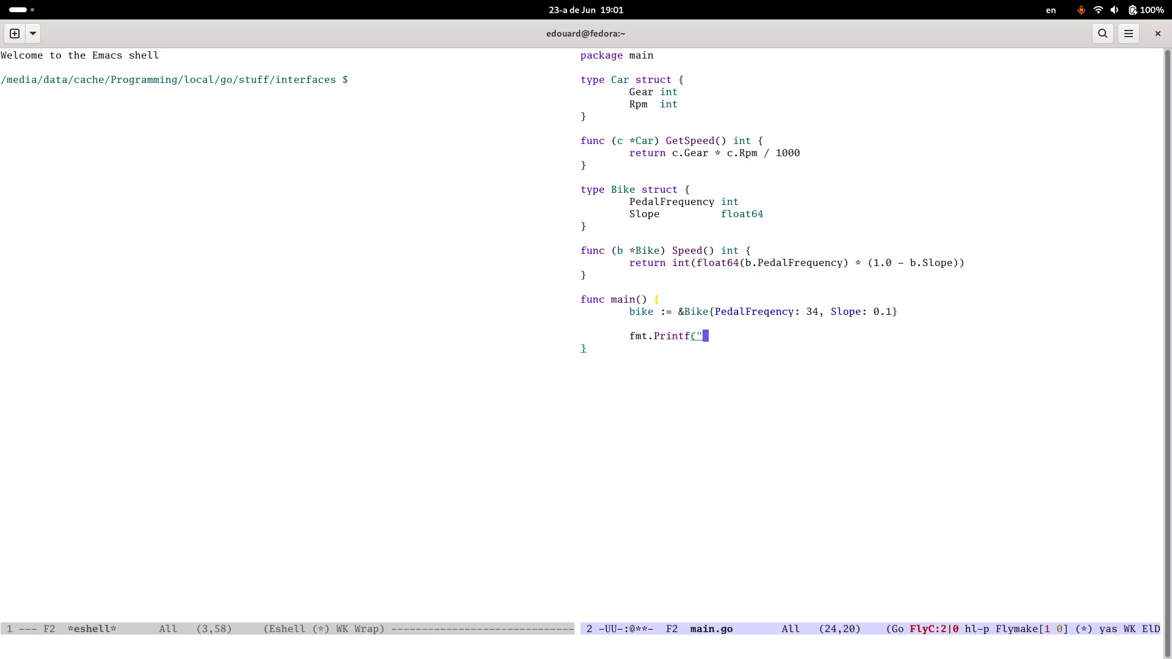
type("Bike: %")
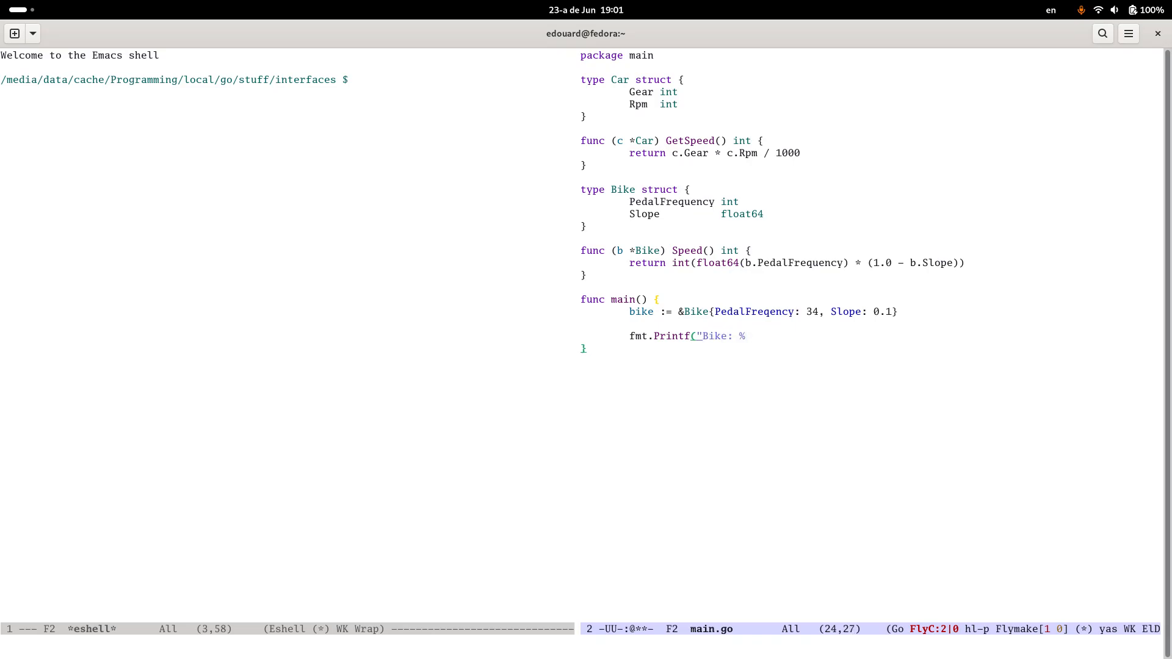
type("v\\n\"")
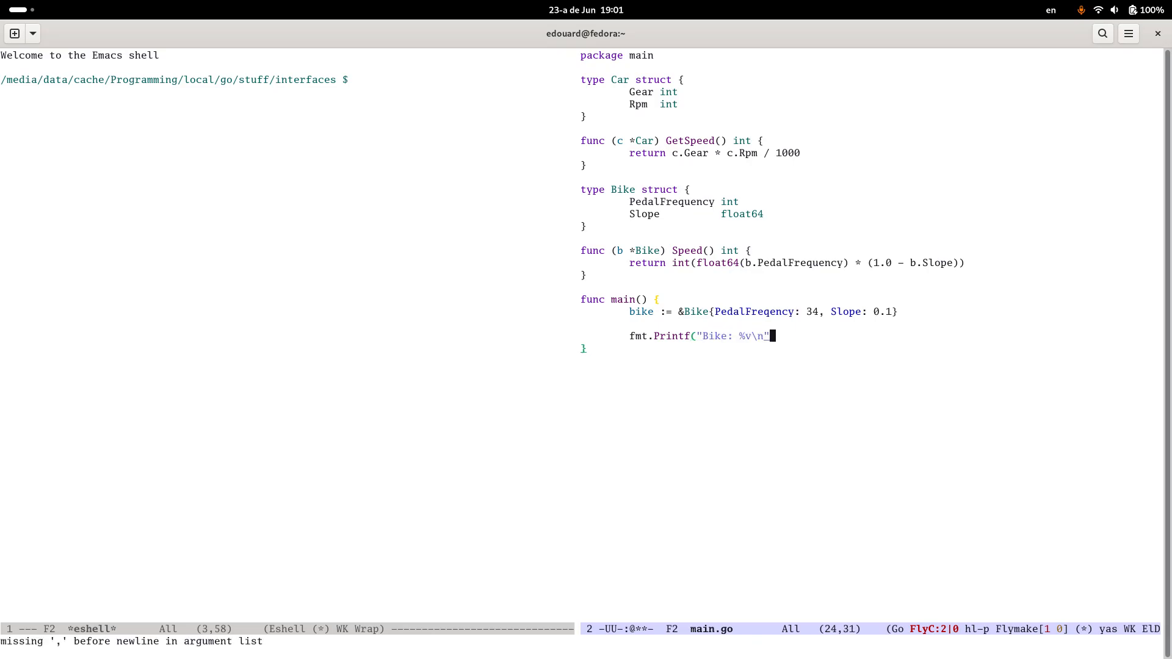
type(", bike")
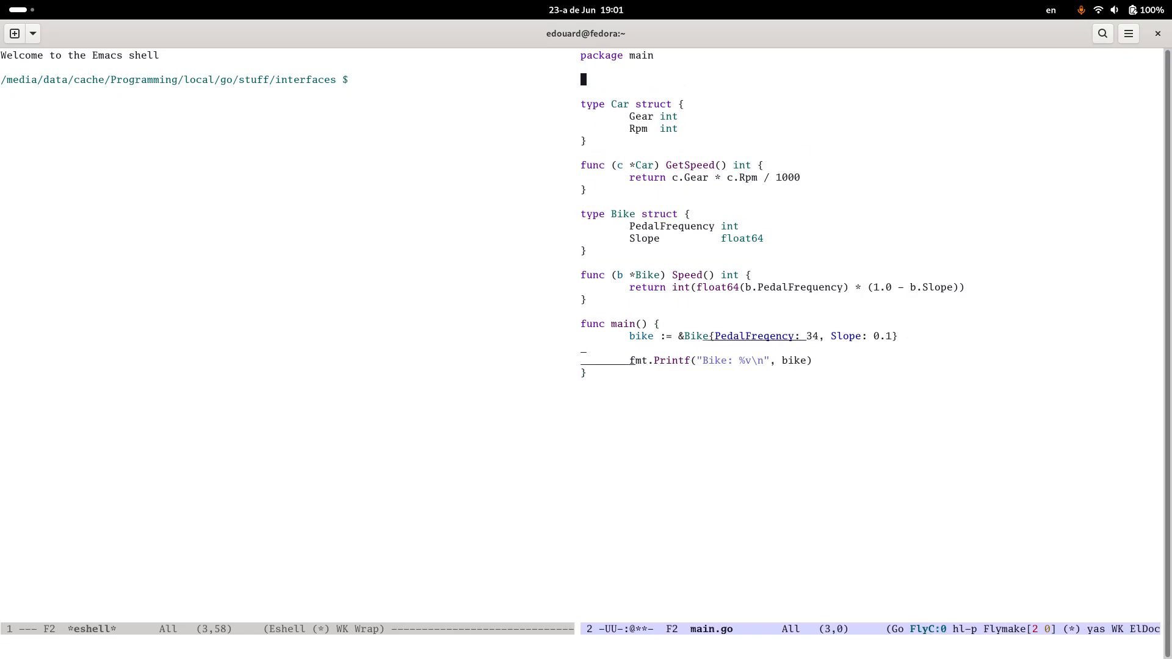
Step: Add import ( "fmt" ) below the package line and correct the PedalFrequency typo in main
type("import (")
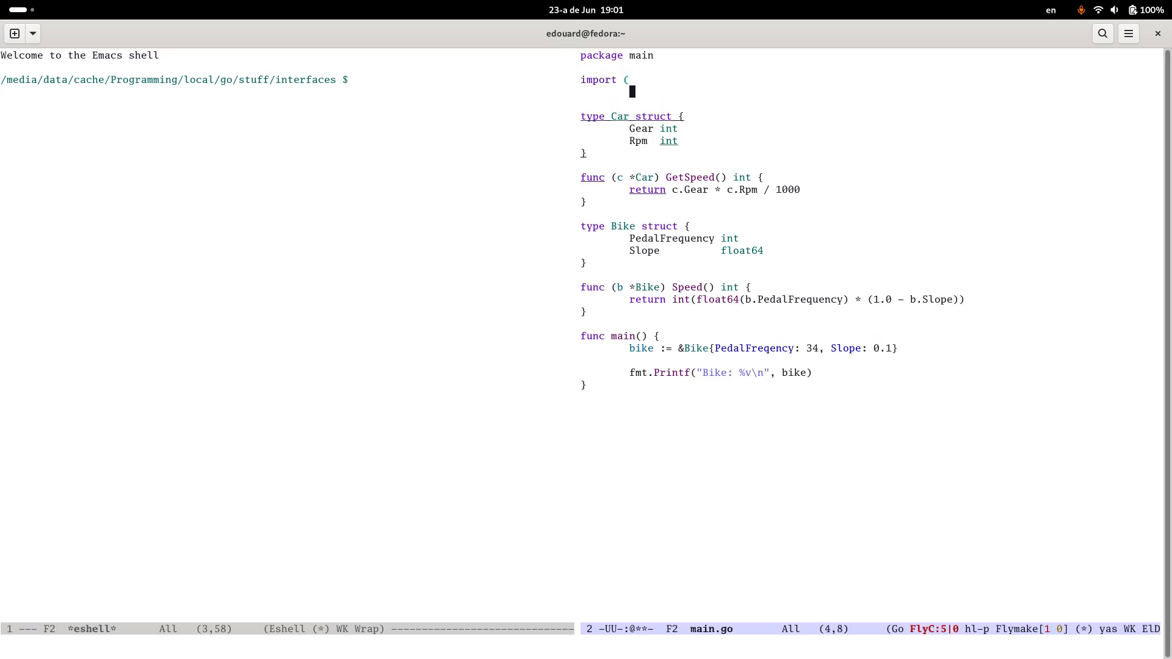
type("\"fmt\"")
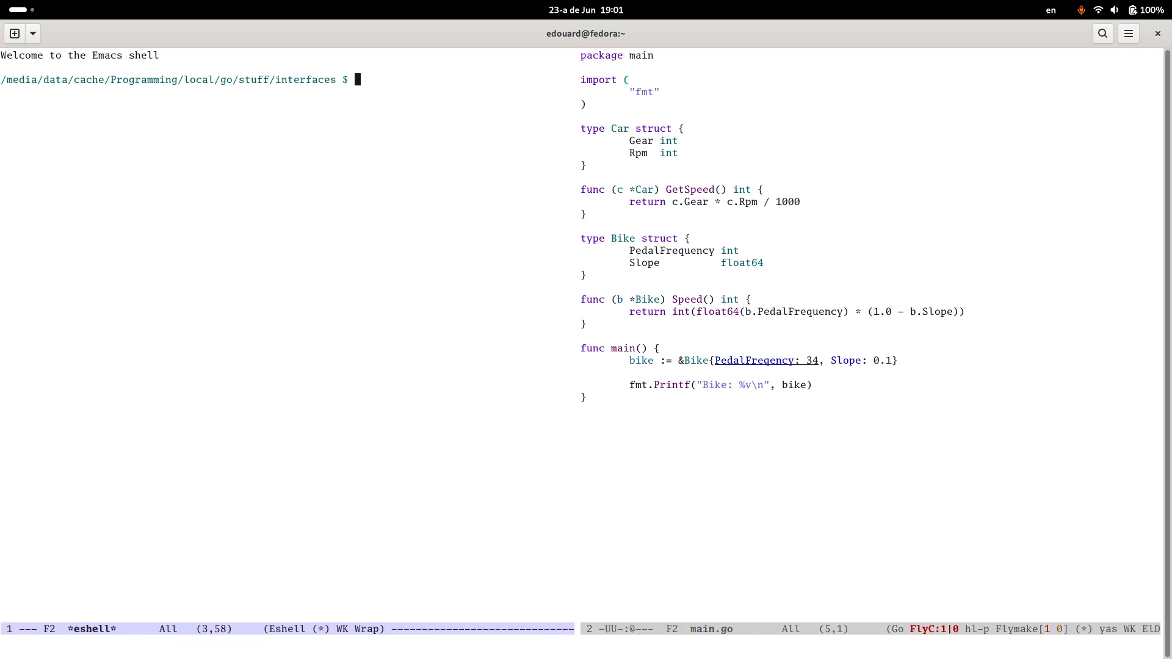
left_click(589, 348)
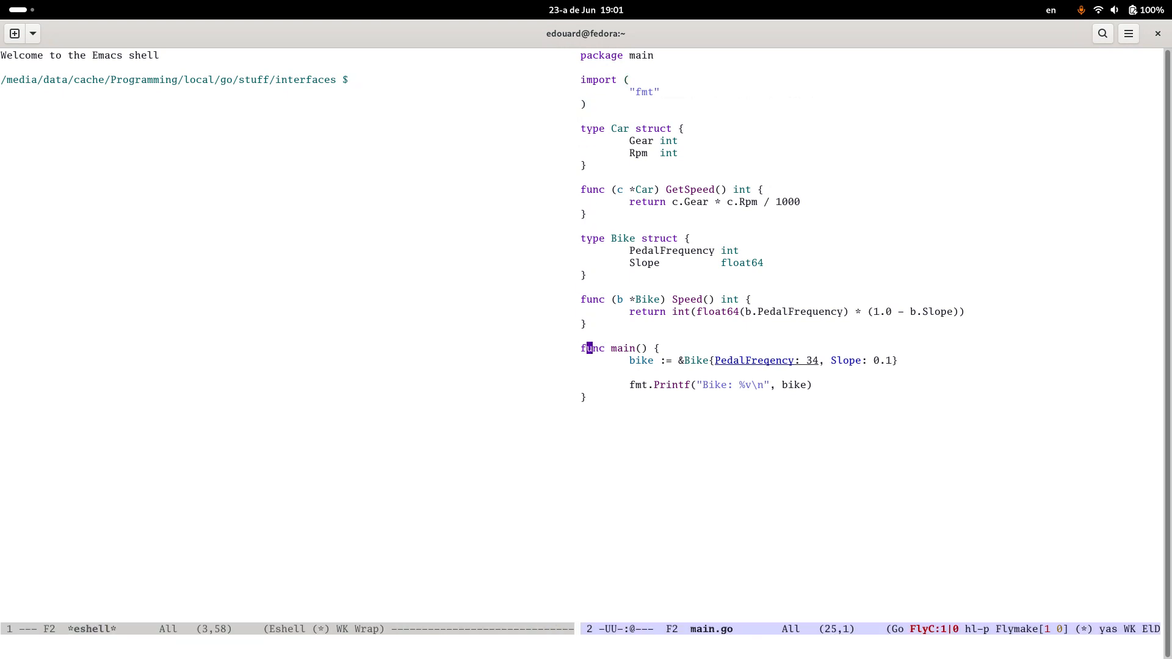
left_click(770, 360)
type("u")
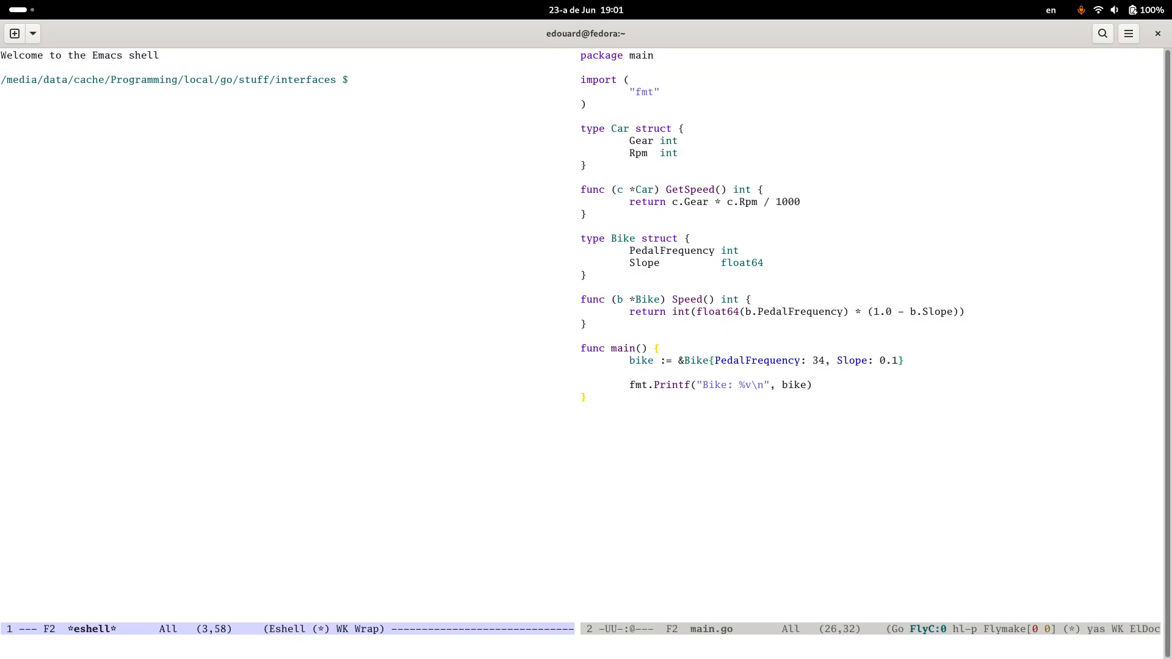
Step: Run go run main.go, switch the Printf to %d with bike.Speed(), and rerun to print Bike: 30
key("Return")
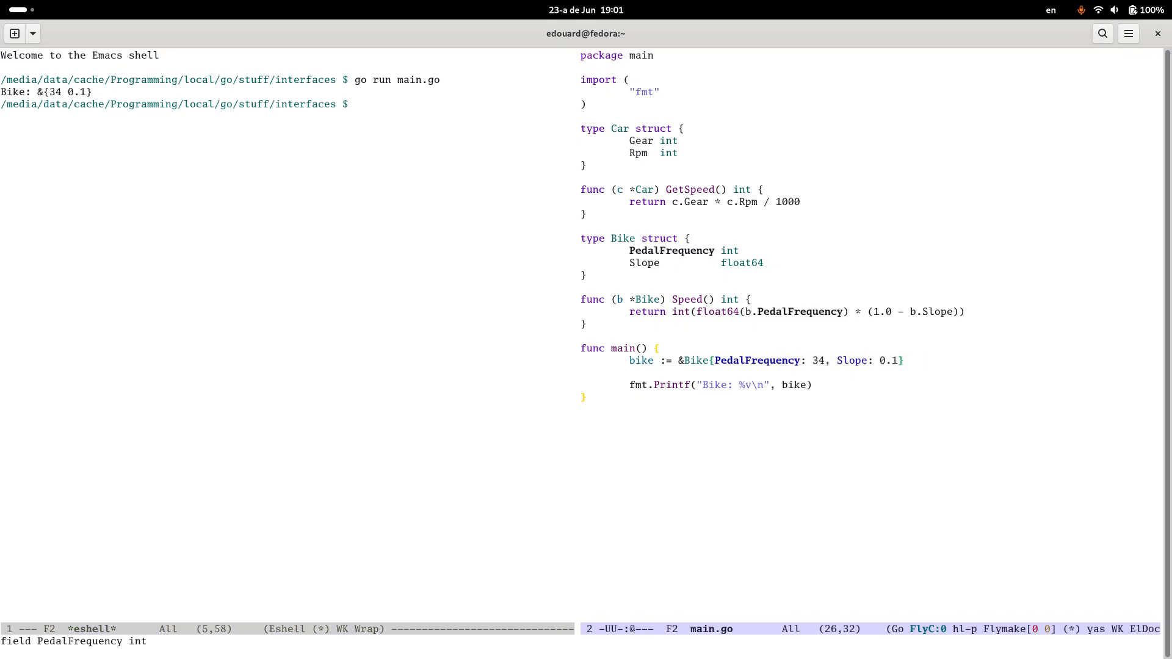
type("car")
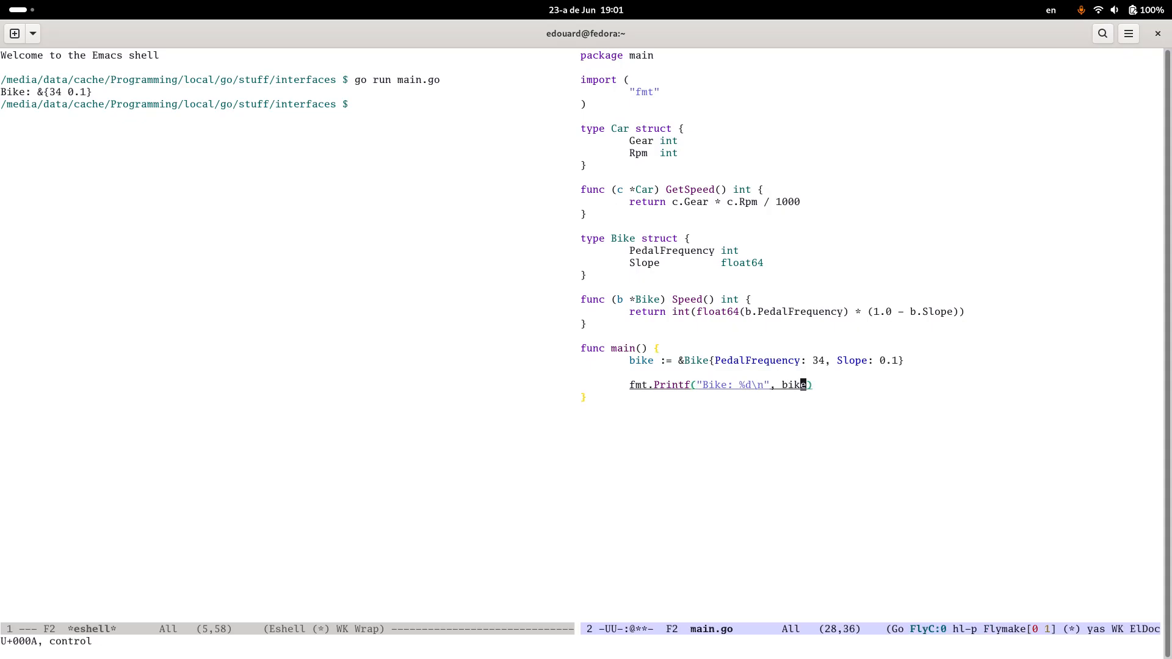
type(".Speed(")
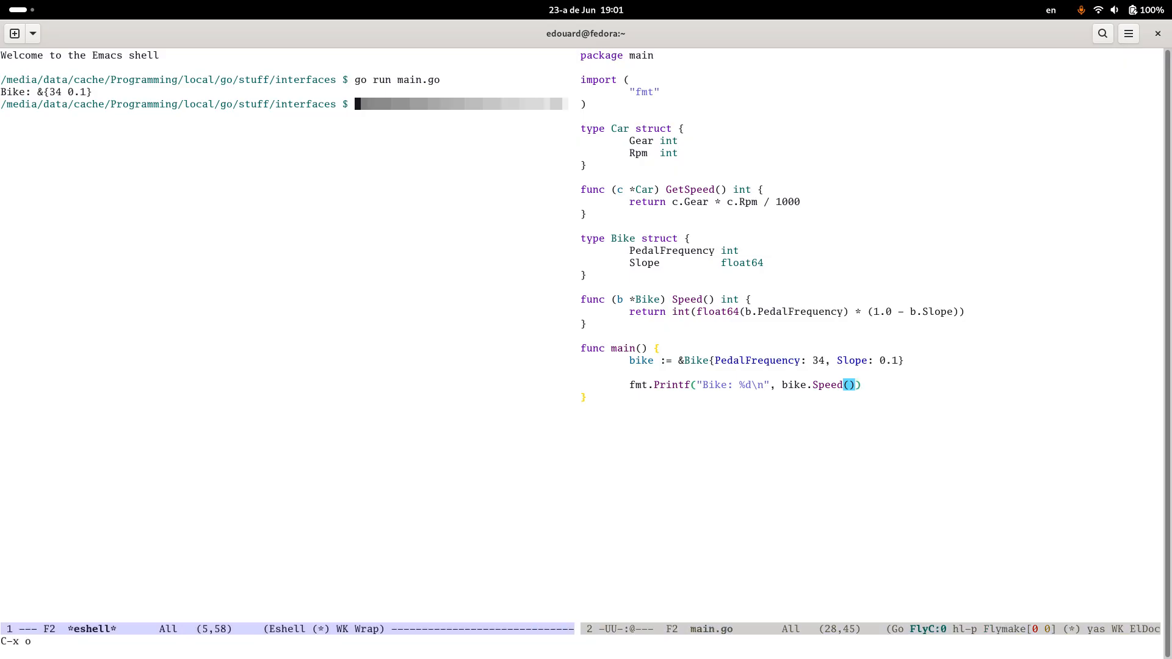
key("Return")
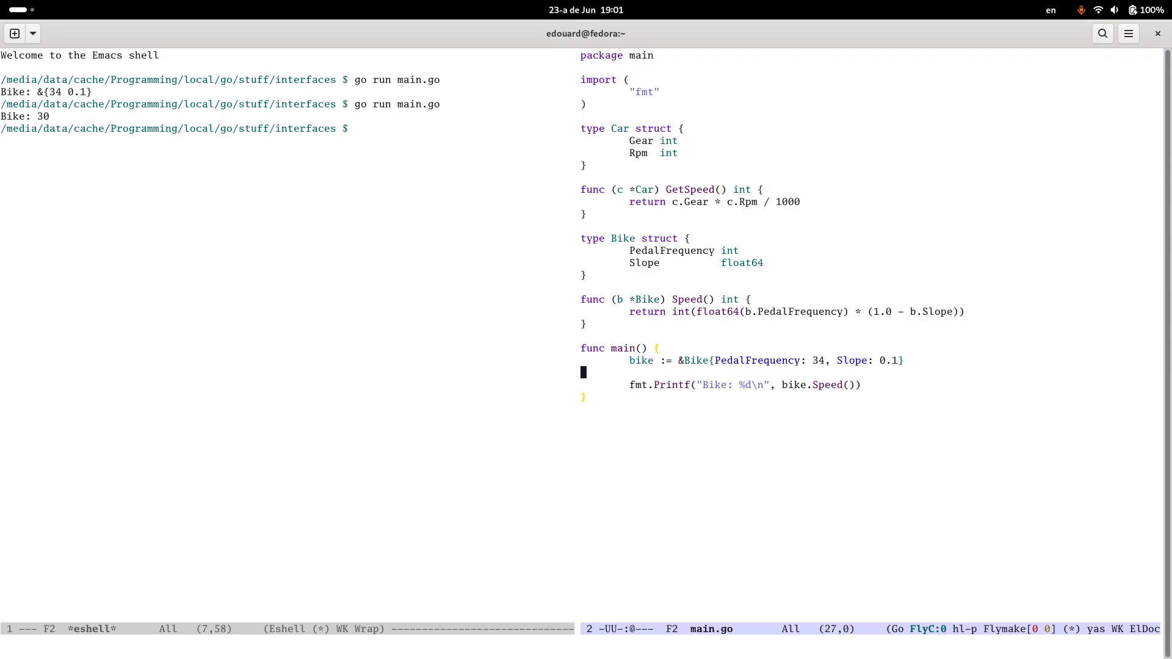
Step: In main, create car := &Car{Gear: 3, Rpm: 4000}
type("car := &")
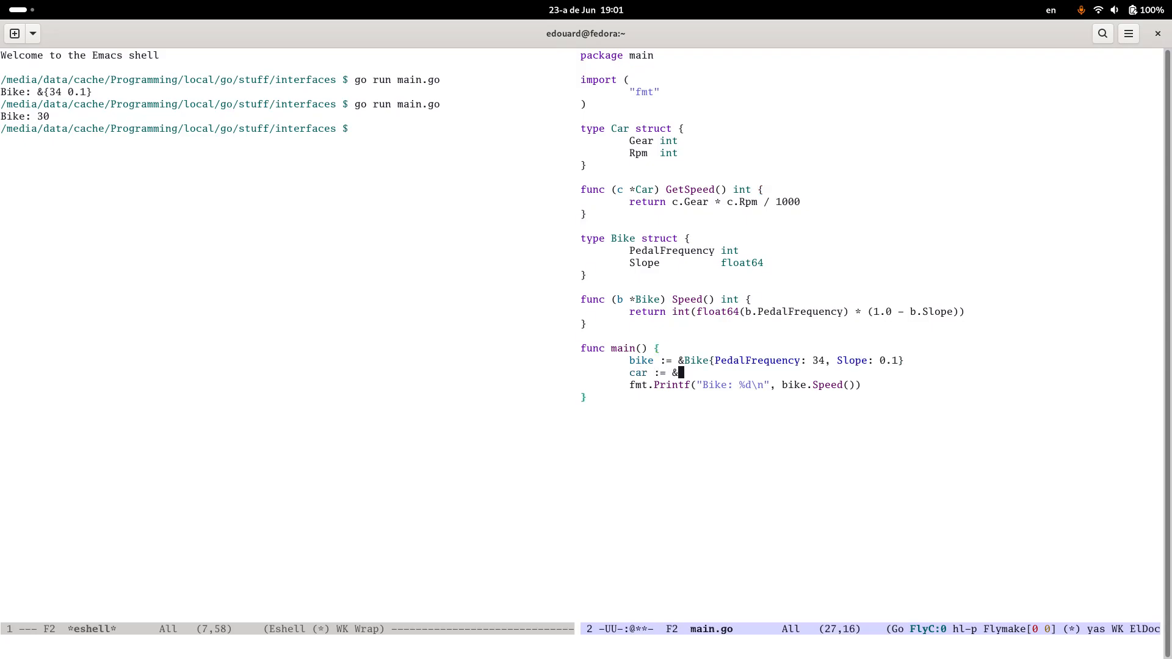
type("Car{")
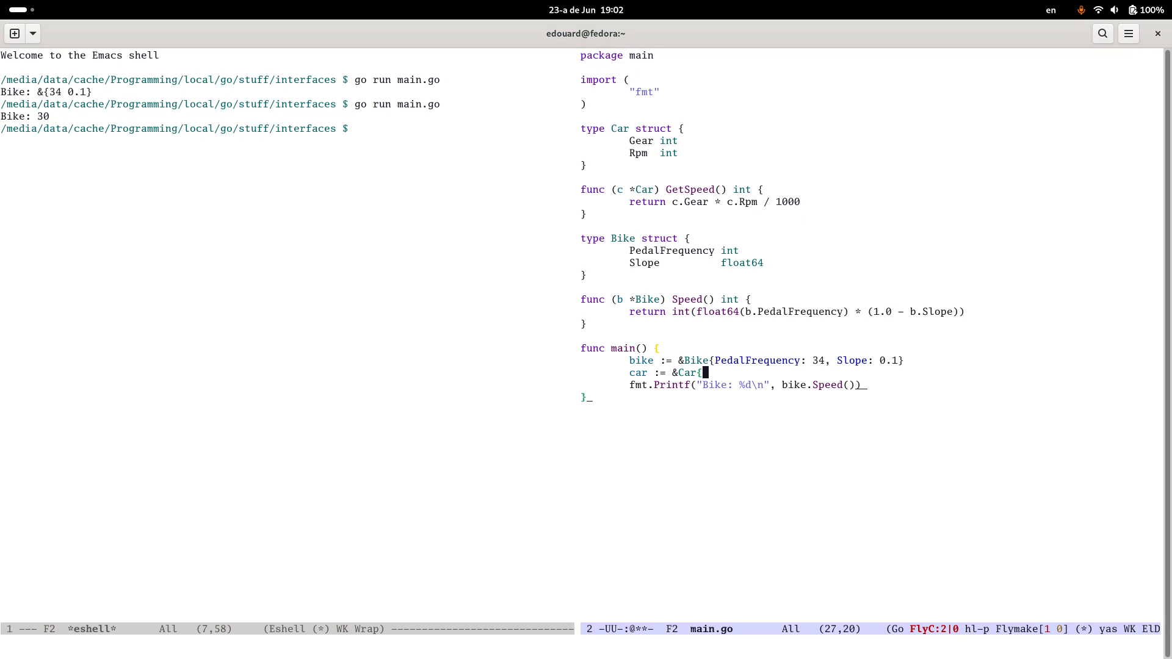
type("Gear:")
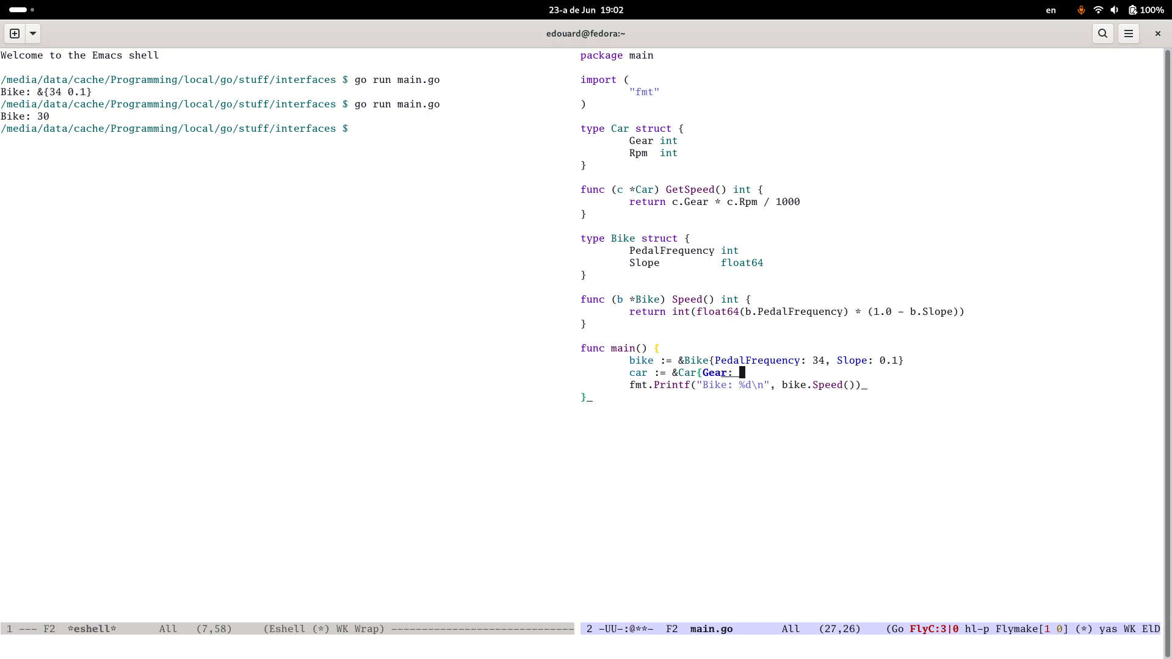
type("3, Rpm:")
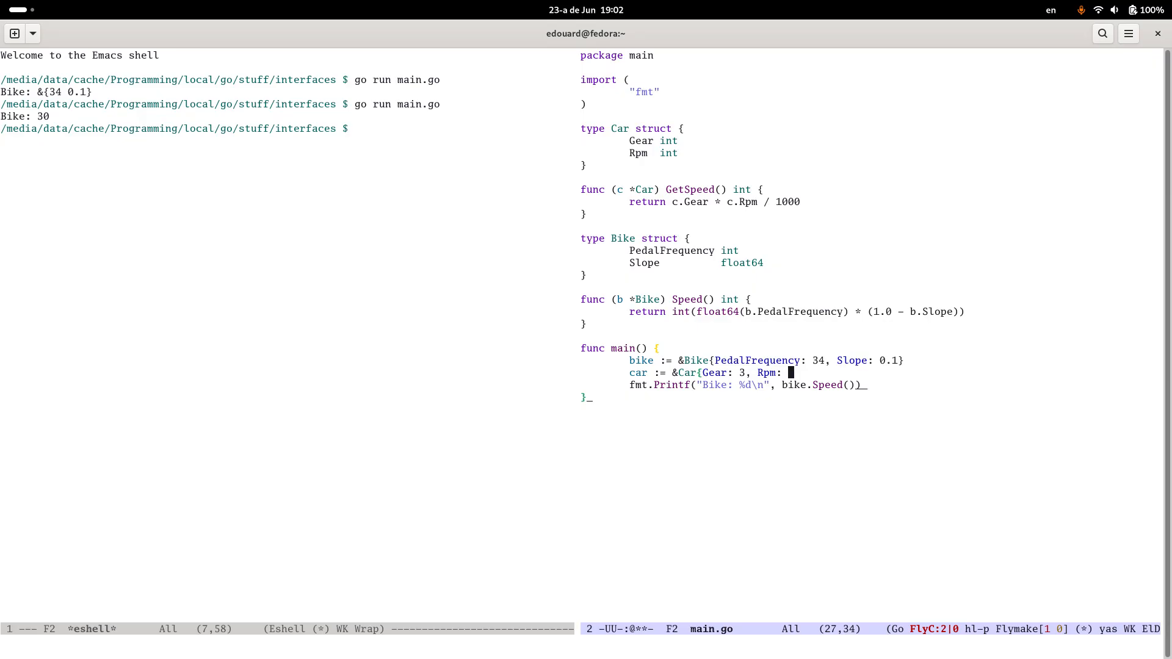
type("4000")
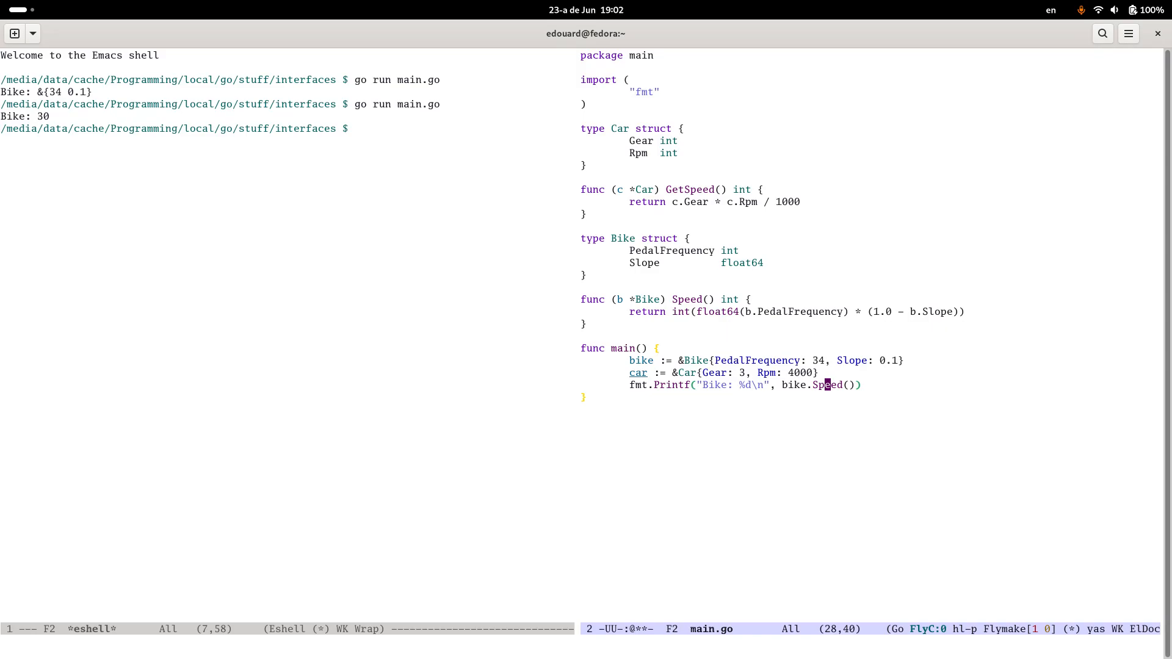
Step: Print "Car speed: %d" with car.GetSpeed(), relabel the bike line, and rerun showing 30 and 12
type("fmt")
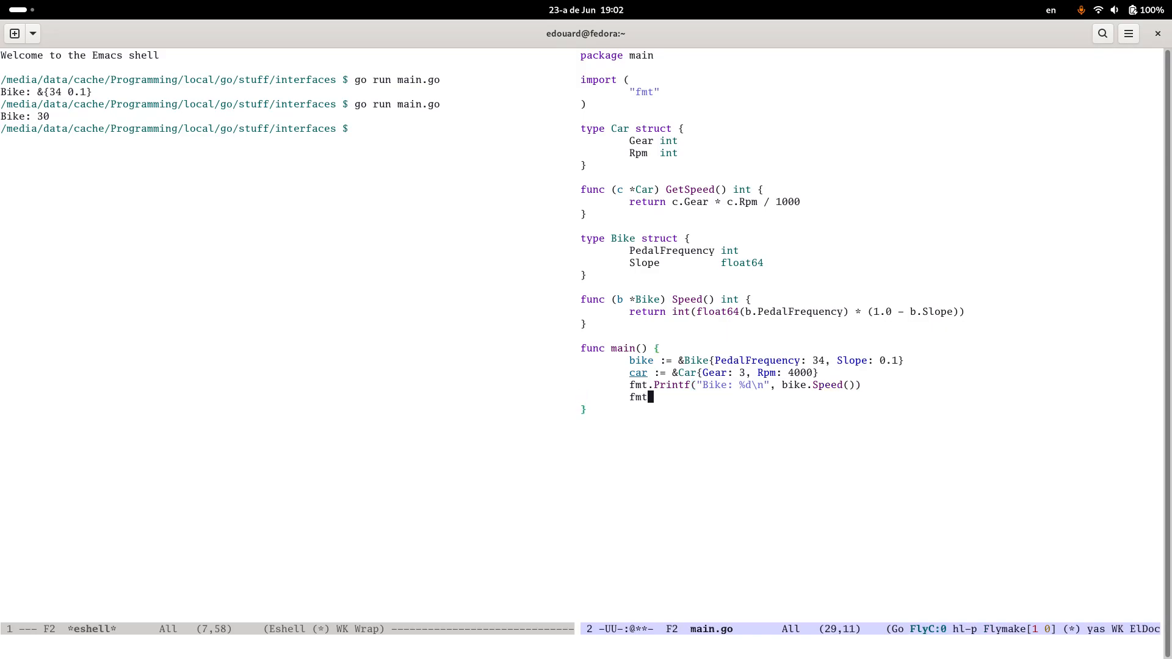
type(".Printf(\"")
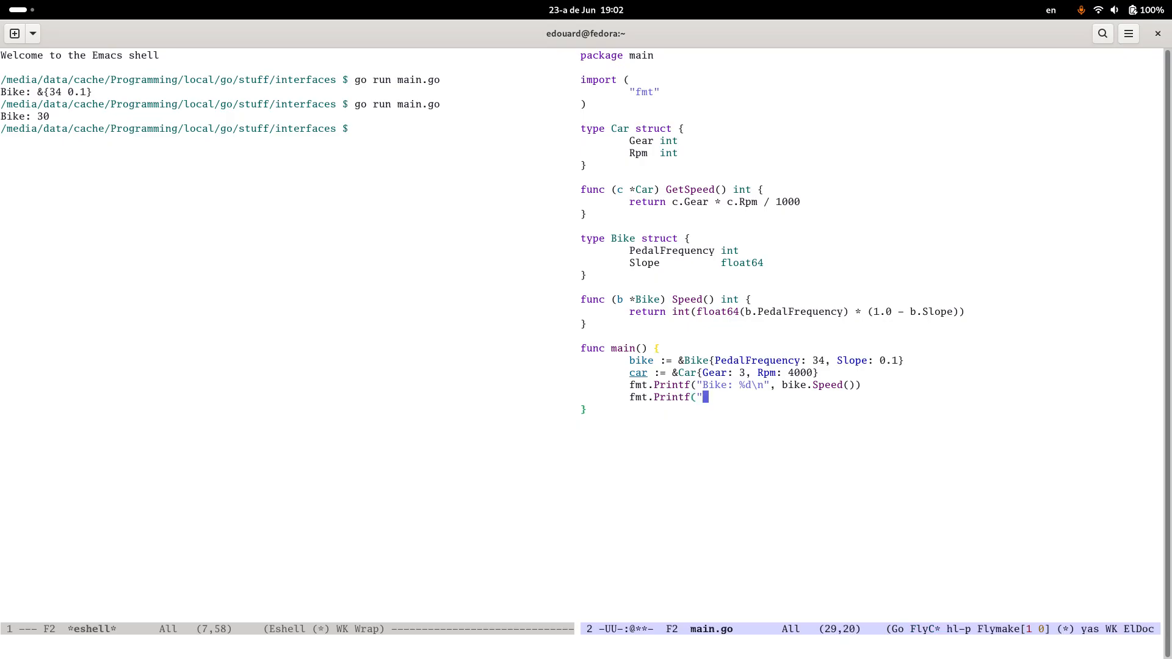
type("Car s")
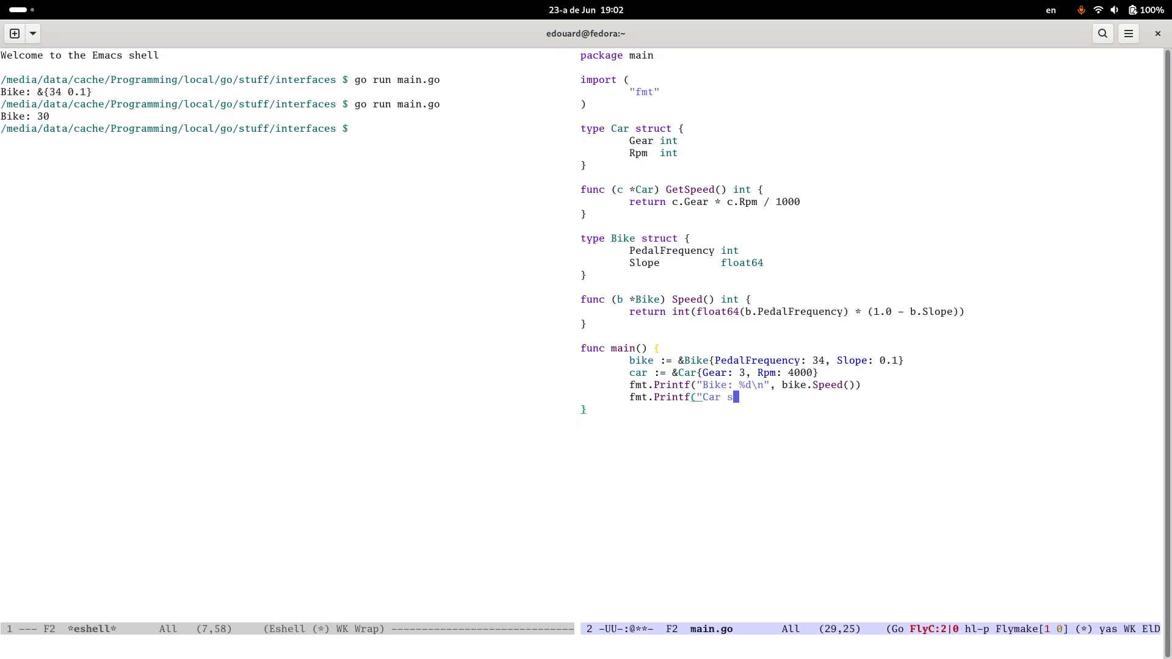
type("peed: %d\\n")
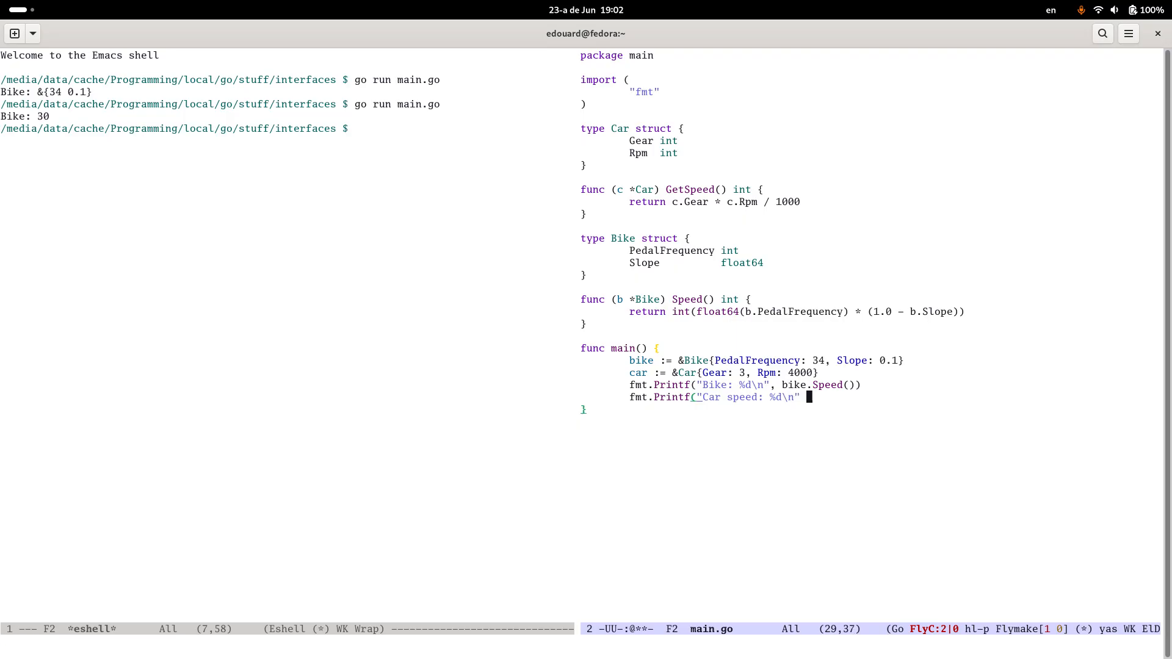
type(", car.")
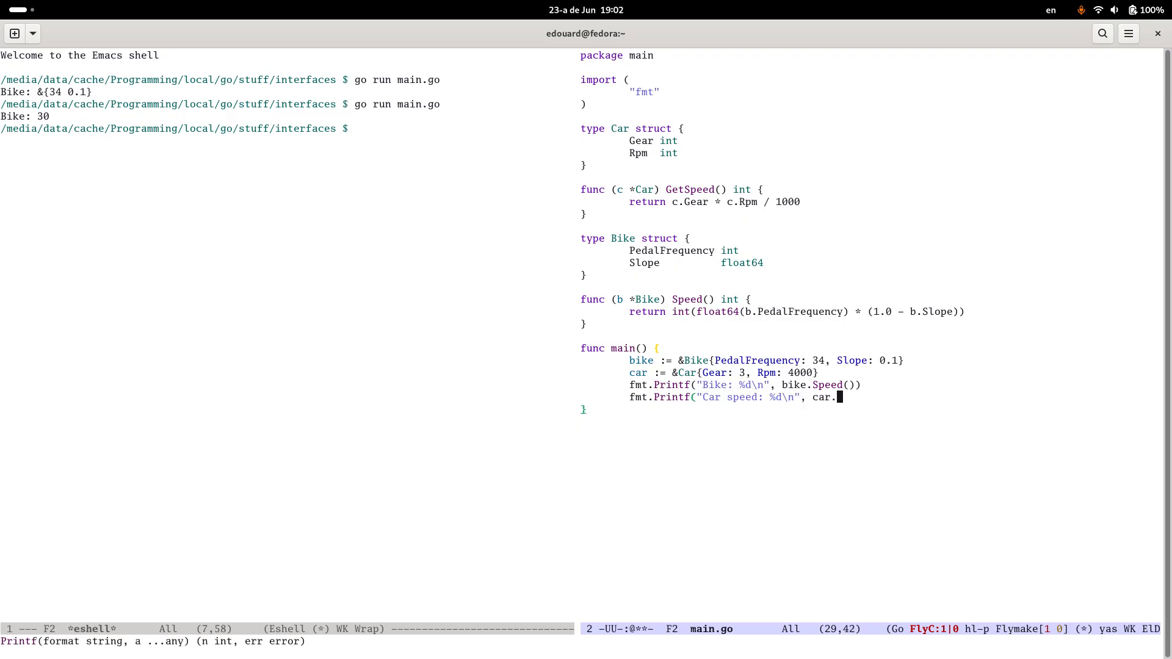
type("GetSpeed()")
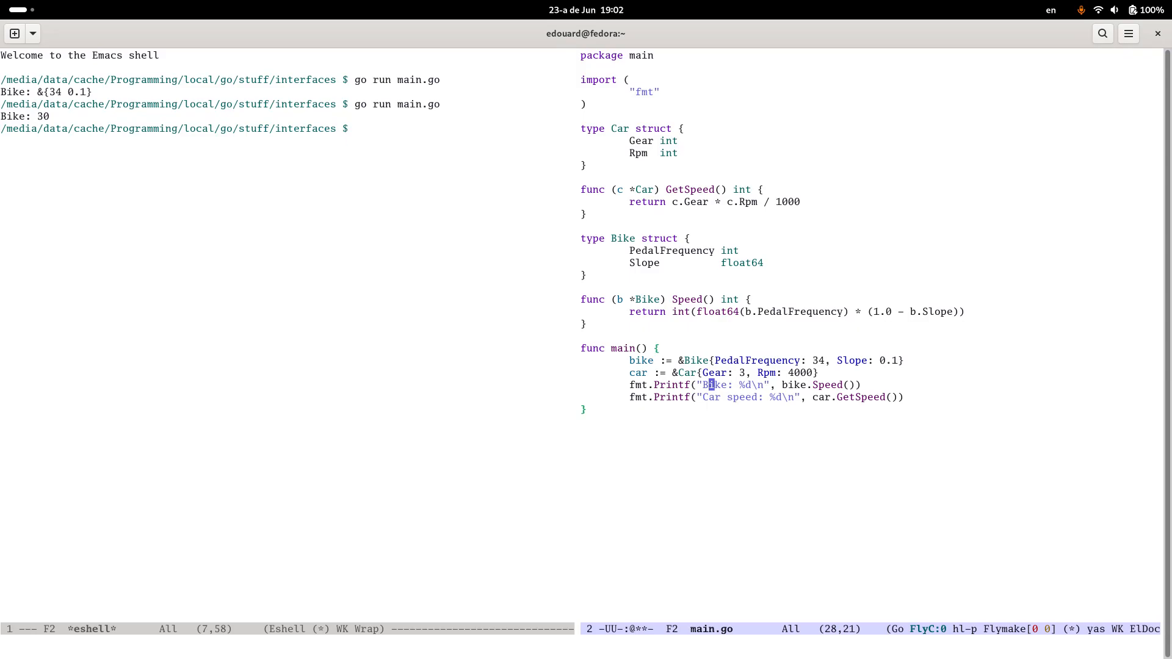
type("s")
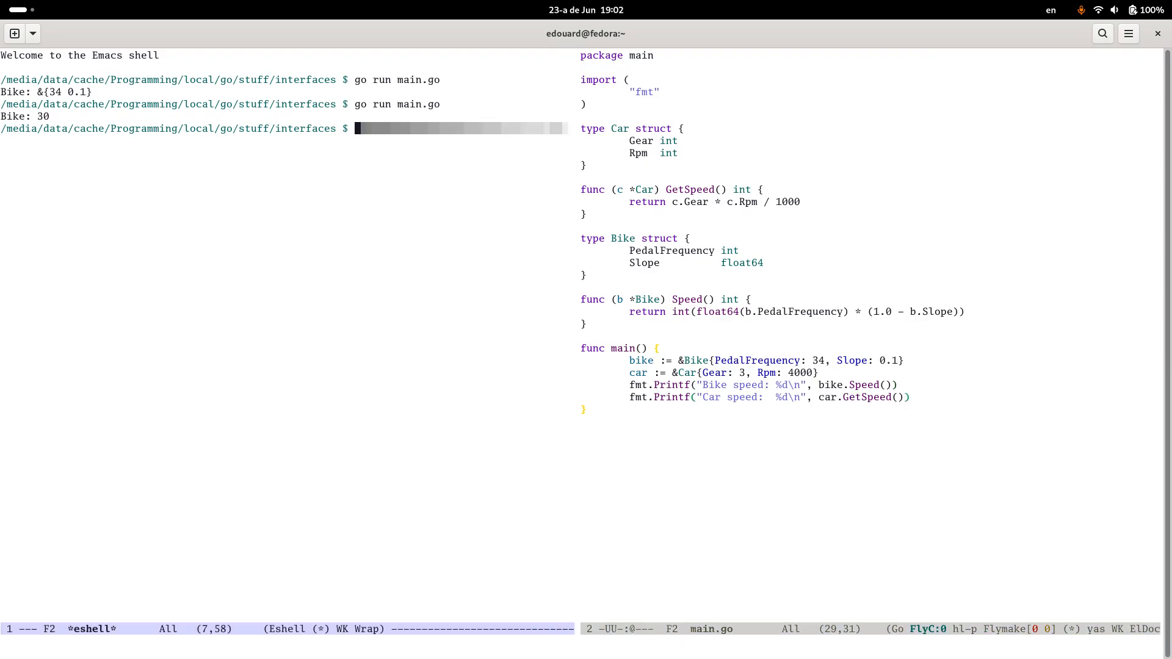
key("Return")
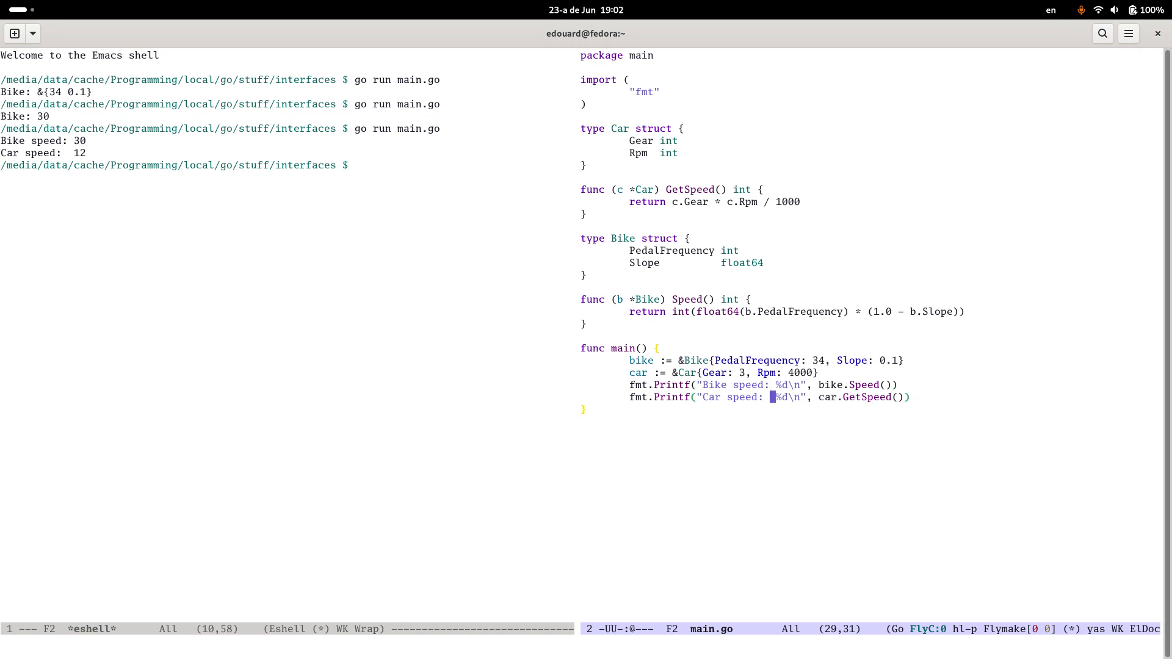
Step: Add an empty func printsVelocity(vehicle ????) { } stub above main
key("Return")
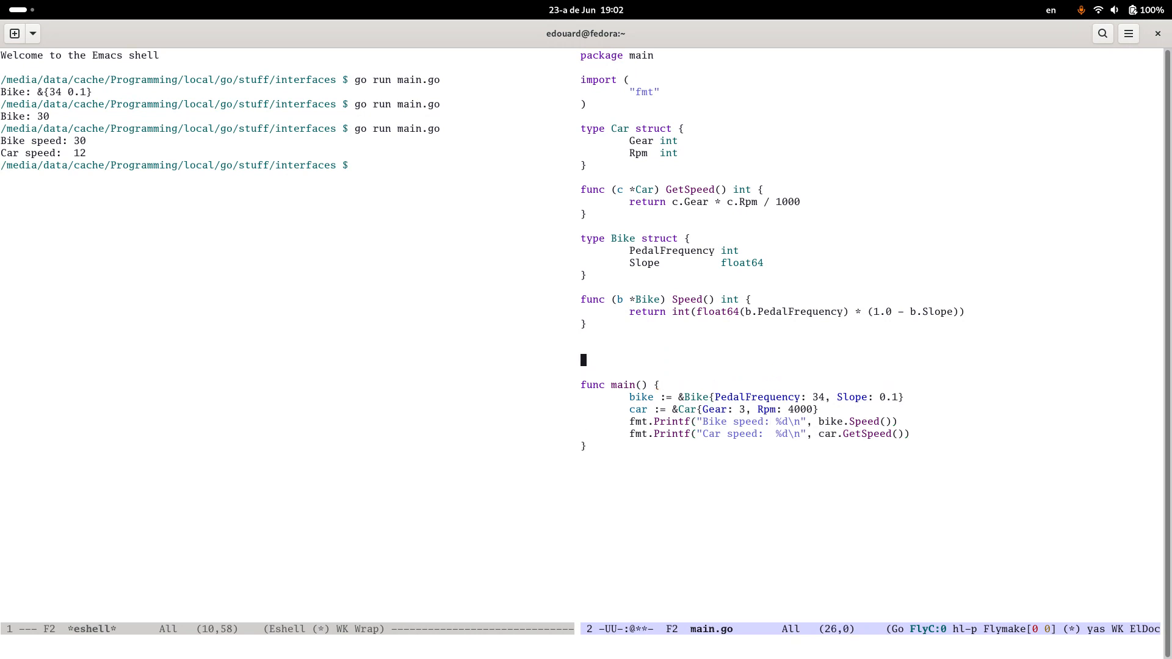
type("func")
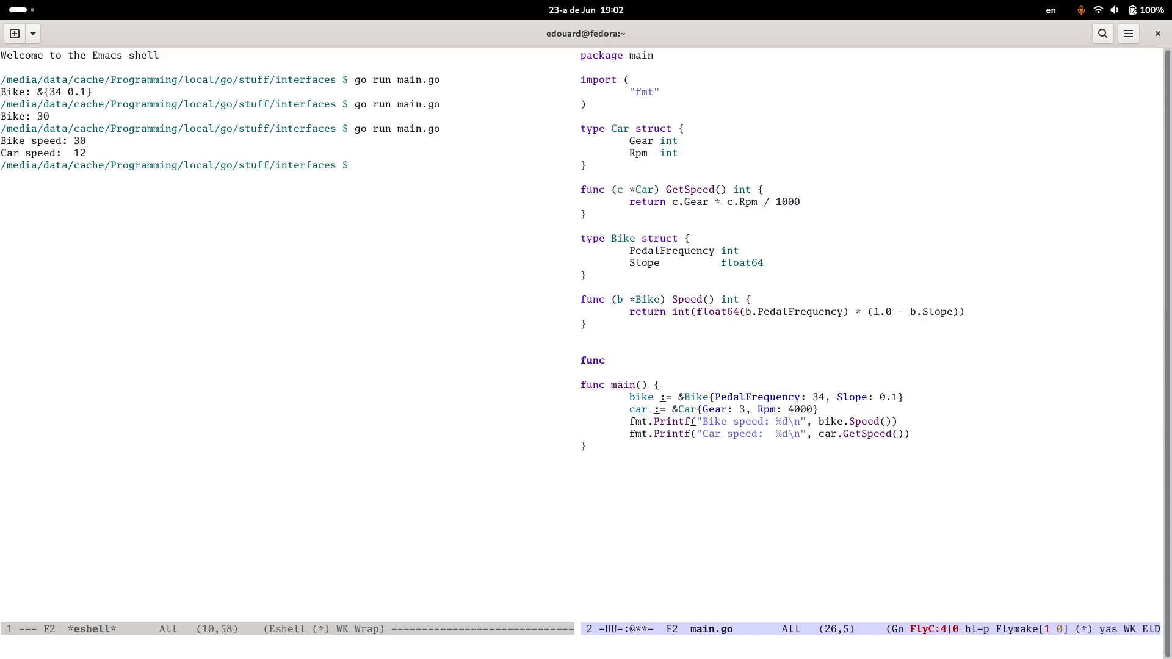
type("printsS")
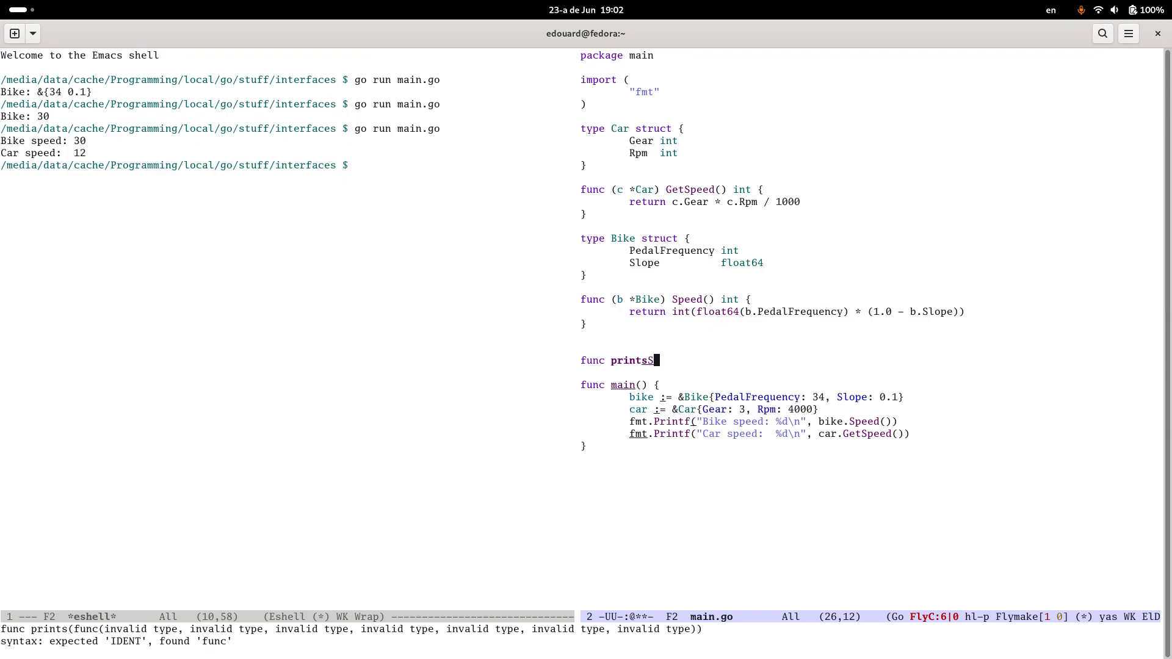
type("peed(")
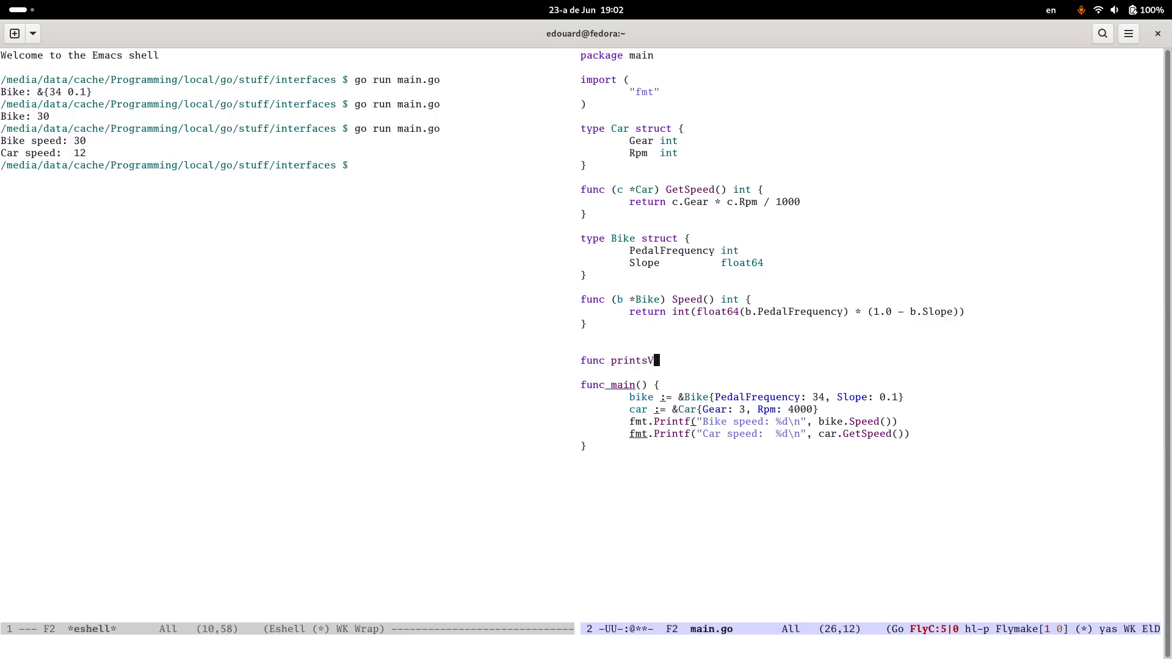
type("elocity")
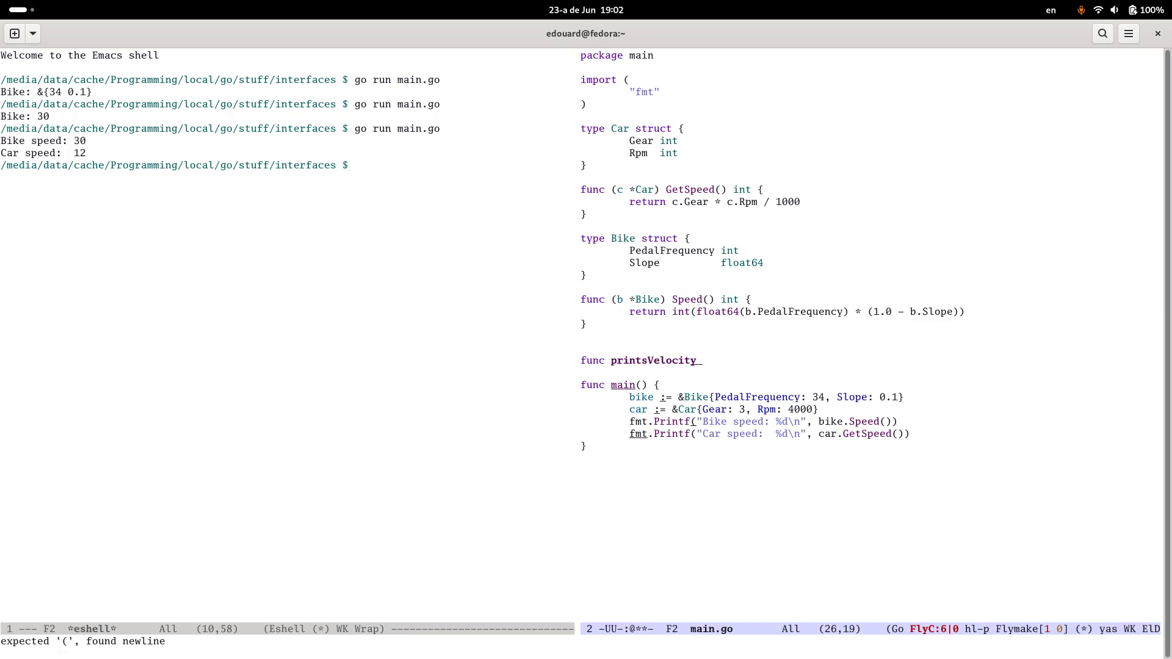
type("(")
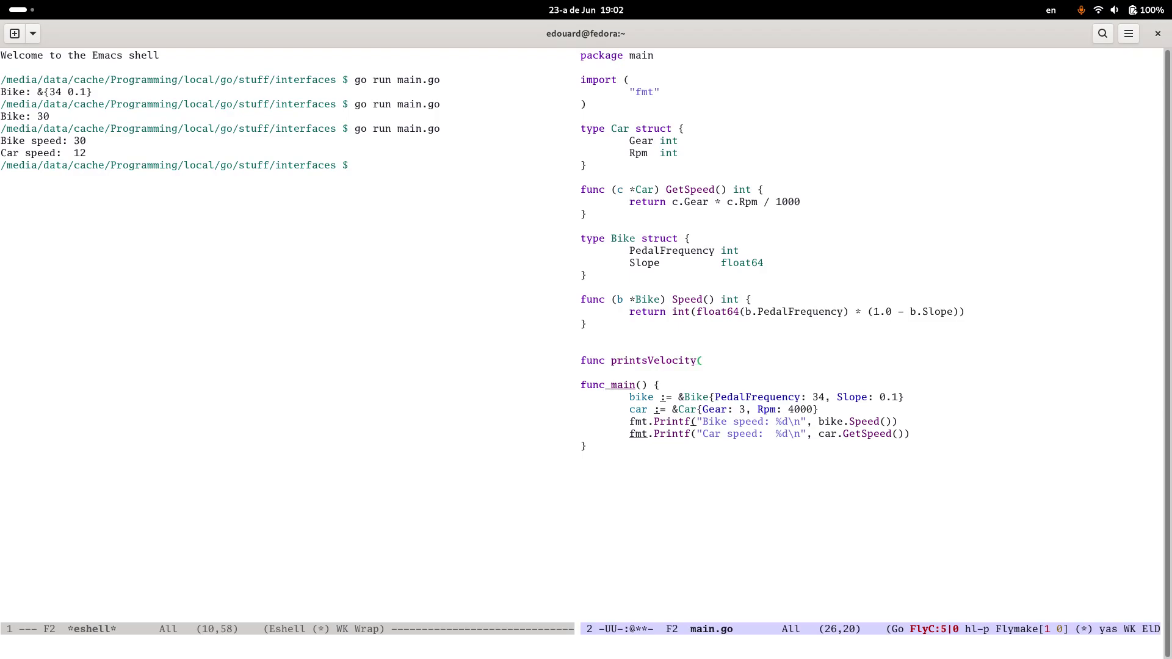
type("vehicle ????")
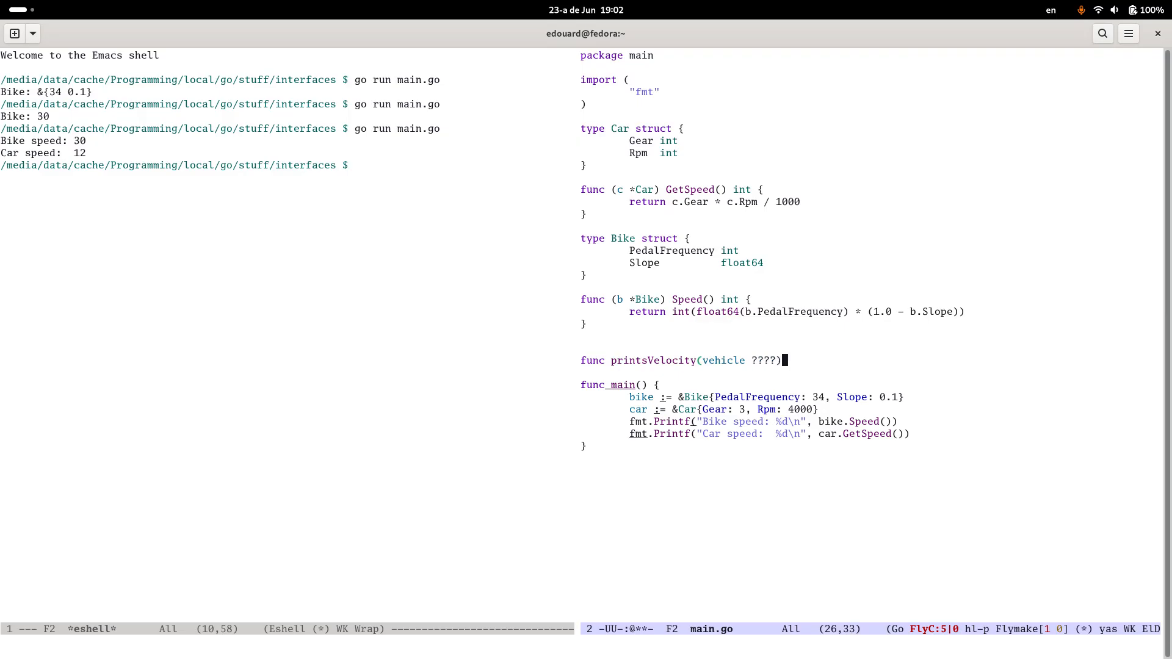
type("{")
type("type Speeder")
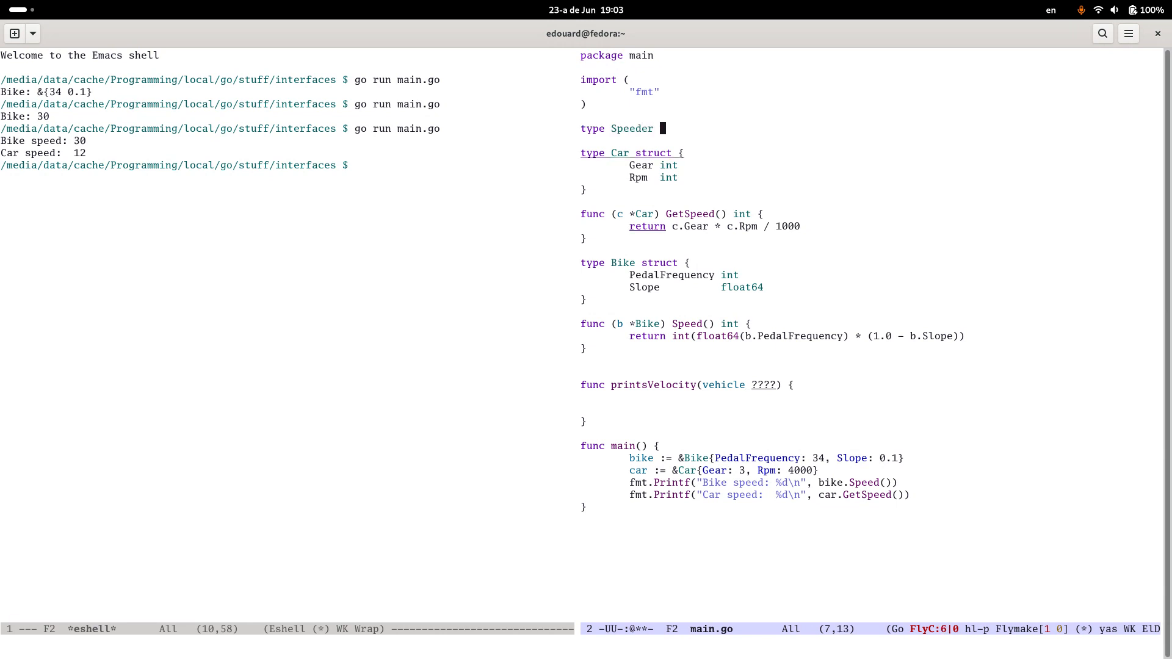
Step: Declare type Speeder interface { Speed() int } and move to the vehicle parameter's placeholder type
type("__")
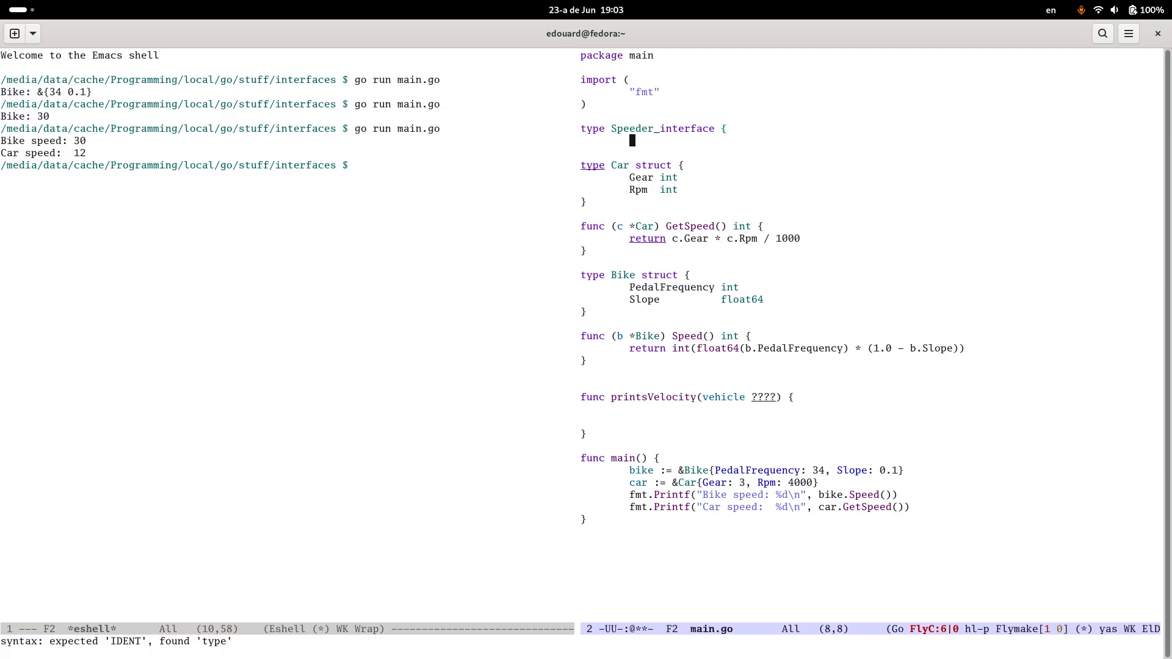
type("Speed() int")
type("}")
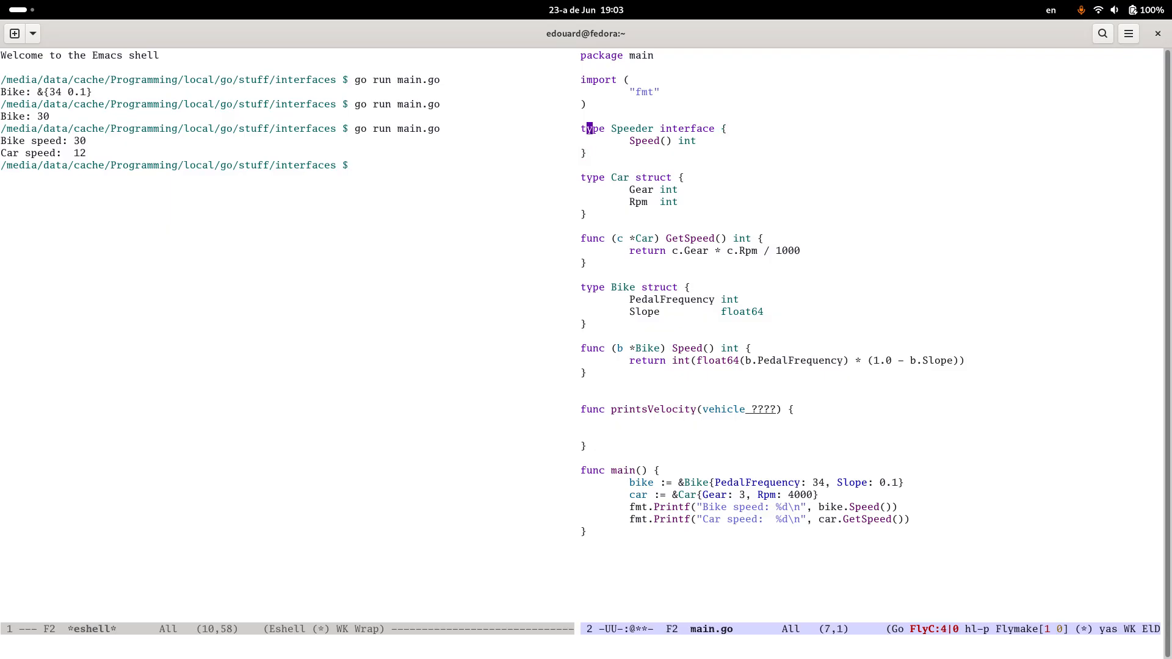
left_click(594, 238)
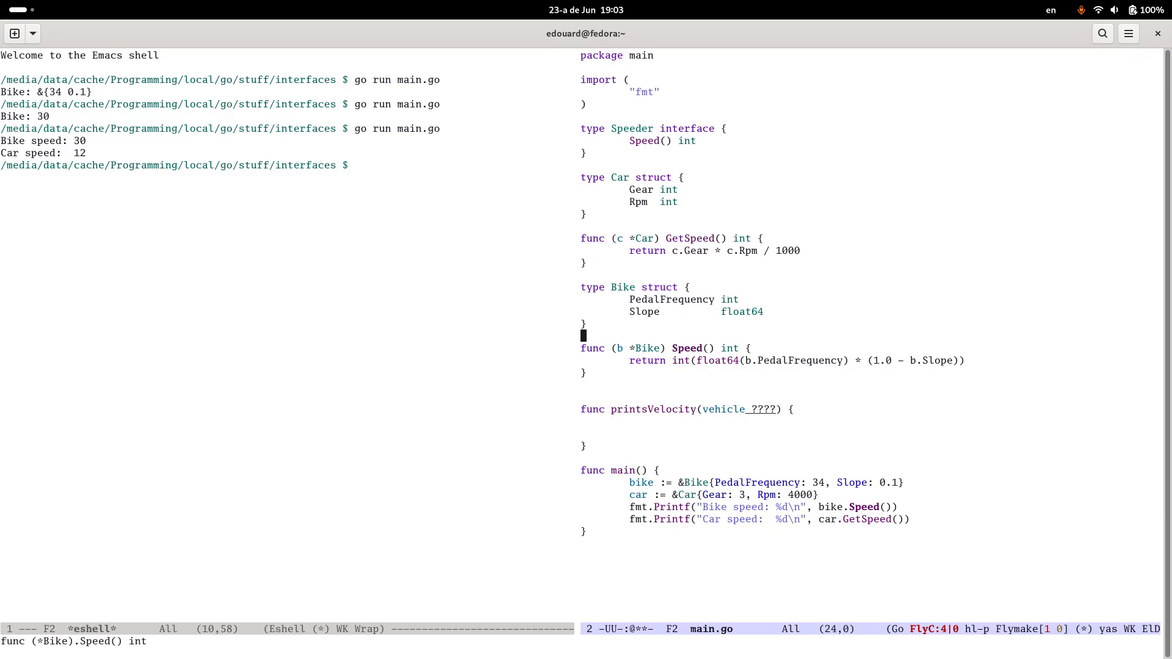
key("Down")
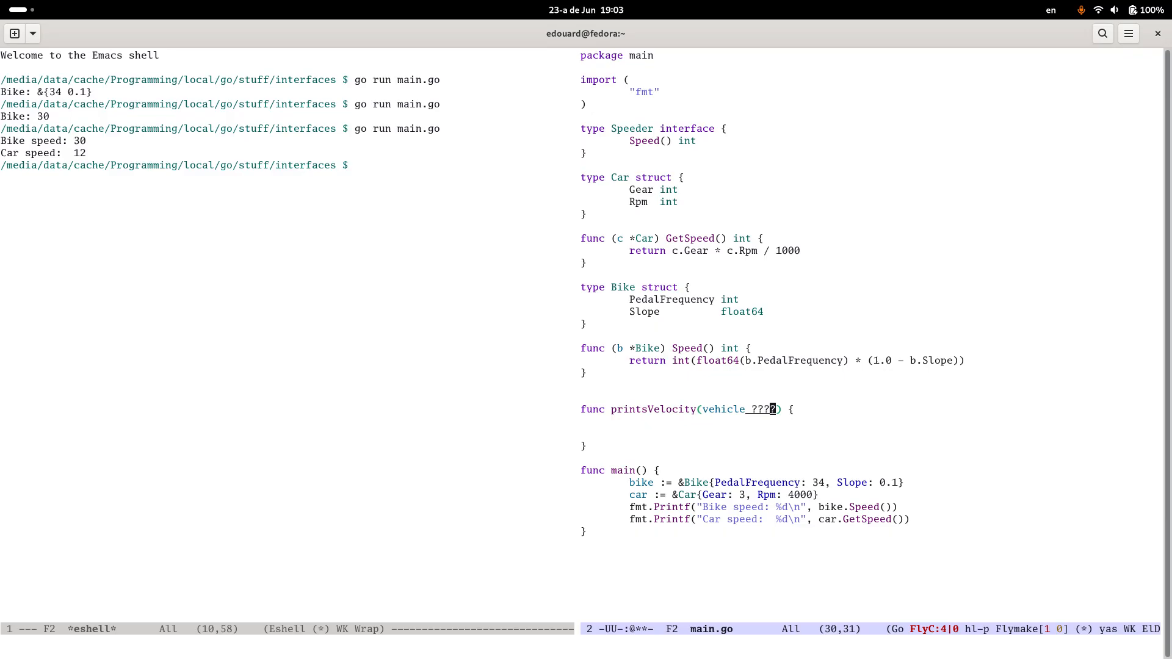
left_click(763, 238)
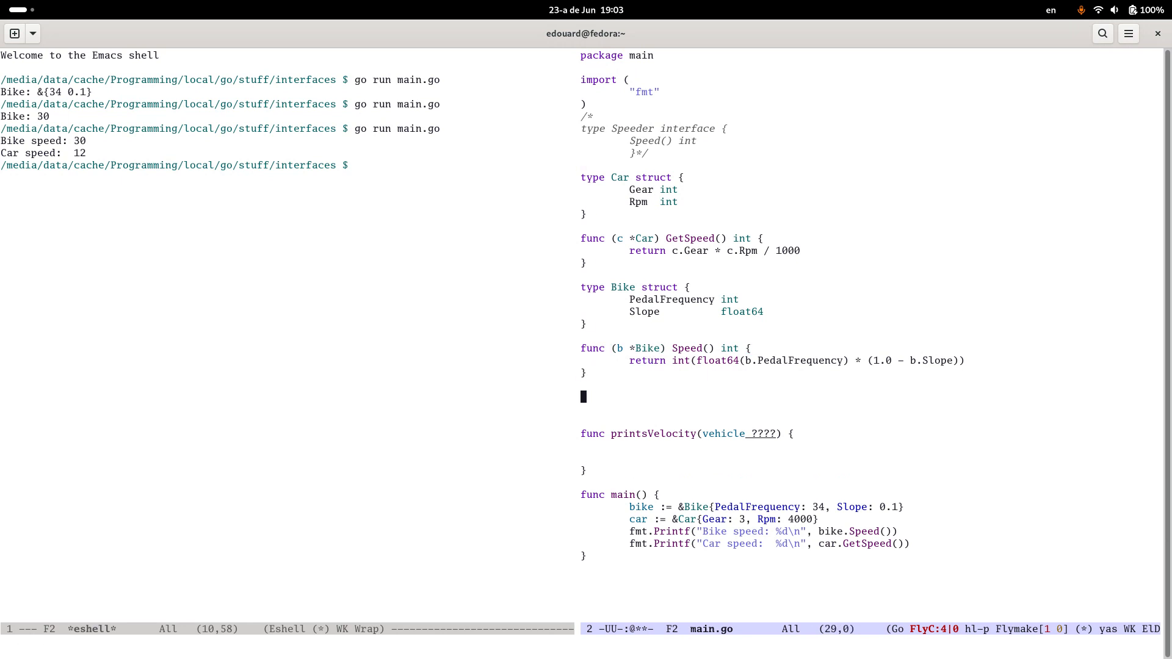
Step: Define type HasSpeed struct with a GetSpeed func() int field
type("type")
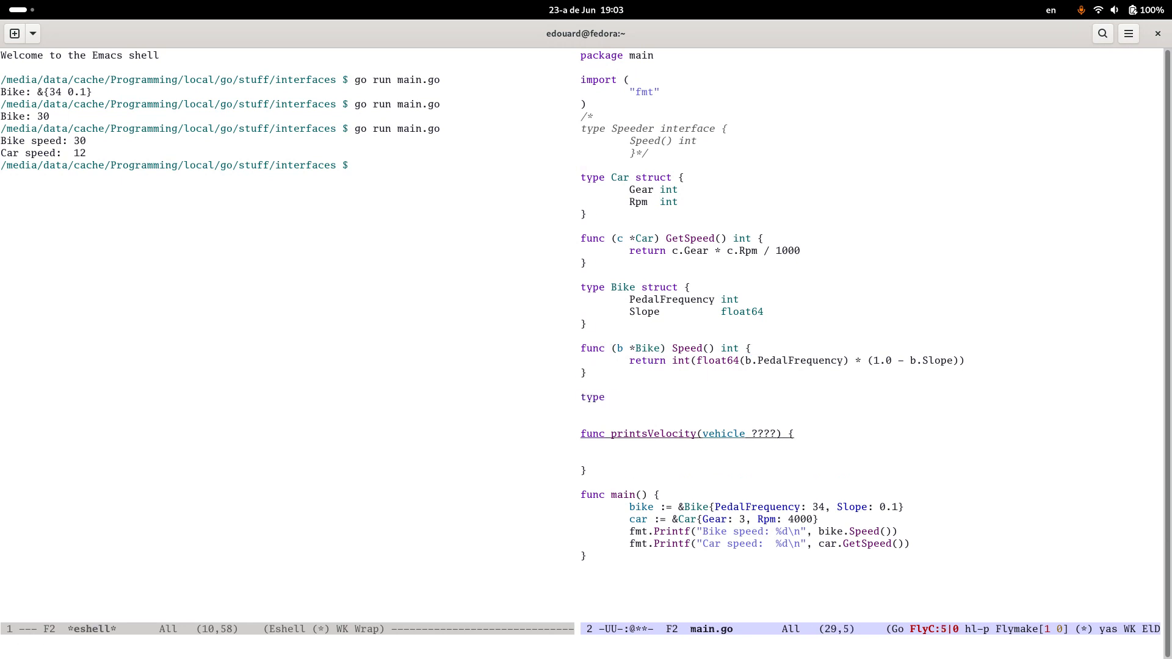
type("HasSpeed")
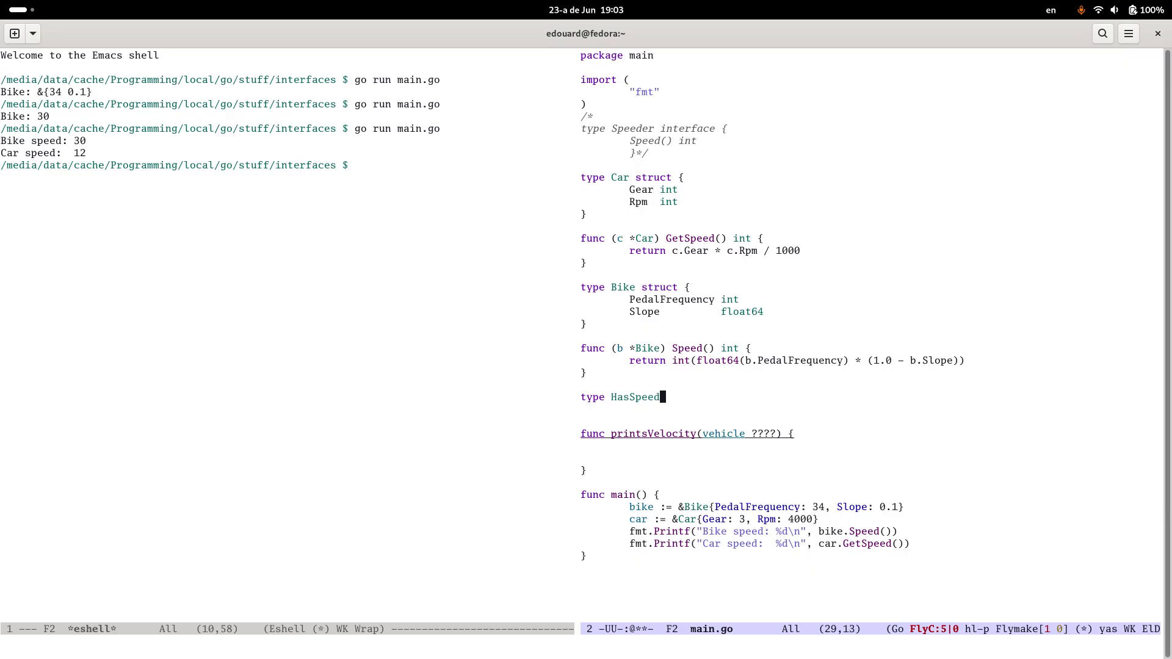
type("struct {")
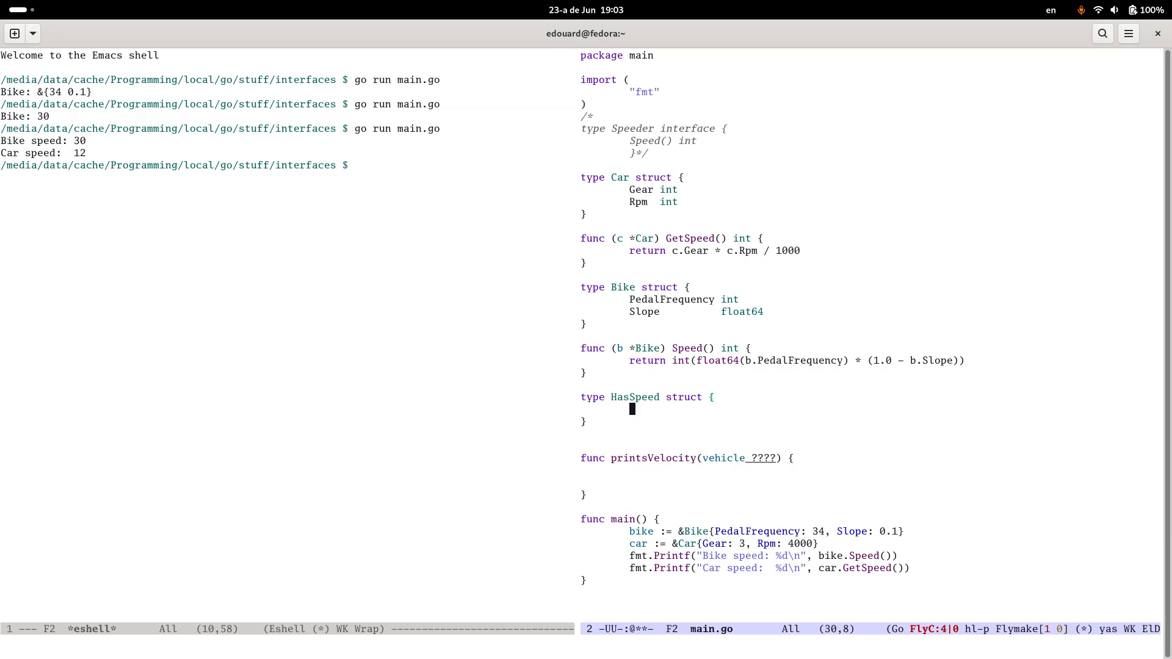
type("GetSpeed(")
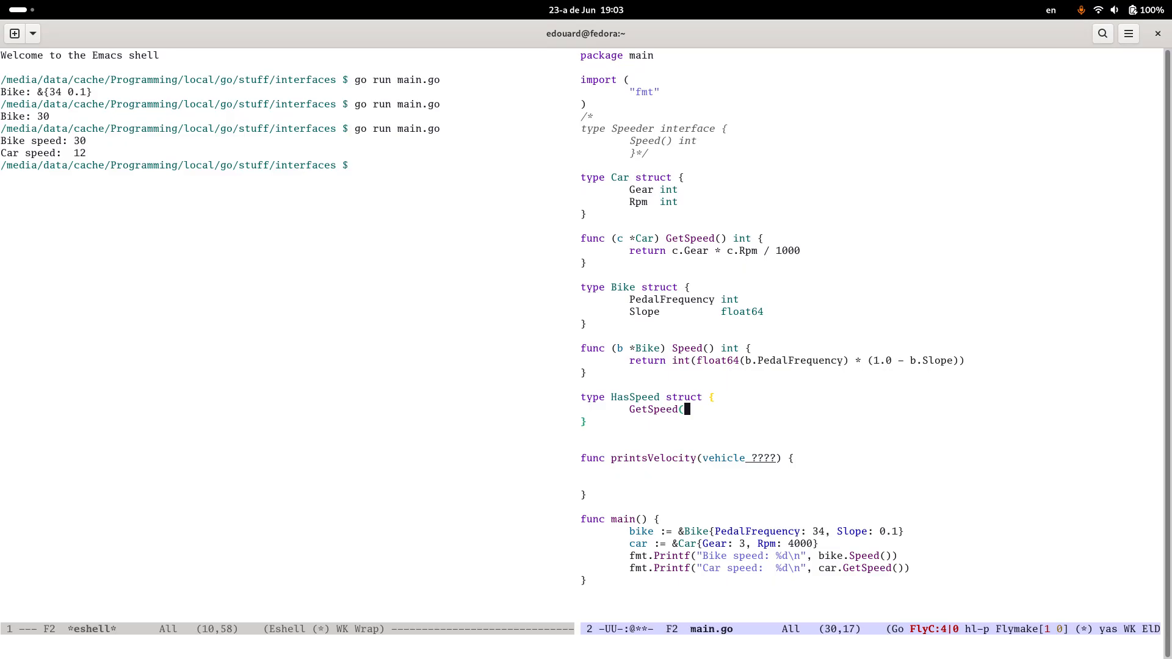
type("func() int")
left_click(689, 458)
type("*HasSpeed")
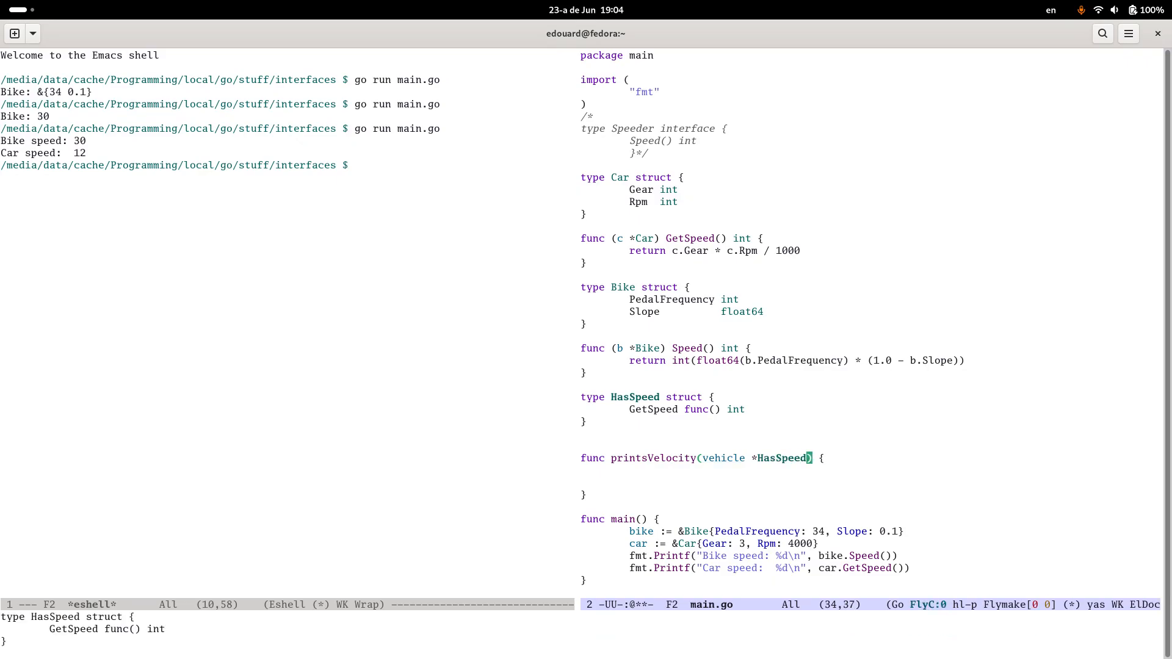
Step: Add fmt.Printf("speed: %d\n", vehicle.GetSpeed()) inside printsVelocity
type("fm")
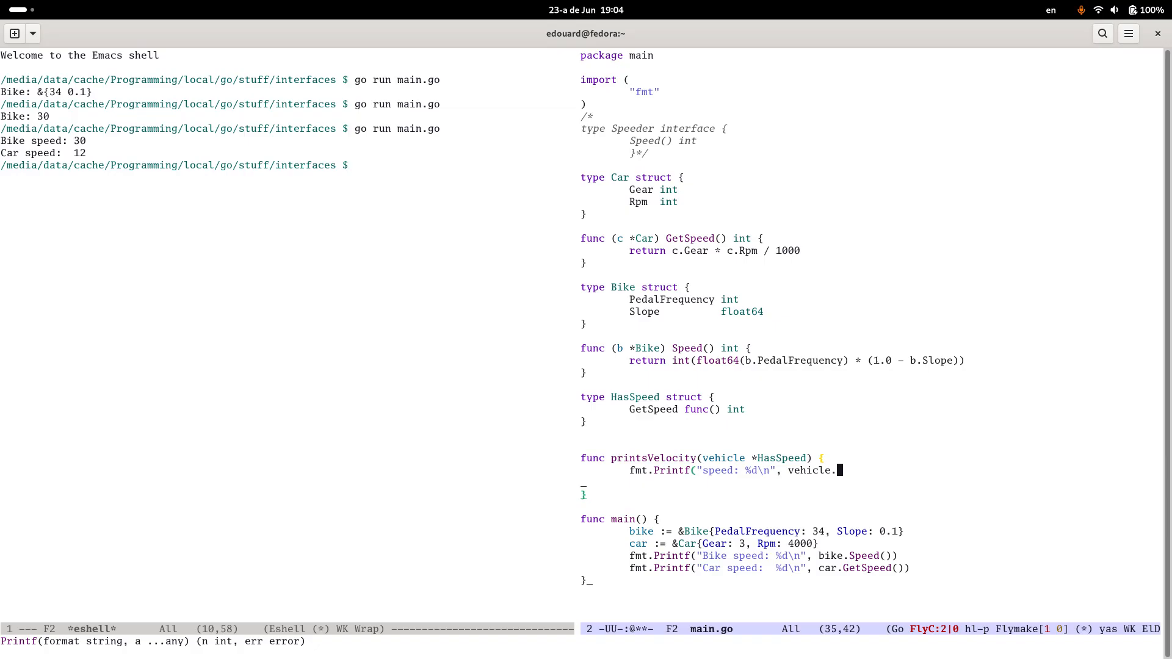
type("GetSpeed())")
type("func BikeToHasSpeed")
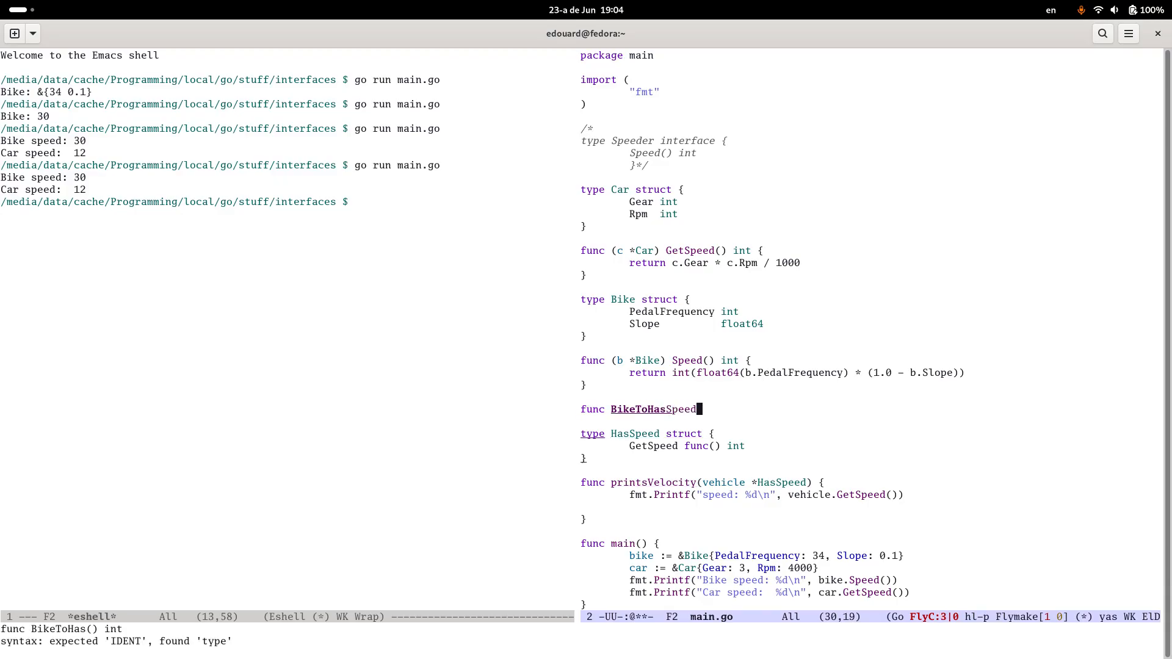
Step: Complete BikeToHasSpeed(b *Bike) *HasSpeed returning &HasSpeed{GetSpeed: b.Speed}
type("(b *Bike) Has")
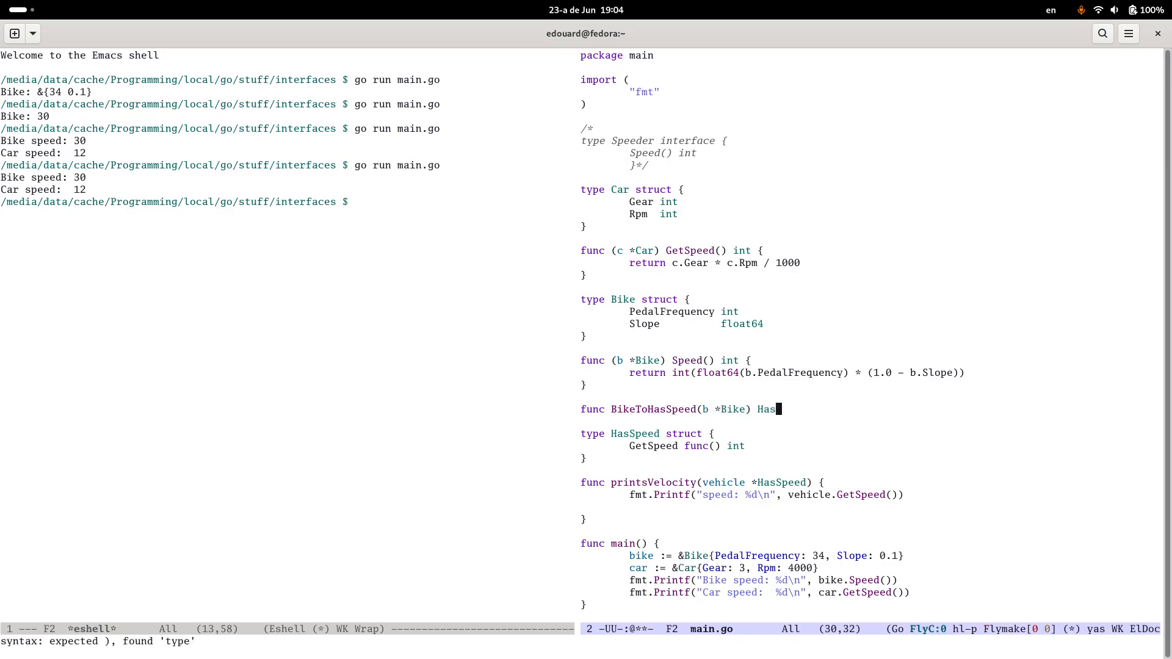
type("&")
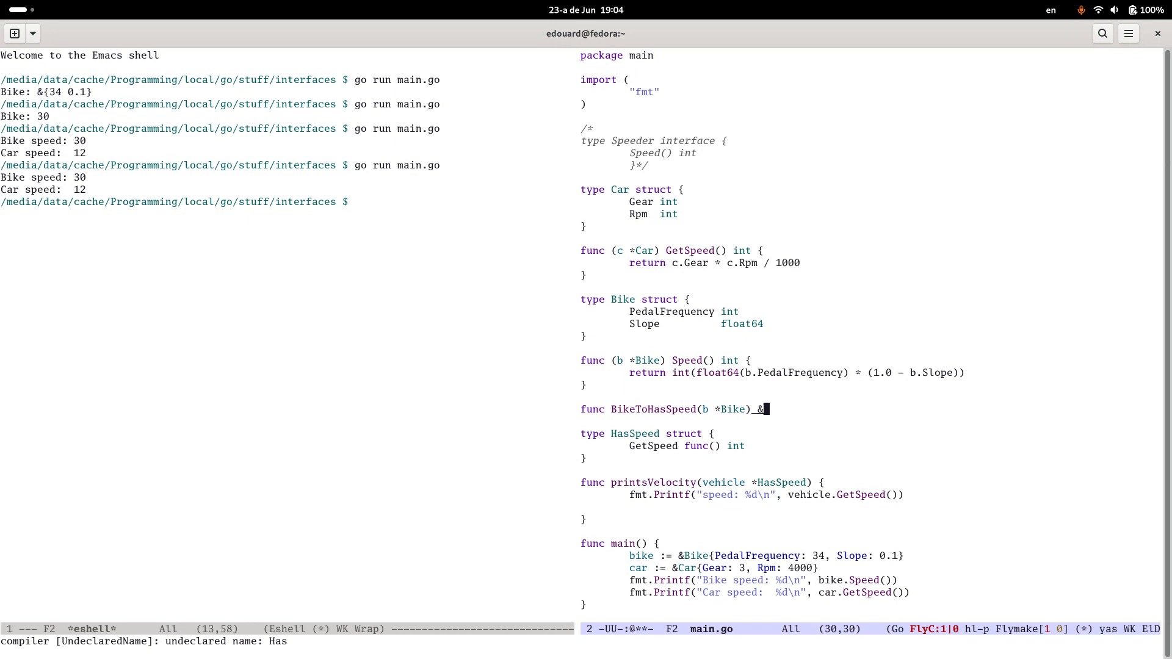
type("*HasSpeed {")
type("retur")
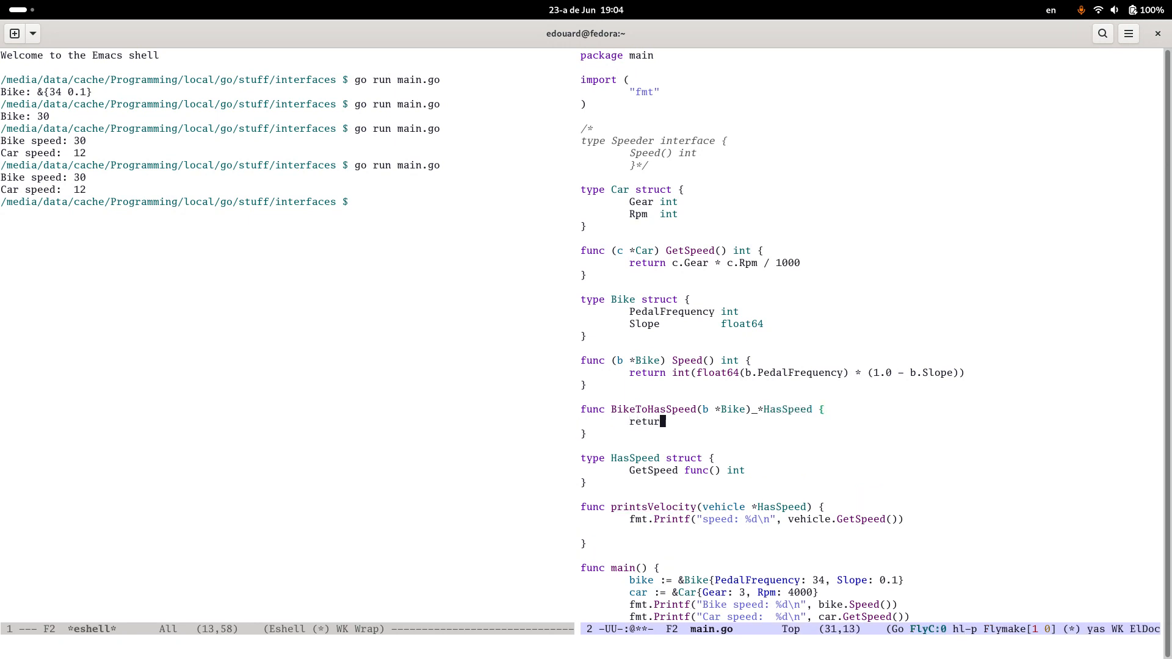
type("&HasSpee")
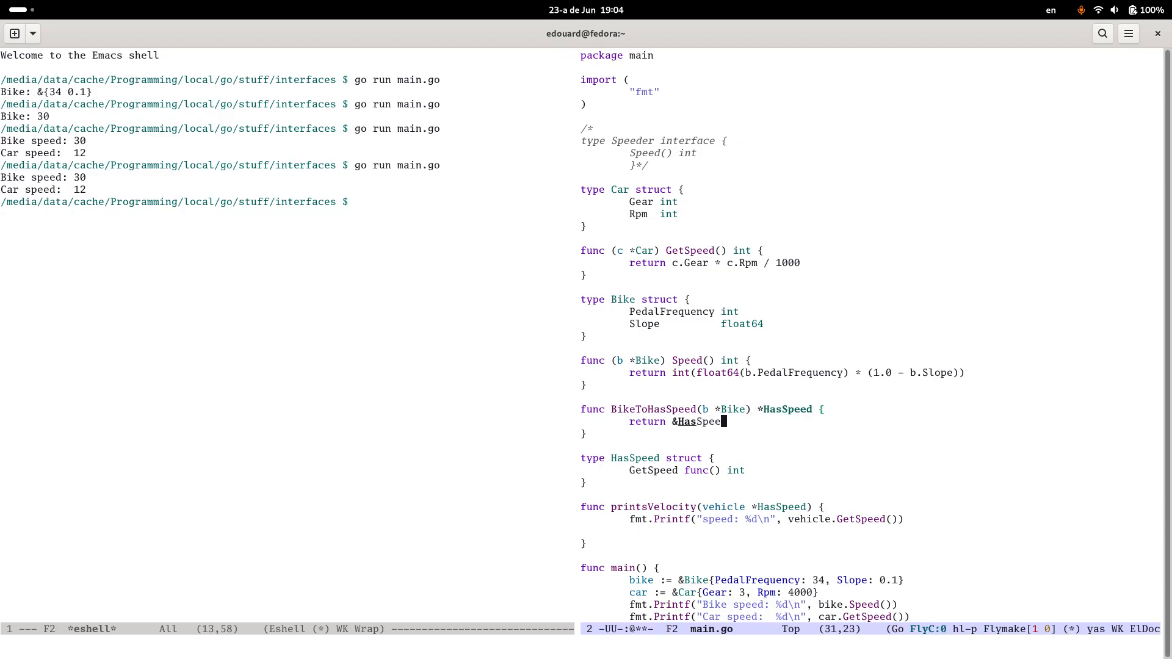
type("{GetSpeed:")
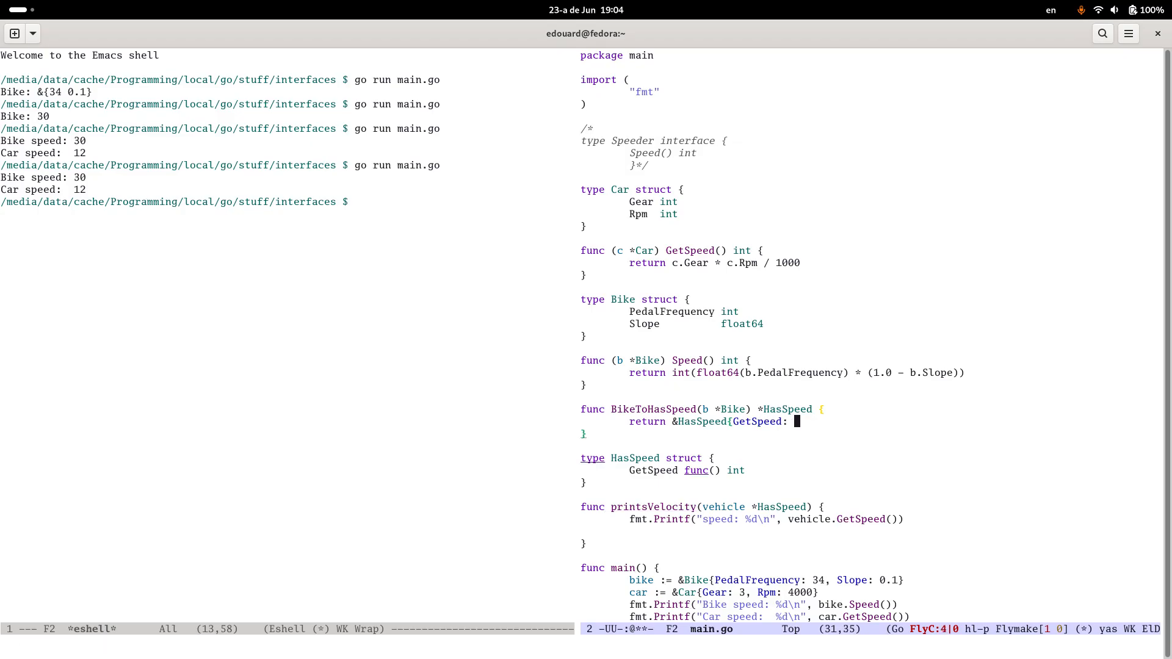
type("fun")
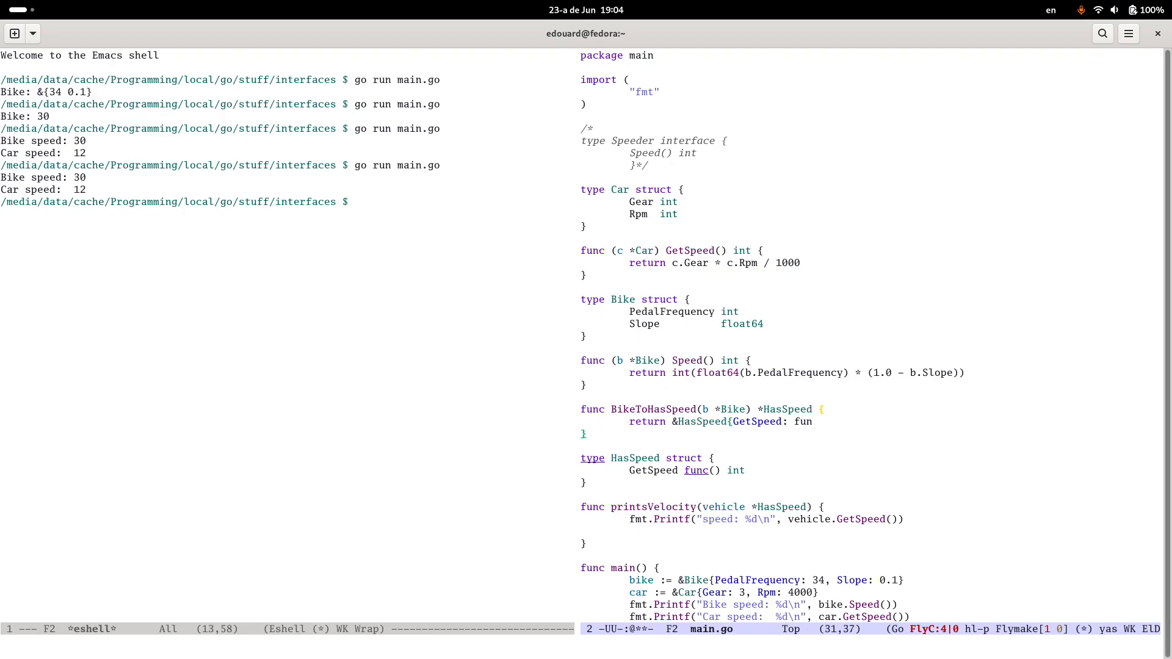
type("b._")
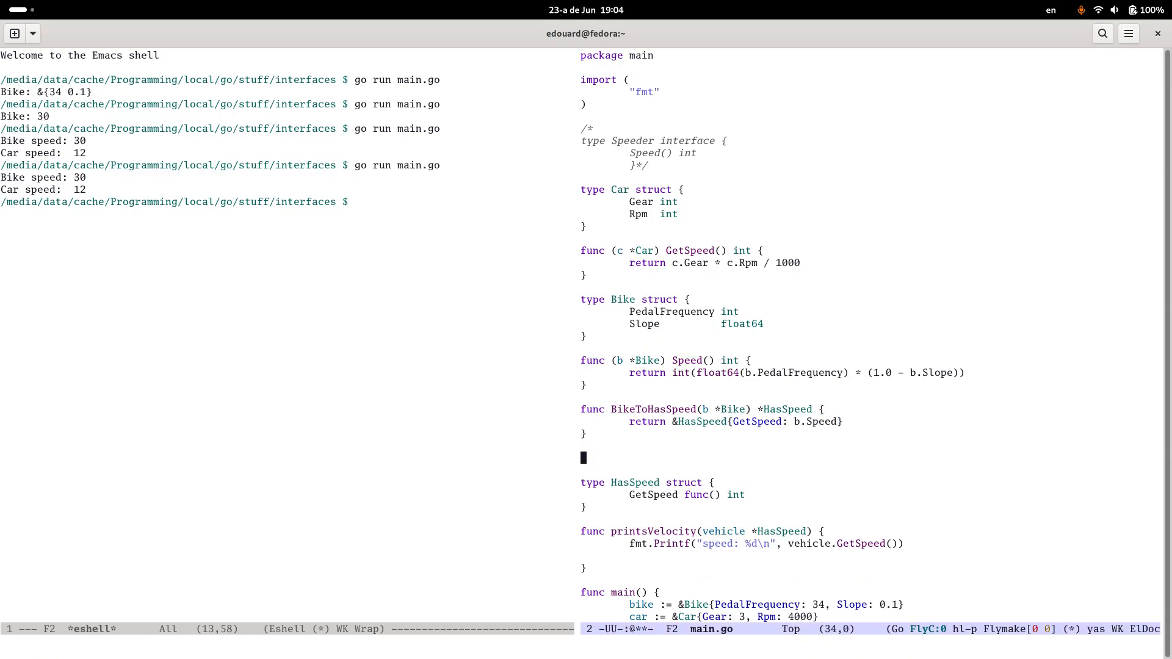
Step: Write CarToHasSpeed(c *Car) *HasSpeed returning &HasSpeed{GetSpeed: c.GetSpeed}
type("func CarToHas")
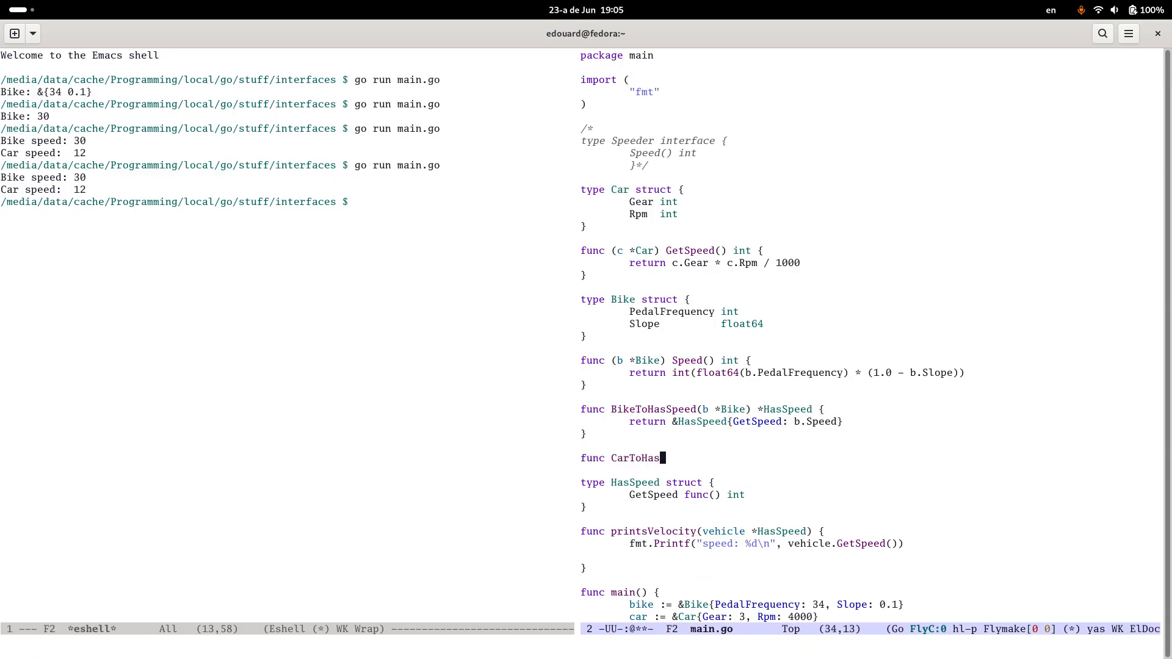
type("Speed(c *")
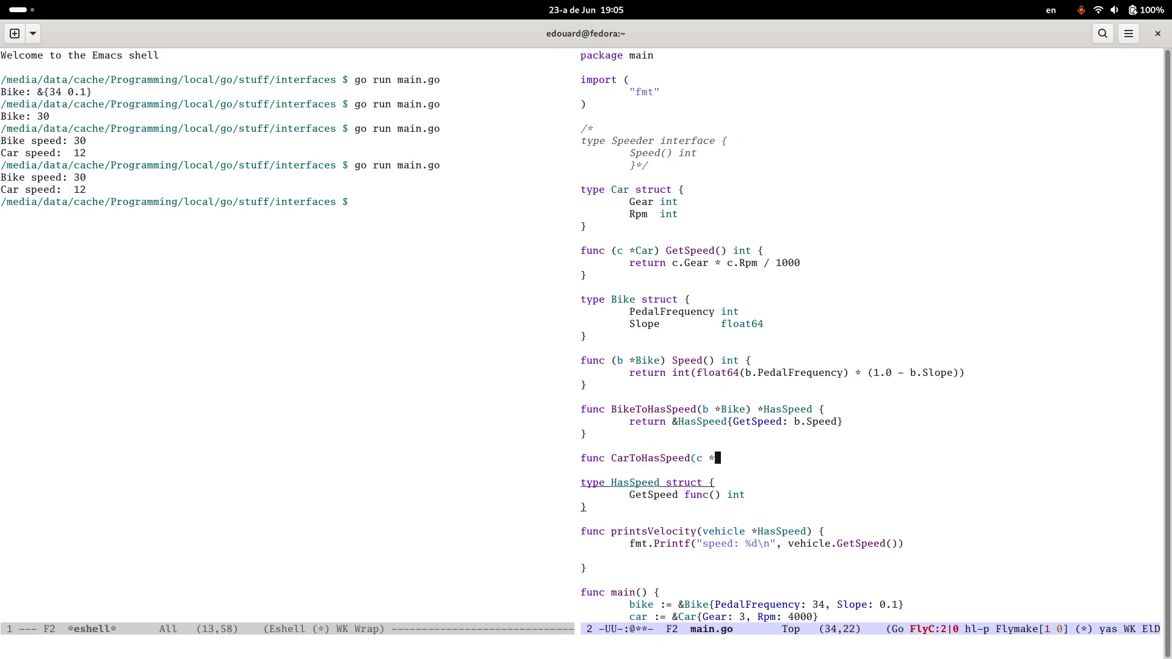
type("Car) *HasSpeed {")
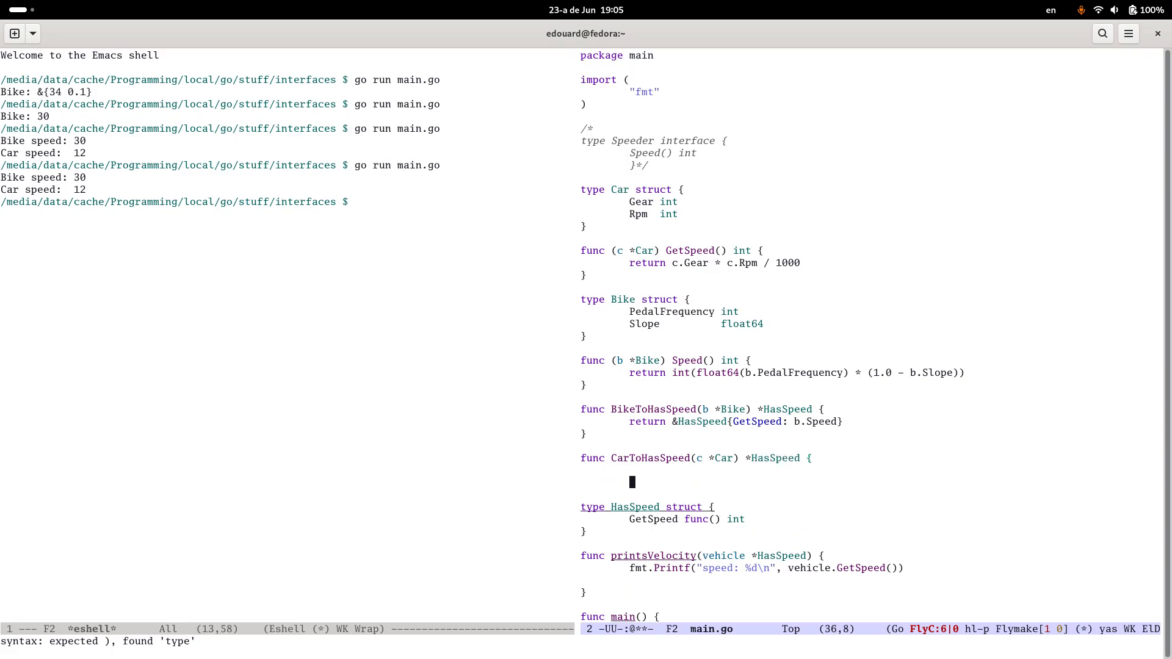
type("return &")
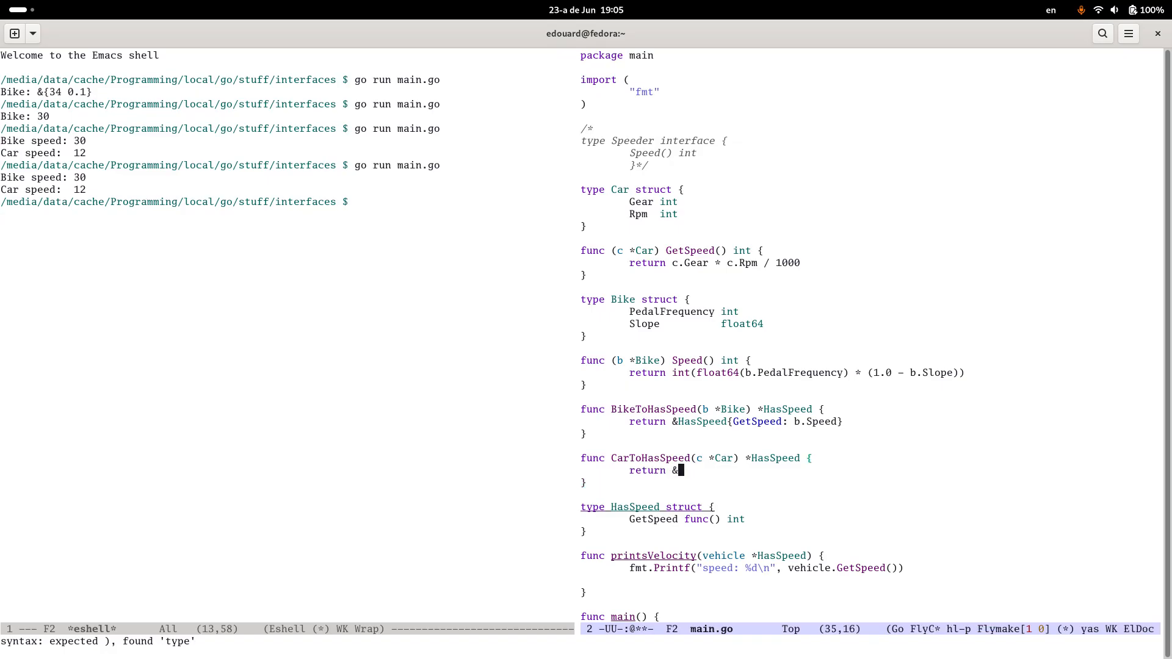
type("HasSpeed{")
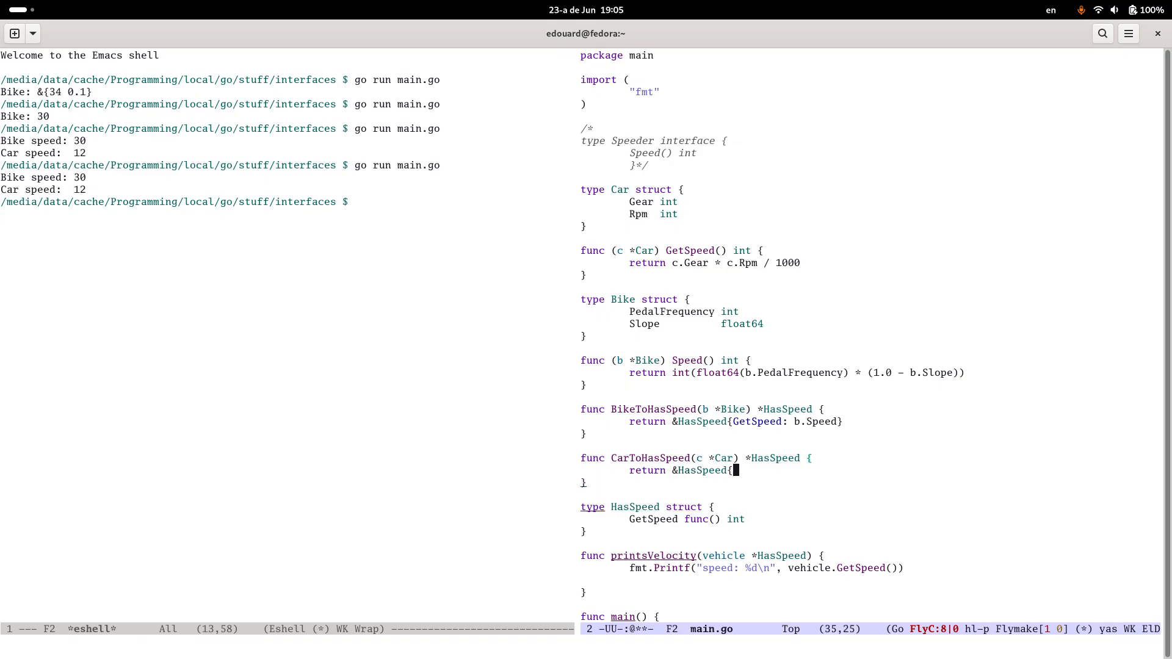
type("GetSpeed")
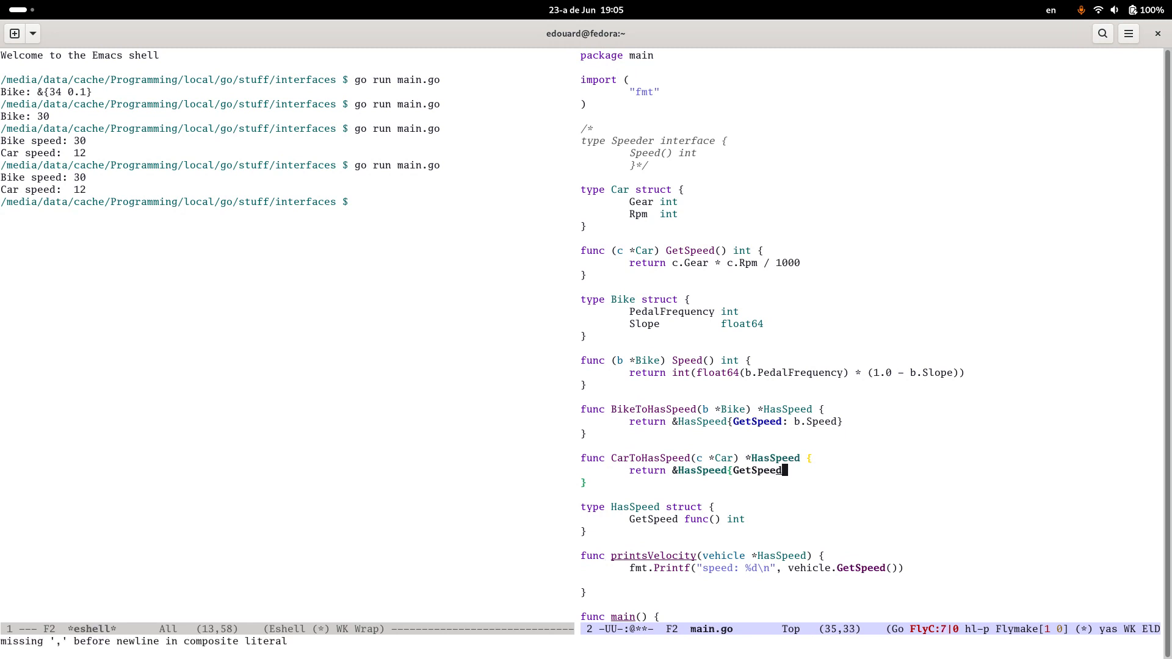
type(": c.")
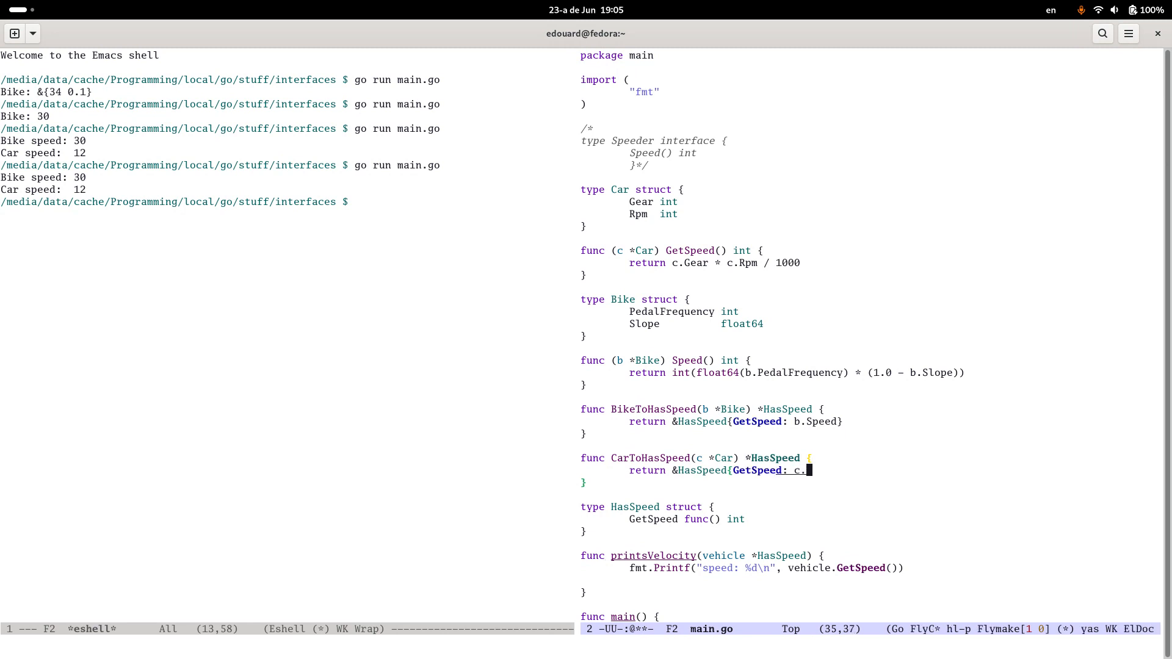
type("GetSe")
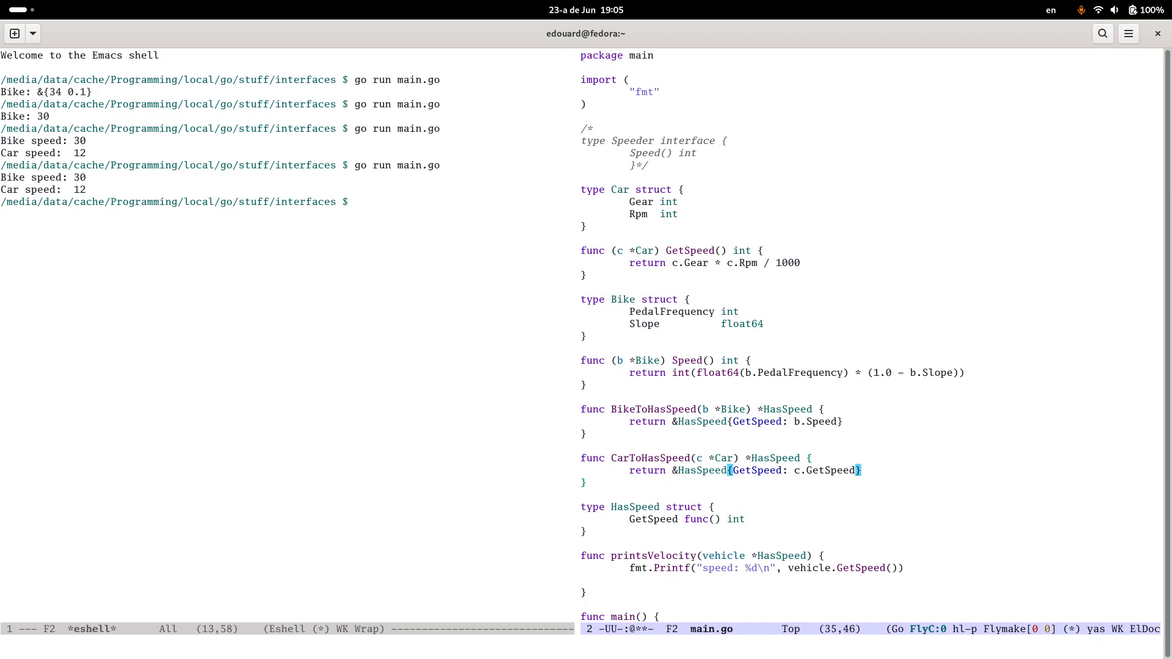
scroll("down", 3)
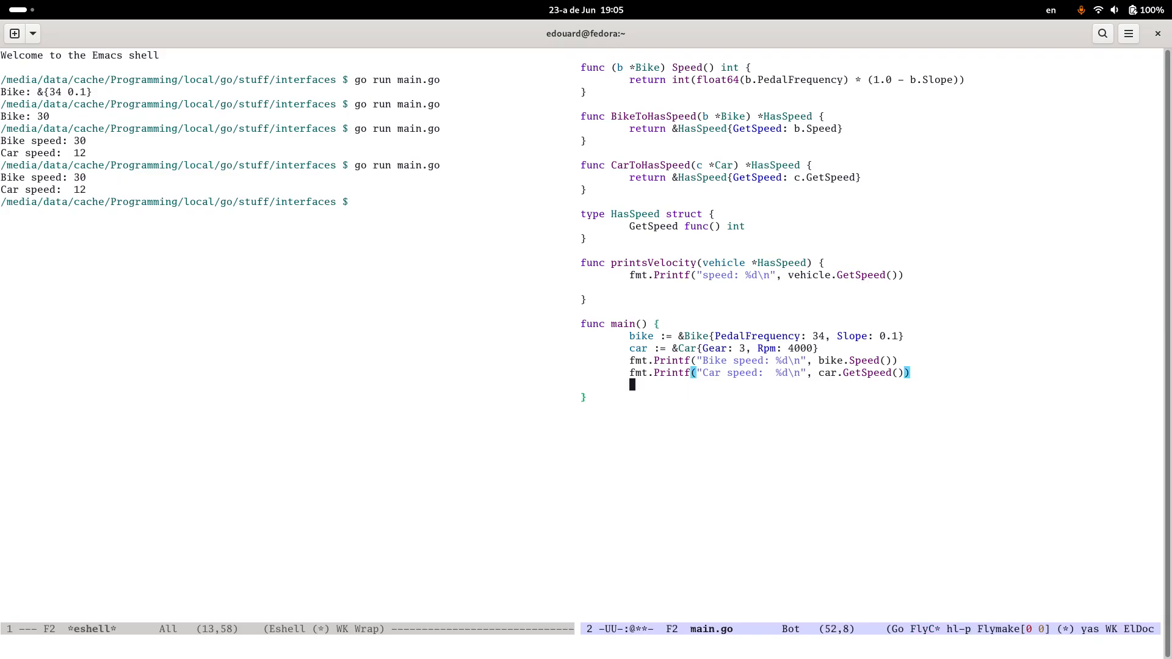
Step: Call printsVelocity(CarToHasSpeed(car)) in main, correcting the mistaken car. argument
type("printsVelocit")
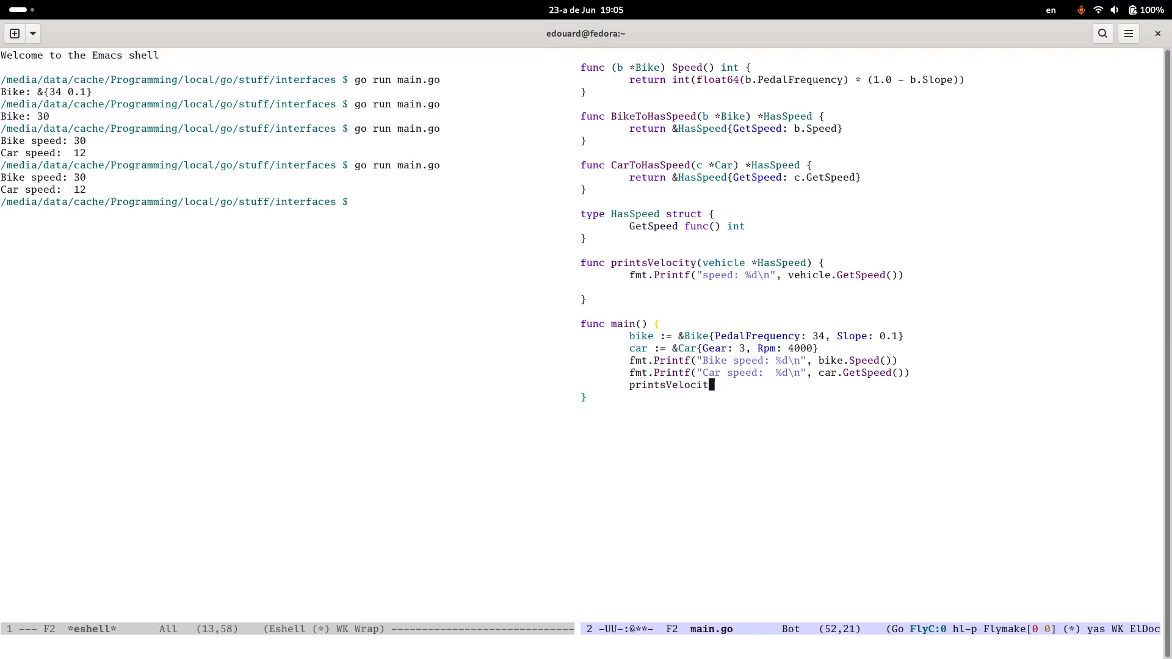
type("y")
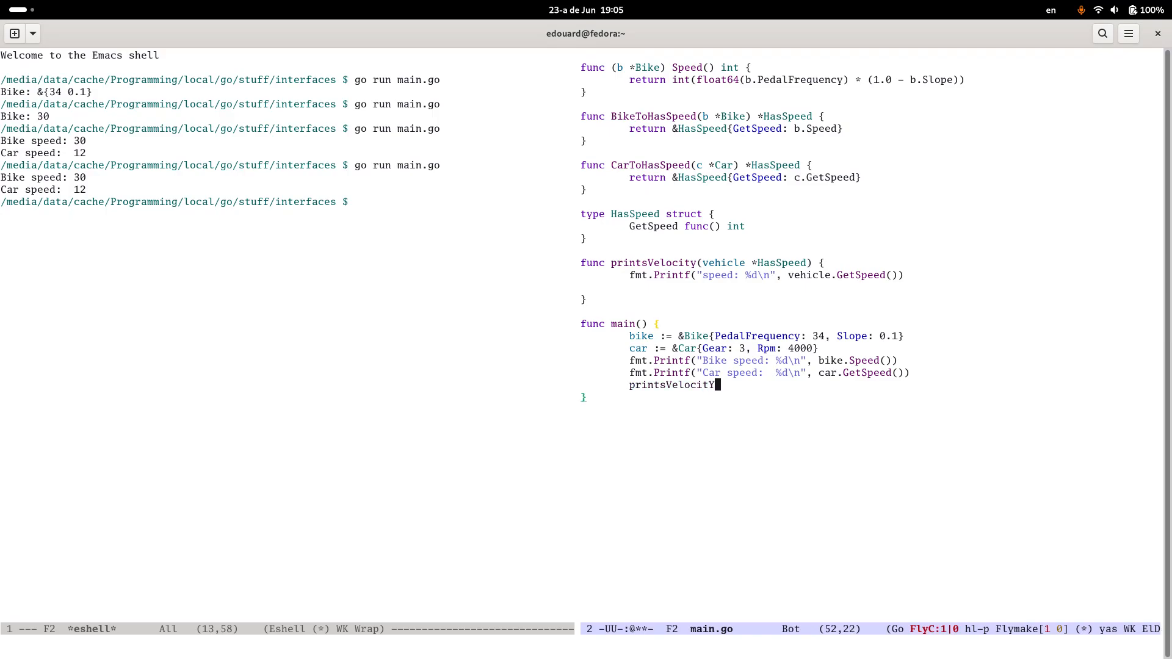
type("(car.")
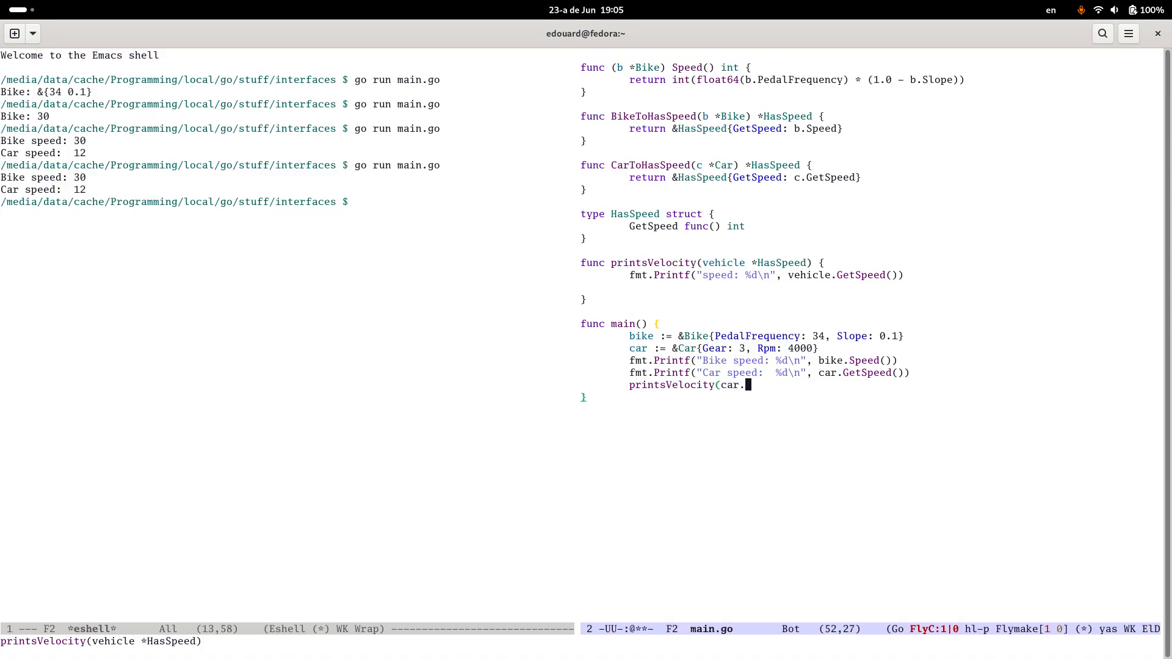
key("BackSpace")
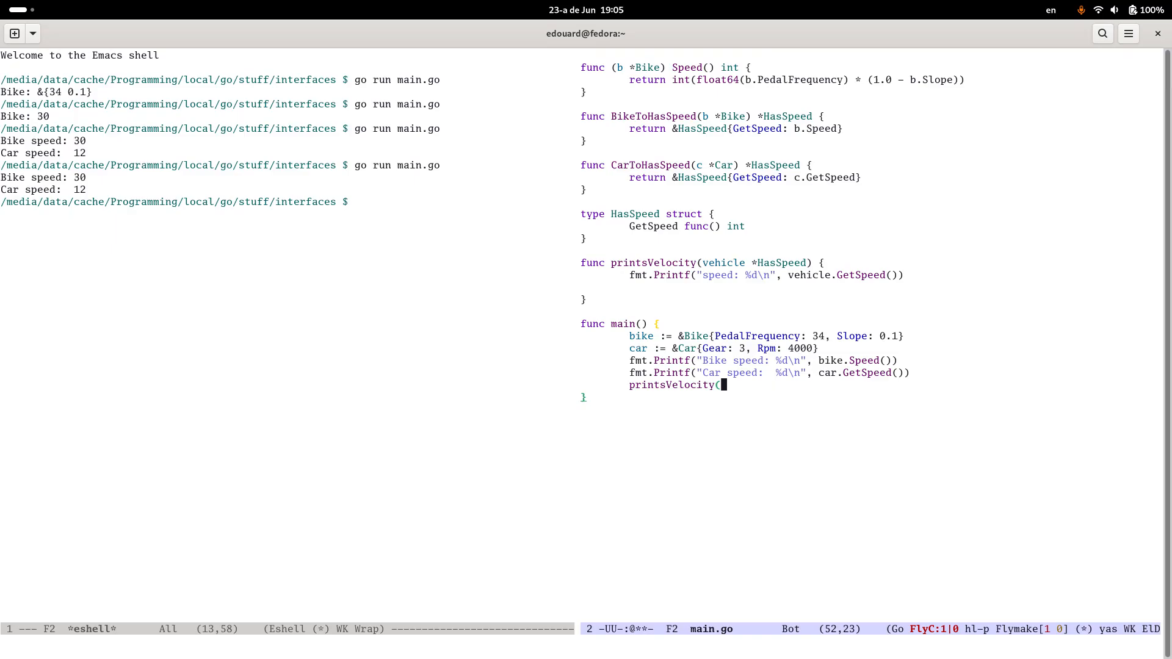
type("CarToHasSpeed(car))")
left_click(287, 202)
type("go run main.go")
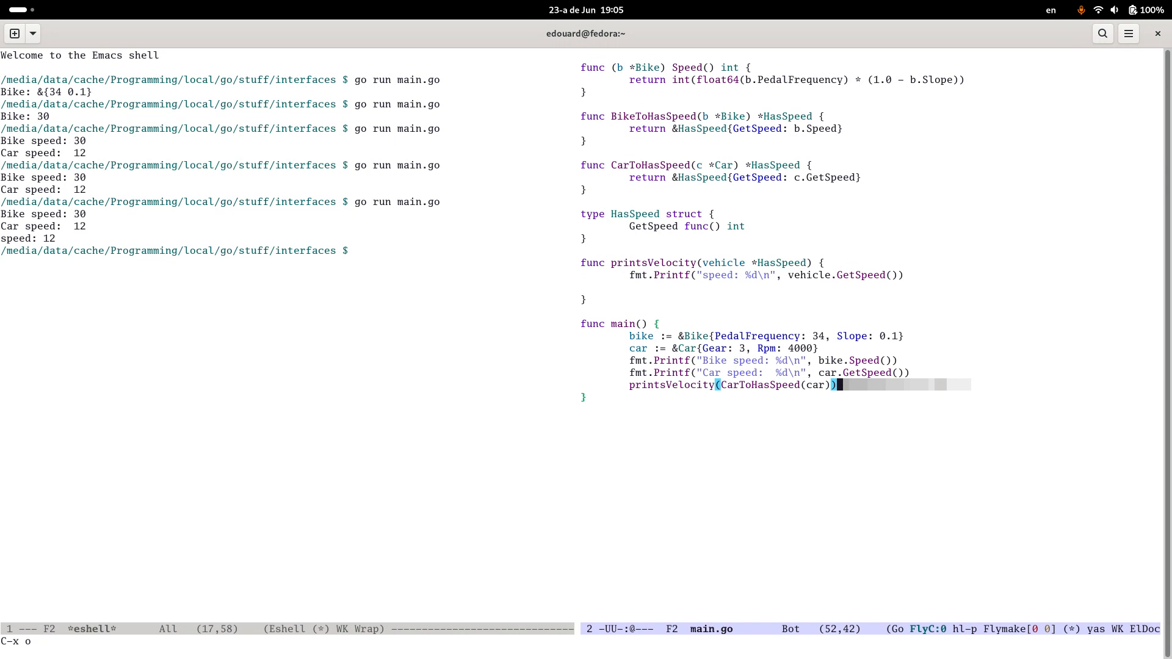
Step: Call printsVelocity(BikeToHasSpeed(bike)) and rerun go run main.go, printing speeds 12 and 30
type("printsVelocity(")
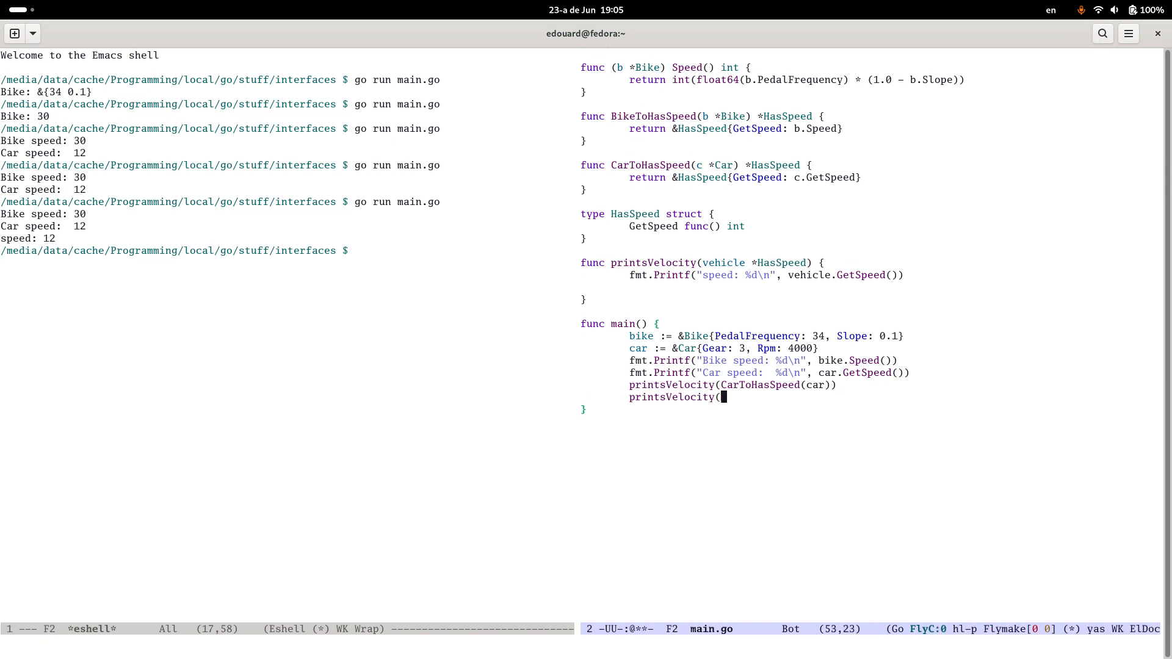
type("BikeToHasSpeed(")
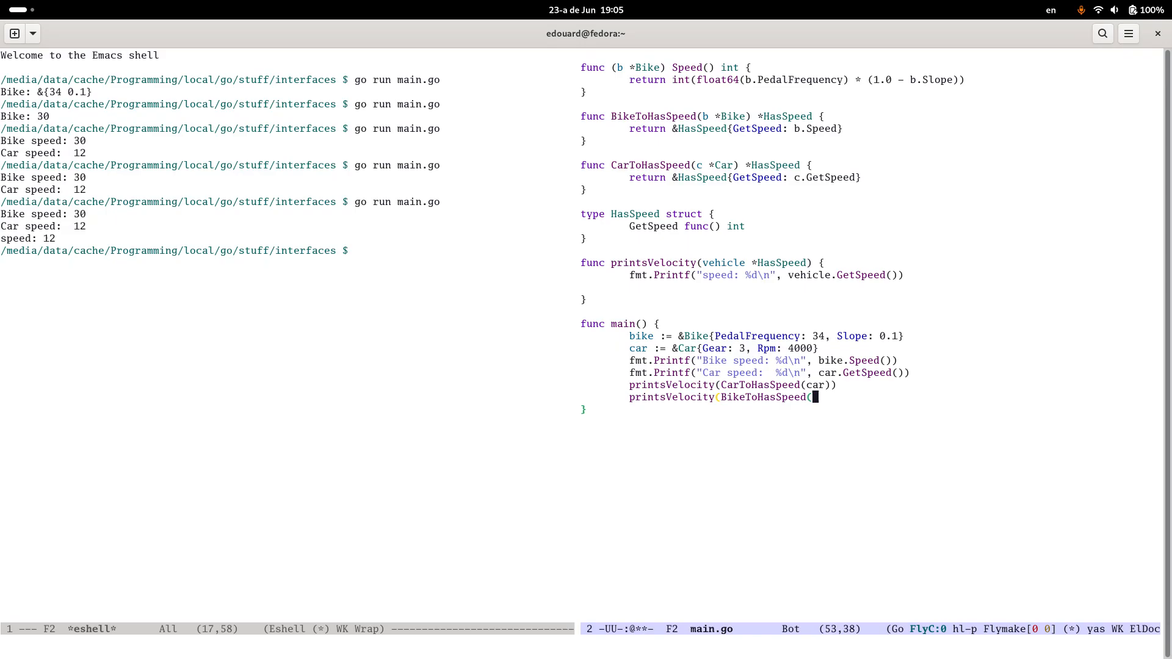
type("bike))")
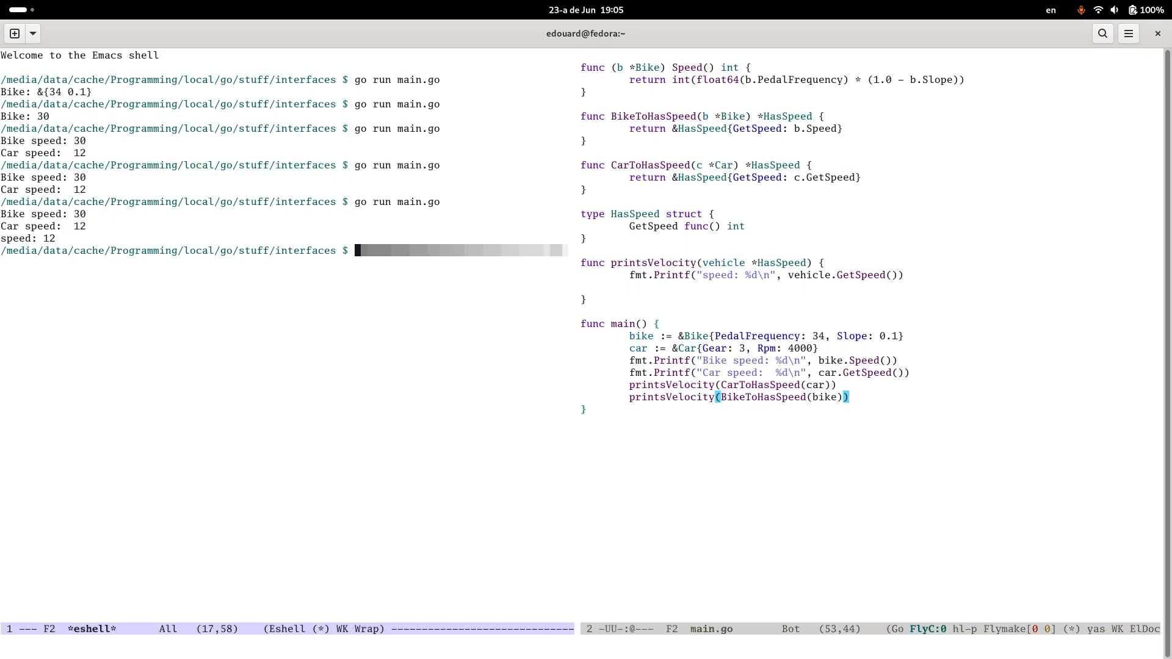
key("Return")
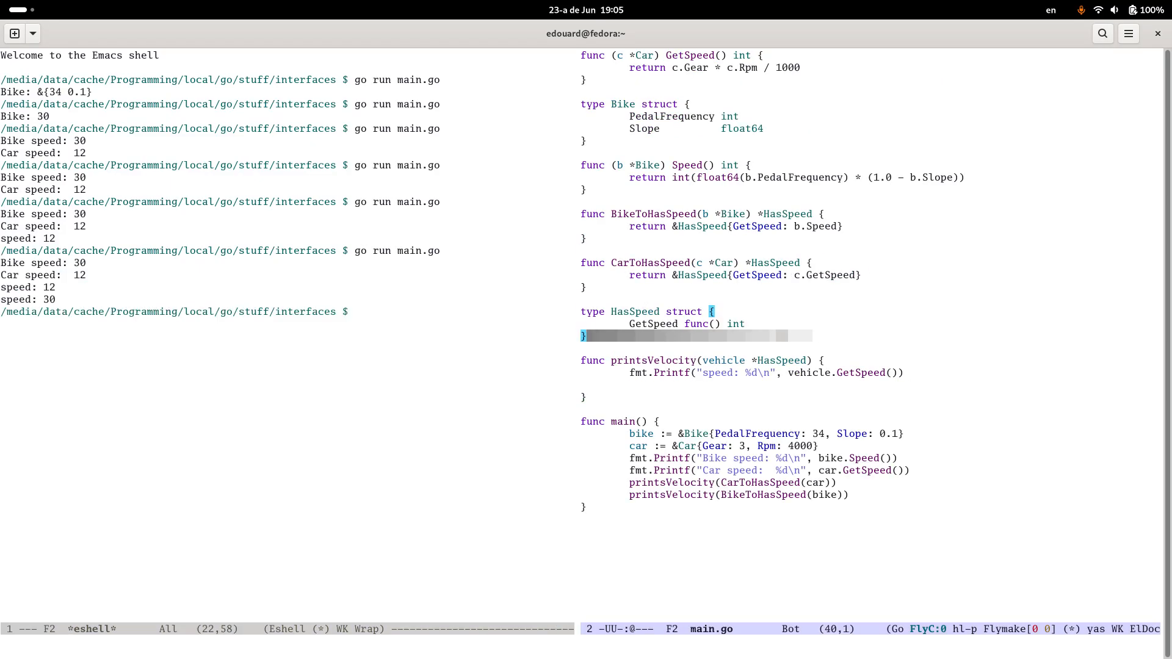
scroll("up", 3)
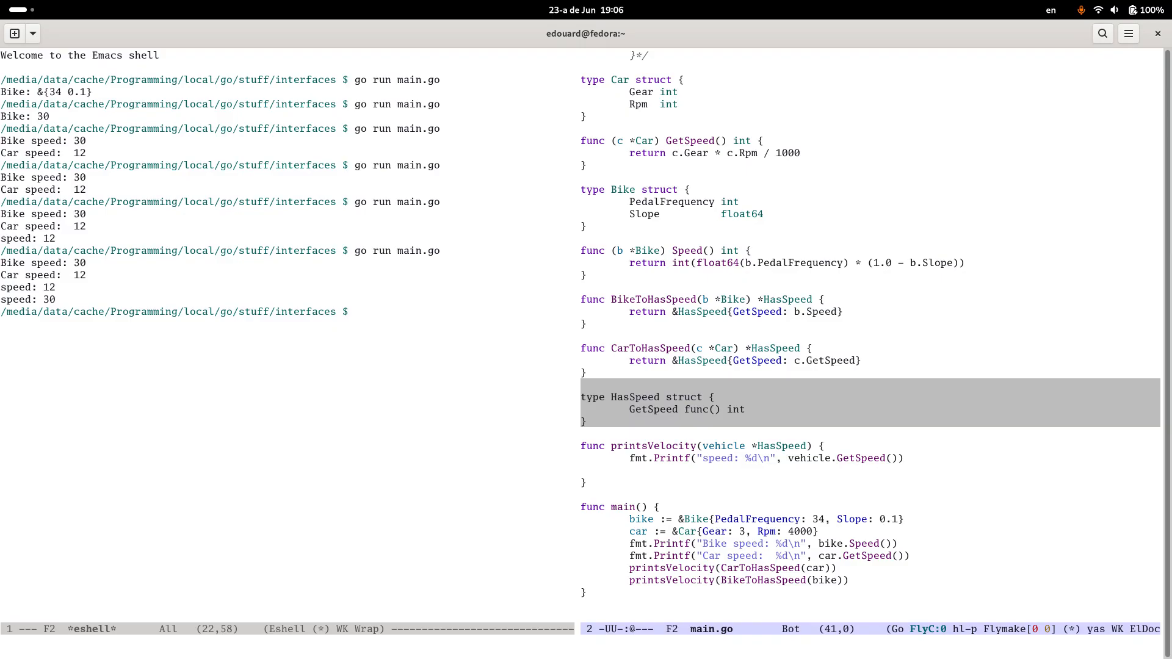
key("ctrl+g")
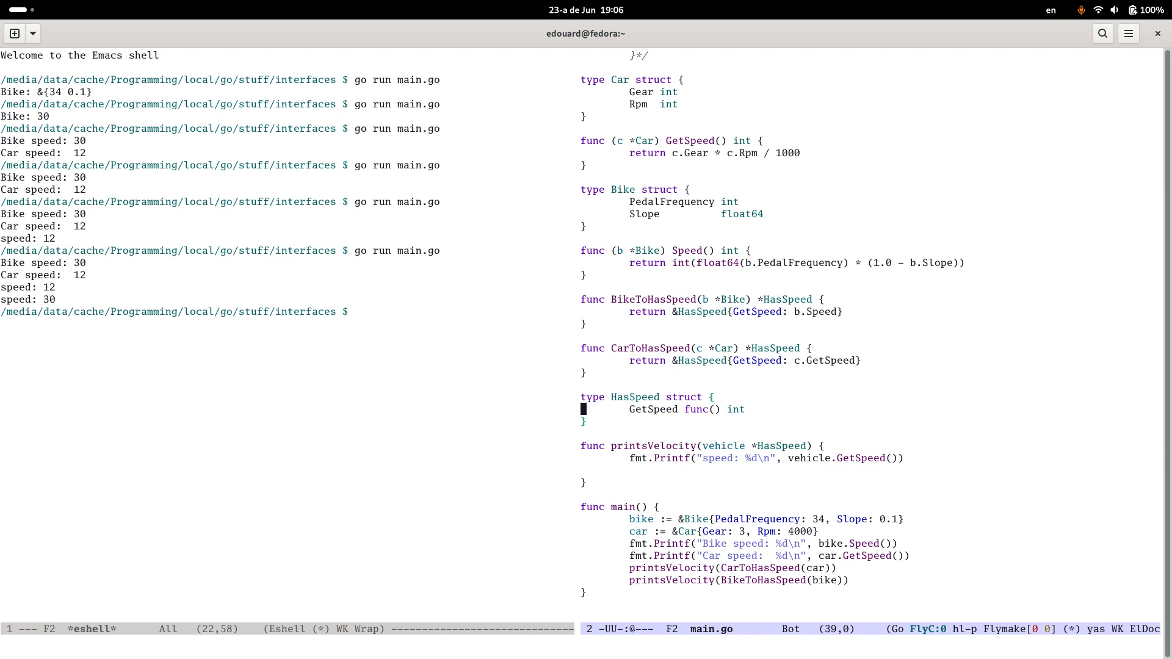
left_click(661, 409)
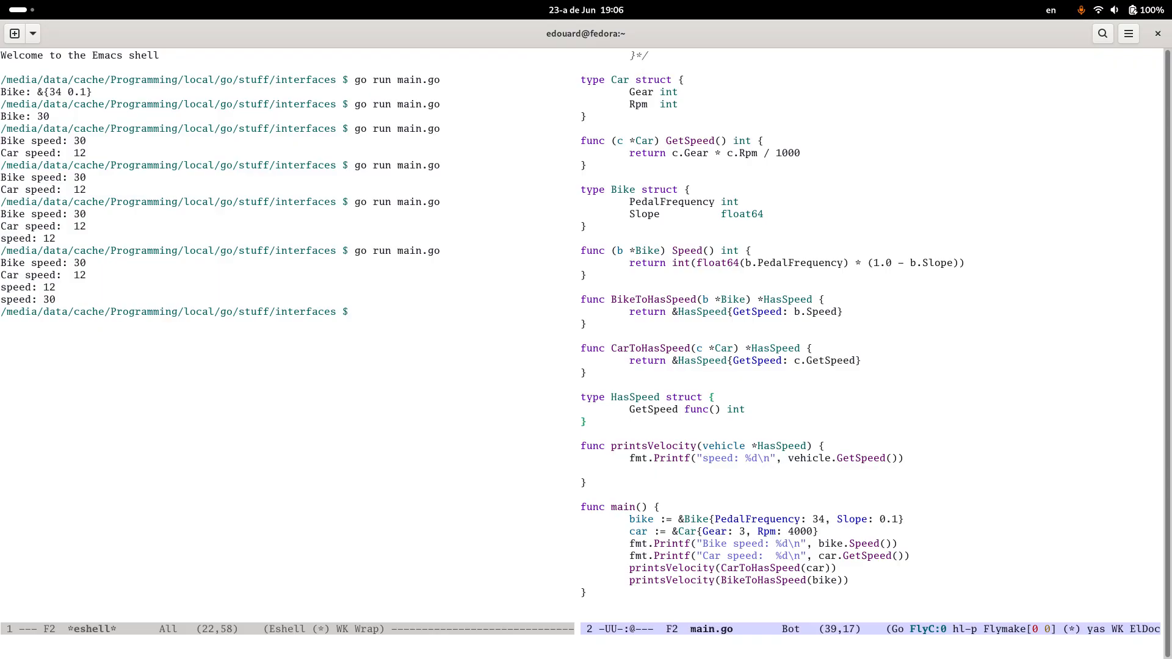
left_click(633, 409)
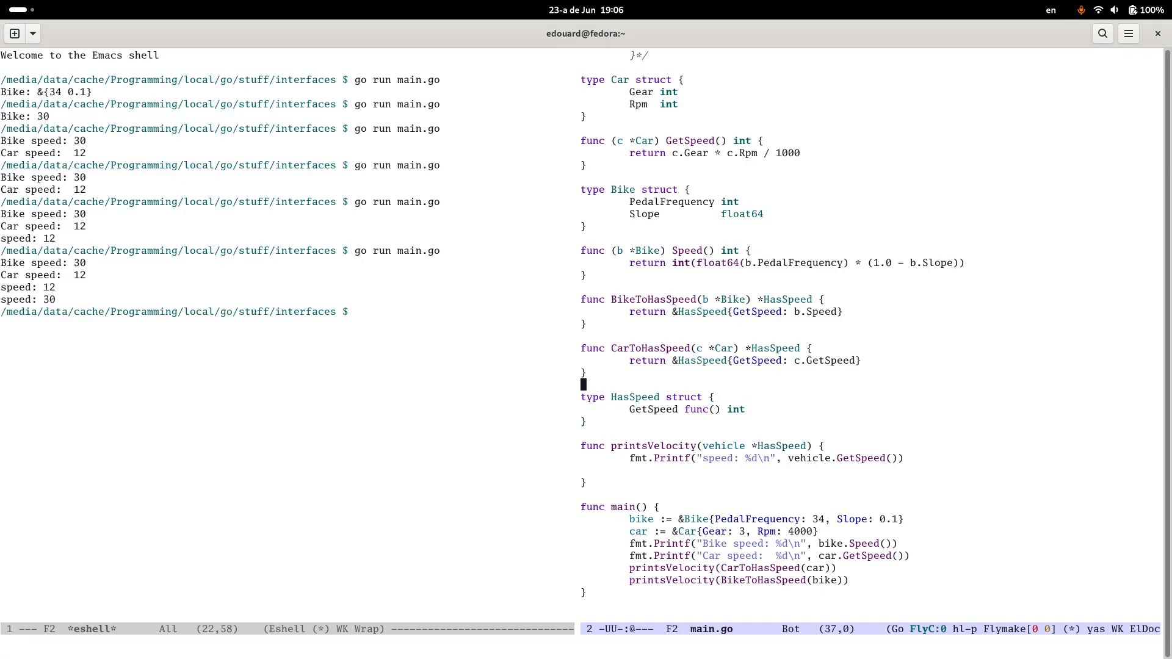
left_click(697, 348)
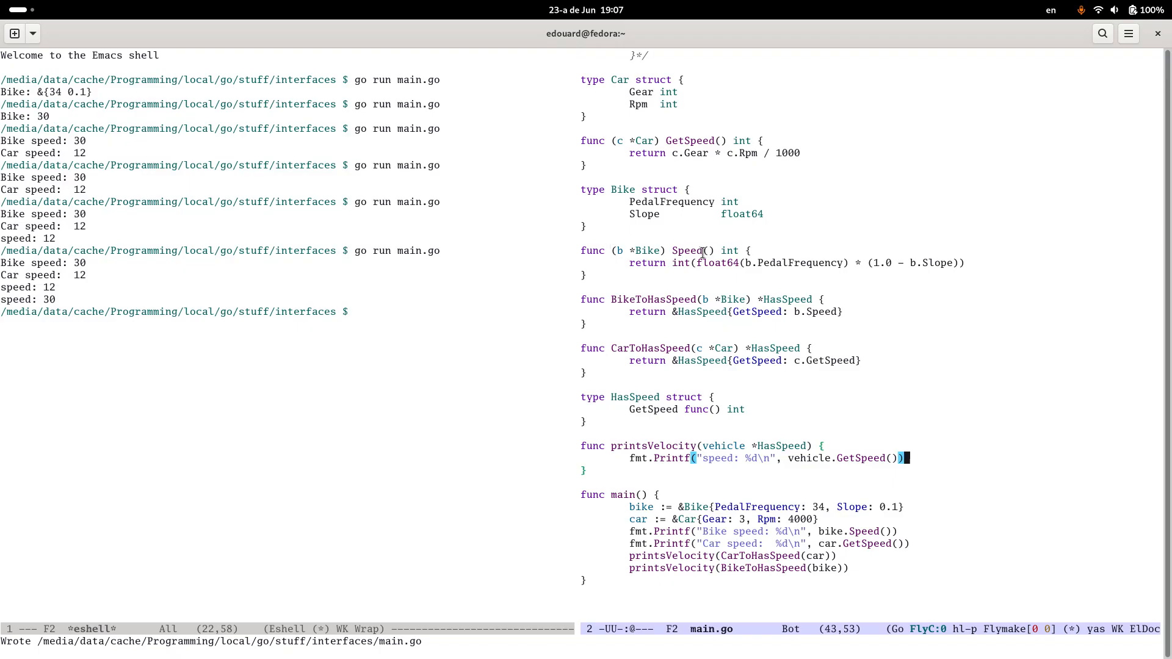
mouse_move(686, 282)
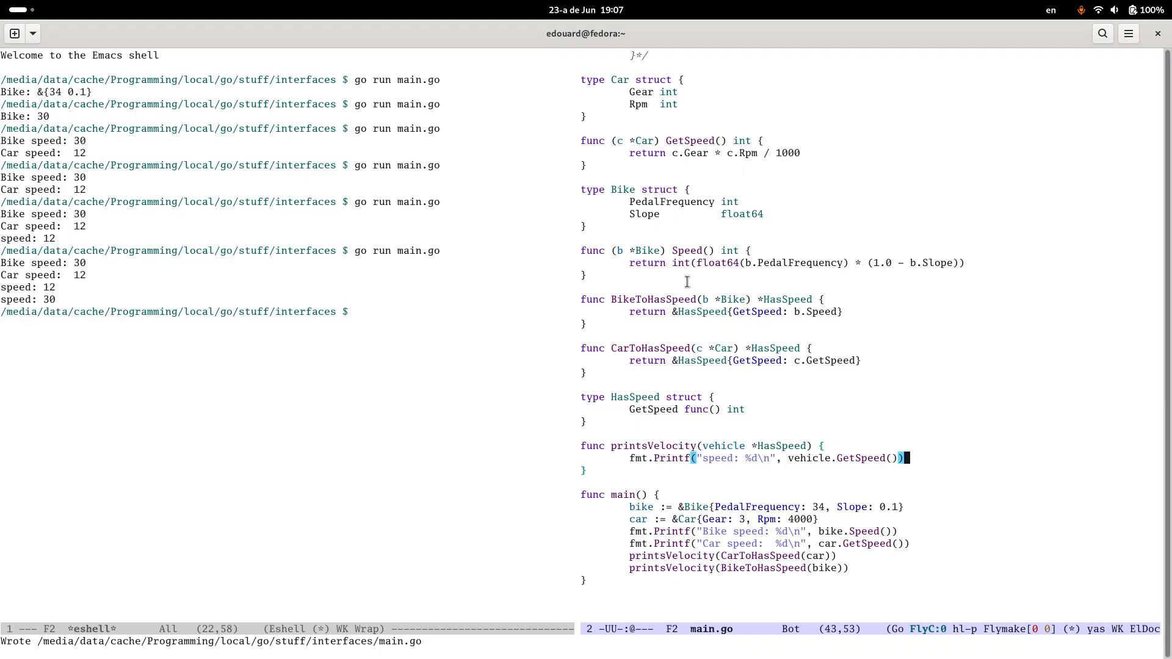